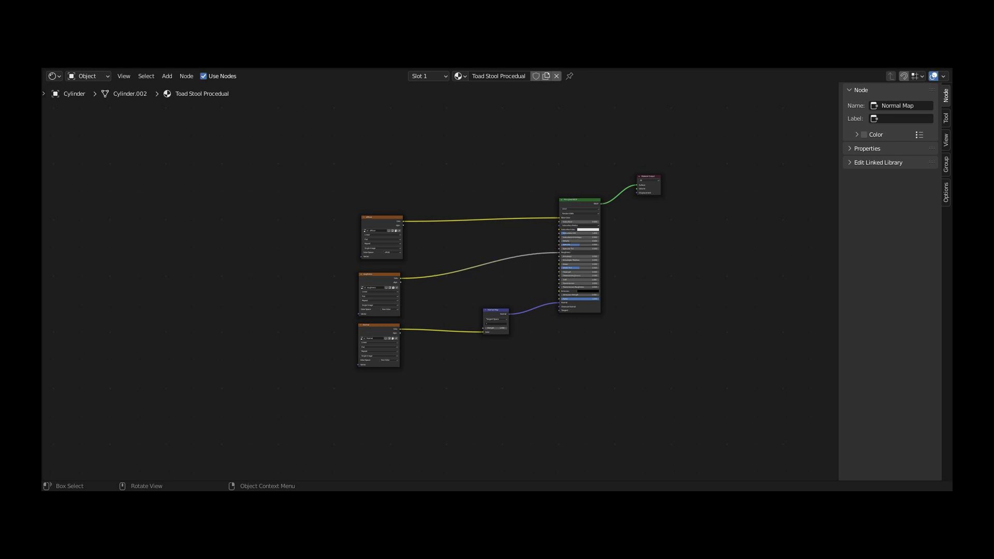
Step: Add an Image Texture node for the diffuse image below the Principled BSDF
left_click(944, 298)
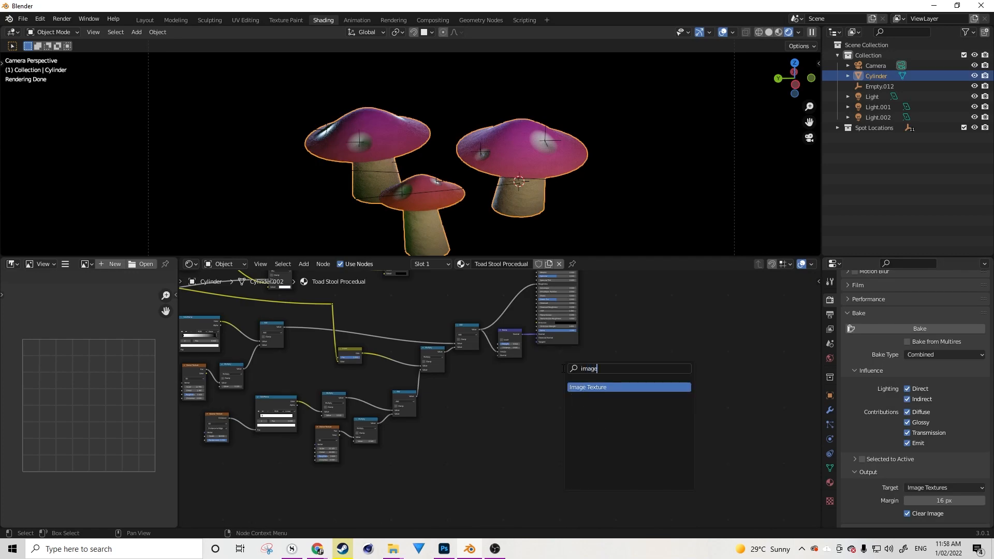
left_click(587, 386)
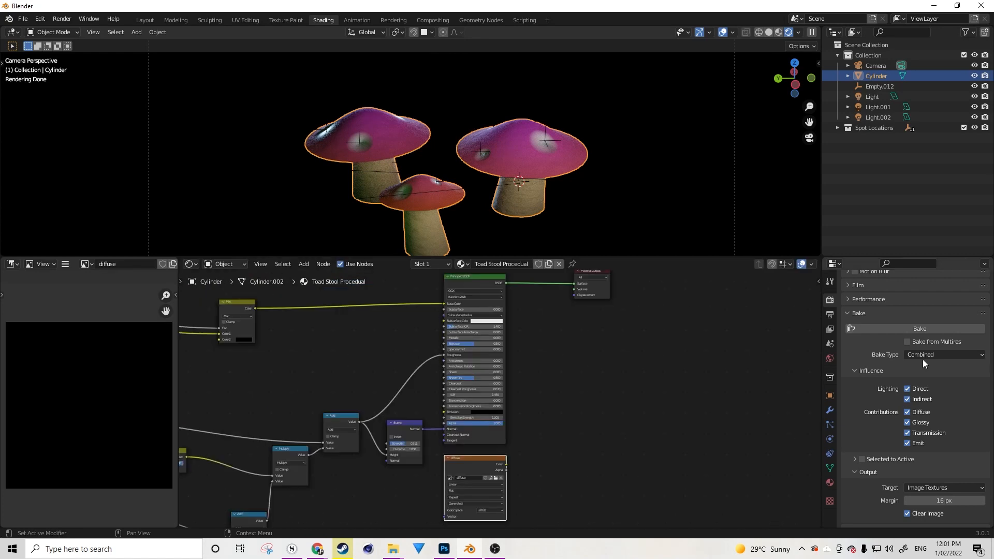
mouse_move(921, 366)
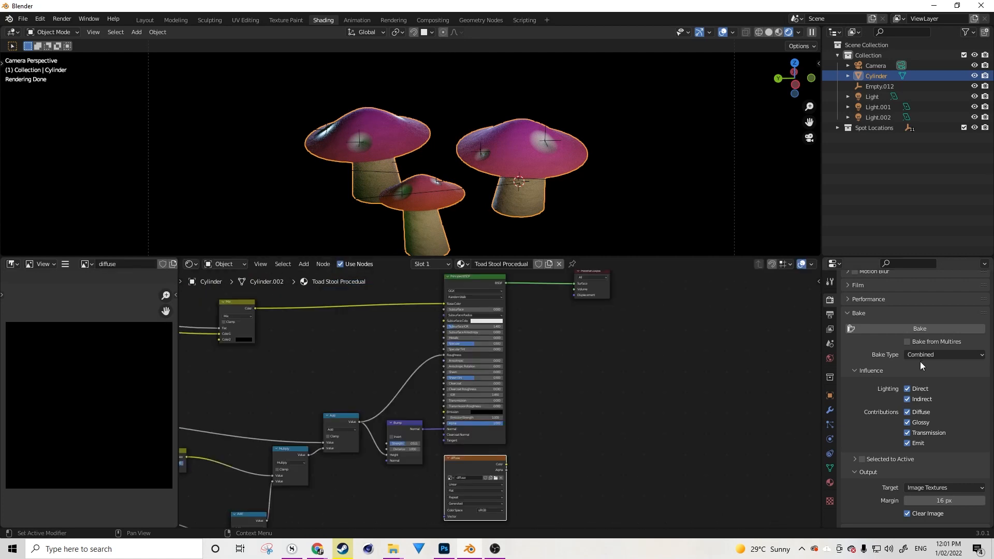
mouse_move(949, 354)
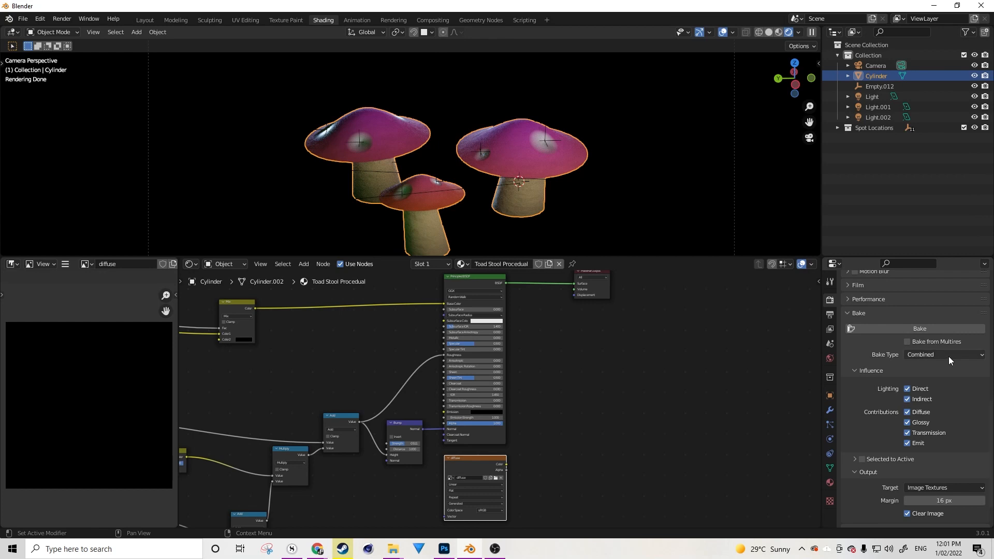
left_click(943, 355)
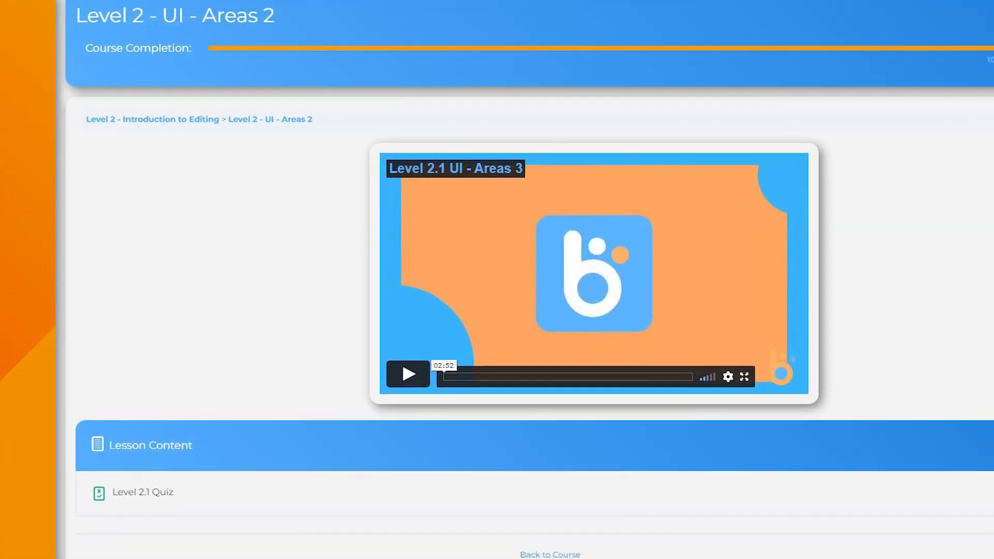
Step: Scroll through the blendertutorials.org 'Level 2 - UI - Areas 2' lesson page
scroll("down", 3)
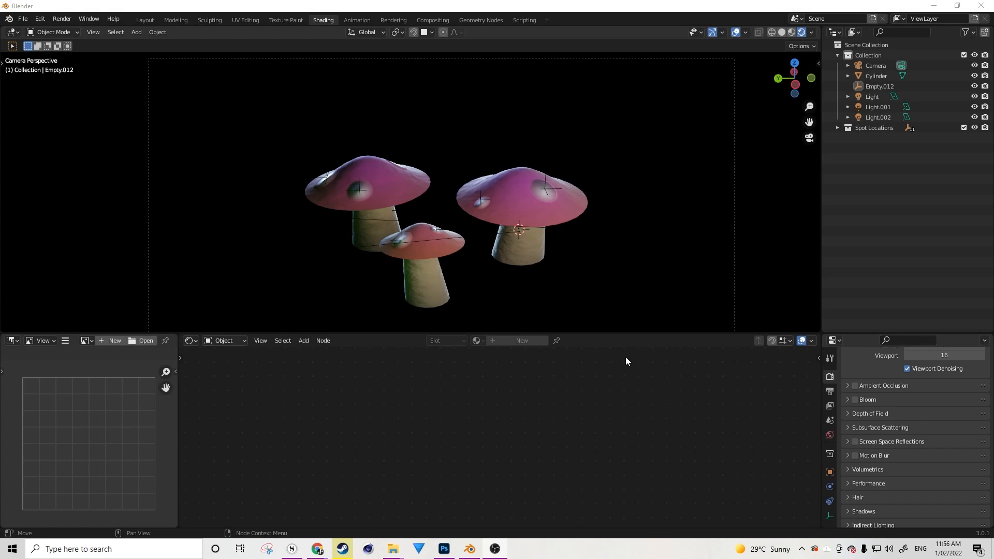
mouse_move(639, 360)
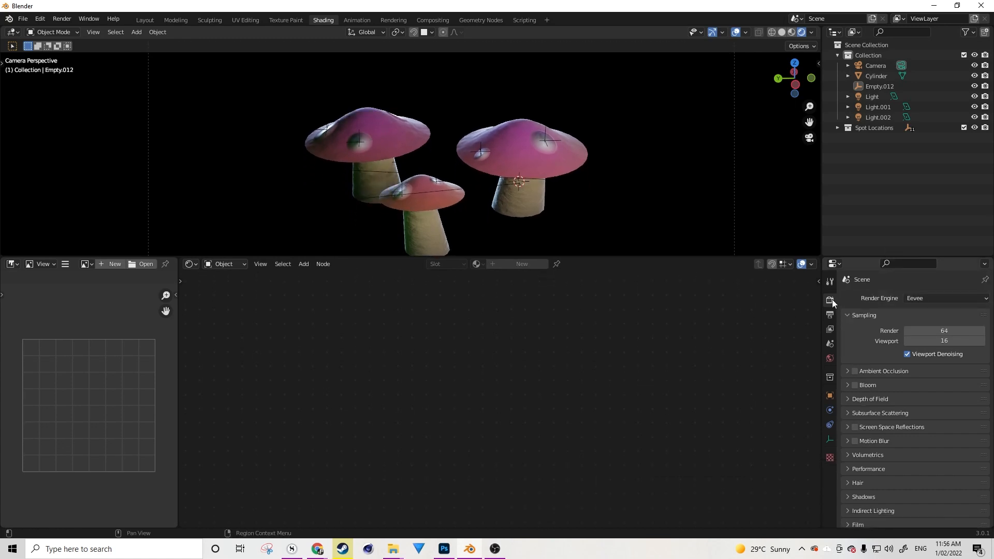
mouse_move(830, 301)
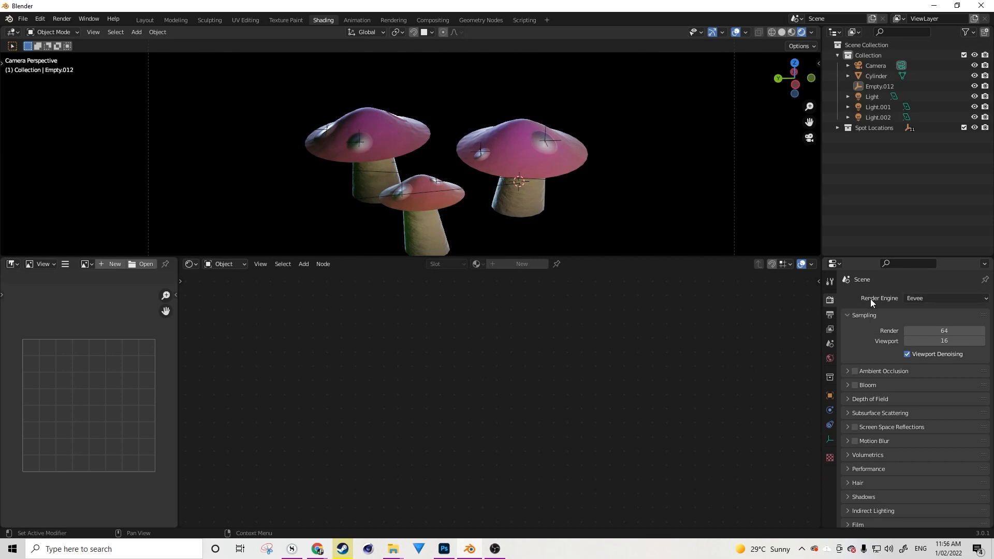
Step: Choose Cycles from the Render Engine dropdown in Render Properties
left_click(944, 298)
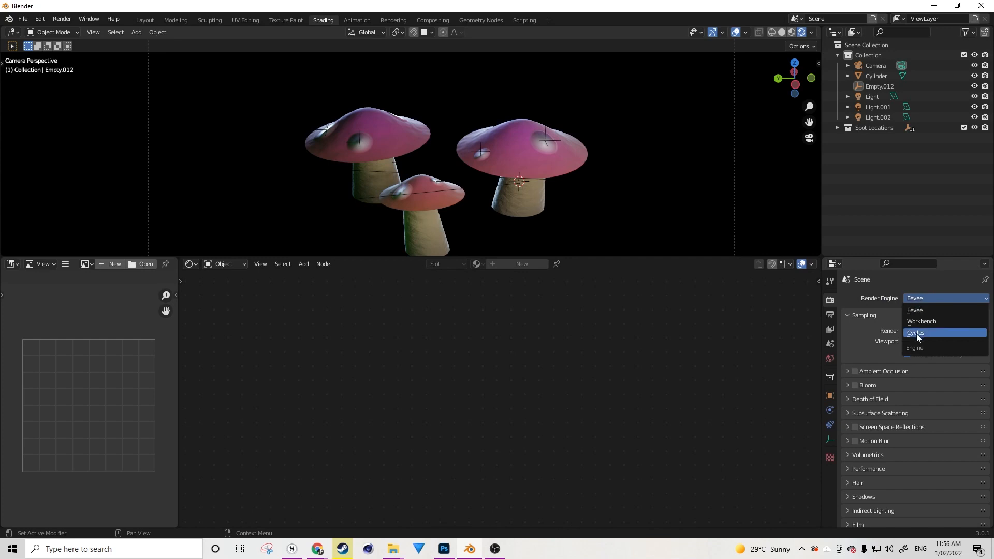
left_click(916, 333)
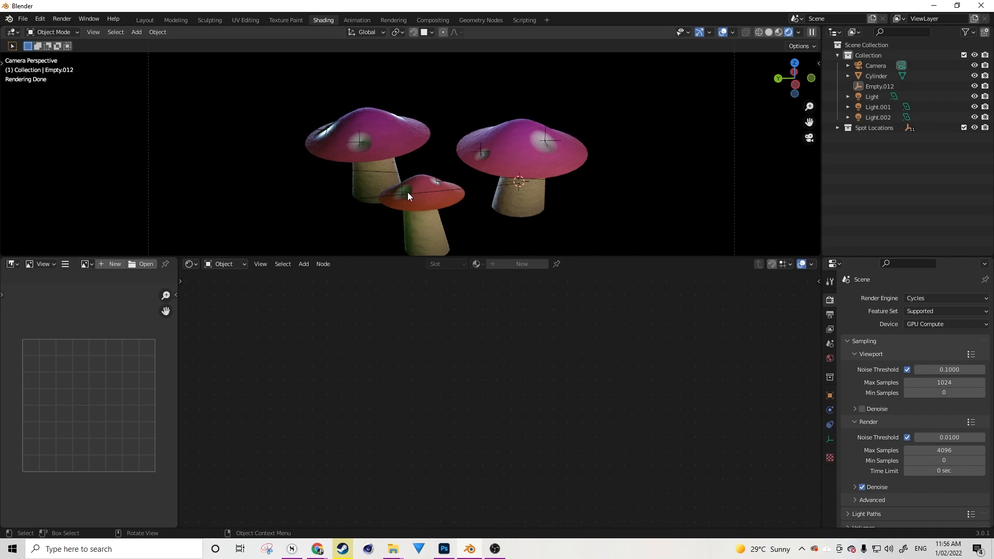
mouse_move(447, 259)
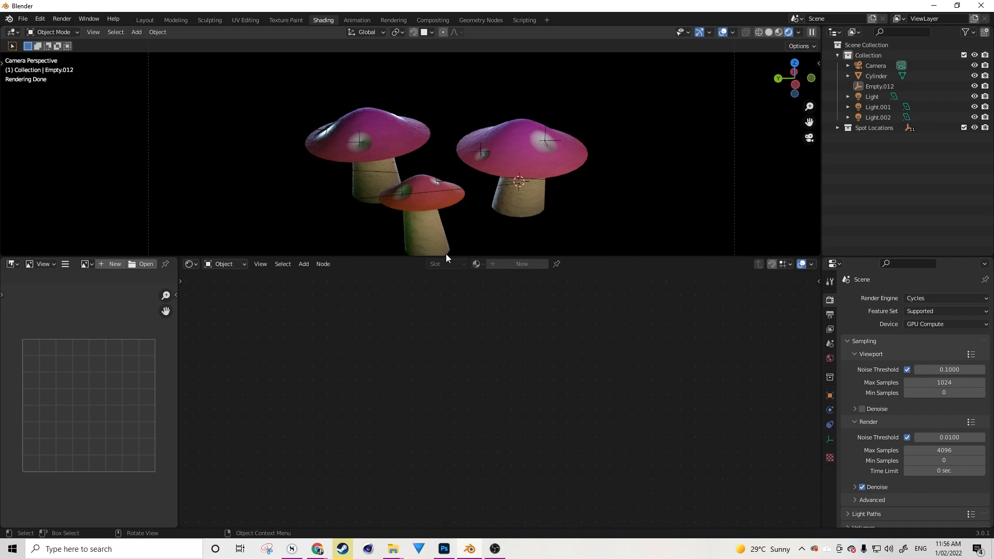
mouse_move(450, 256)
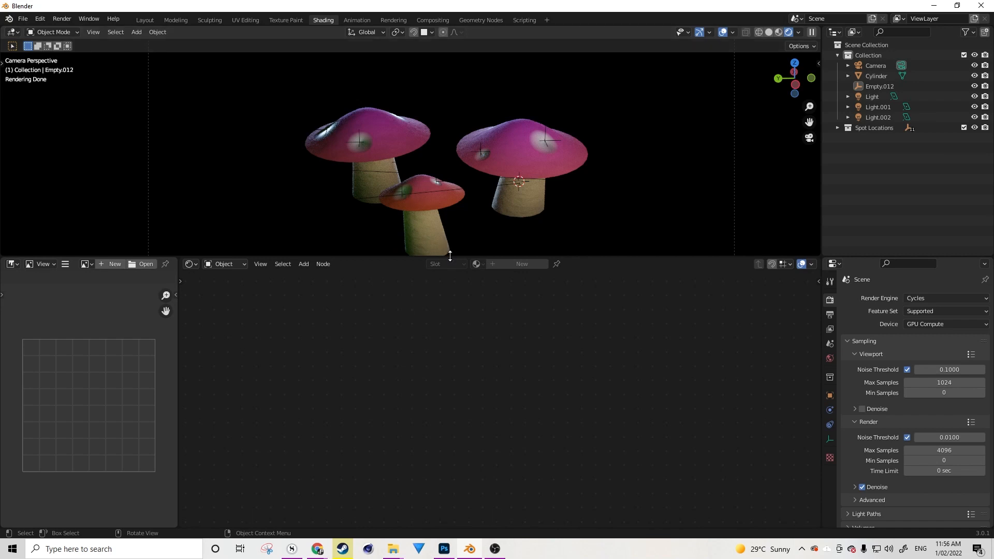
mouse_move(463, 247)
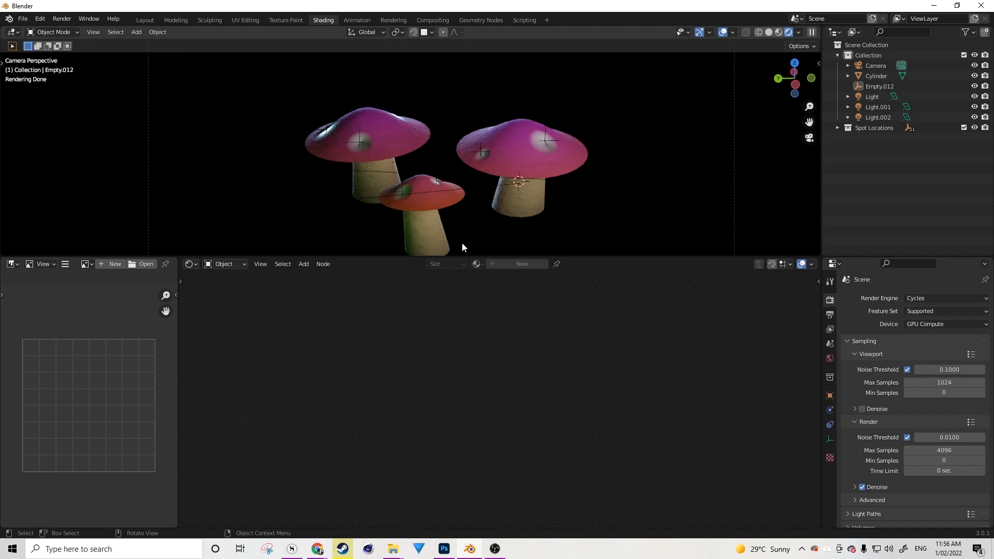
mouse_move(453, 248)
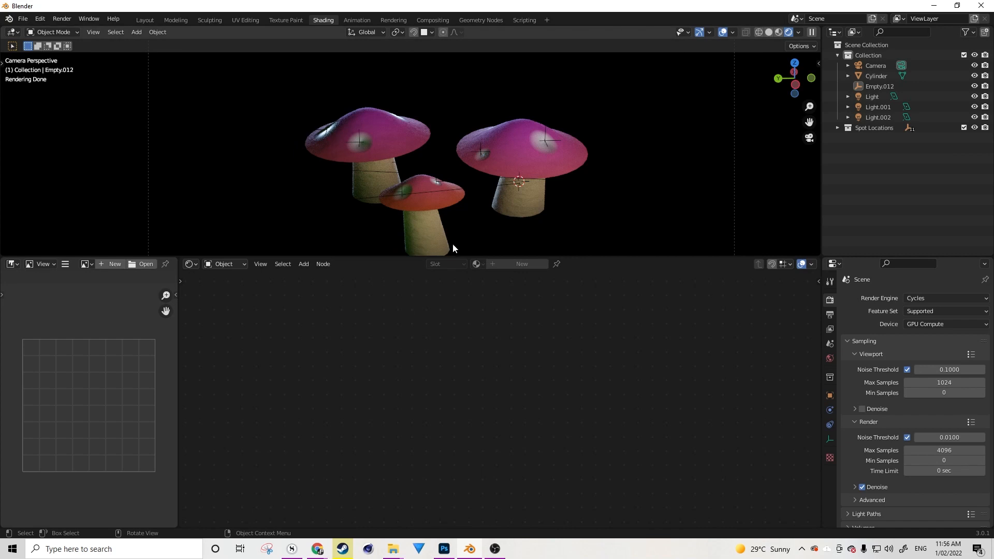
Step: Expand the Bake section, showing Combined bake type and Image Textures target
scroll("down", 3)
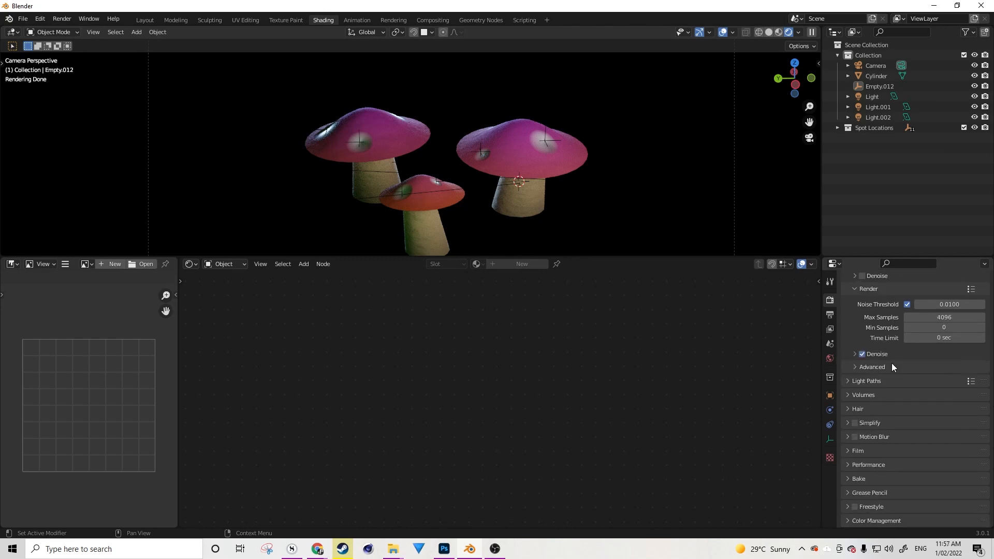
mouse_move(853, 485)
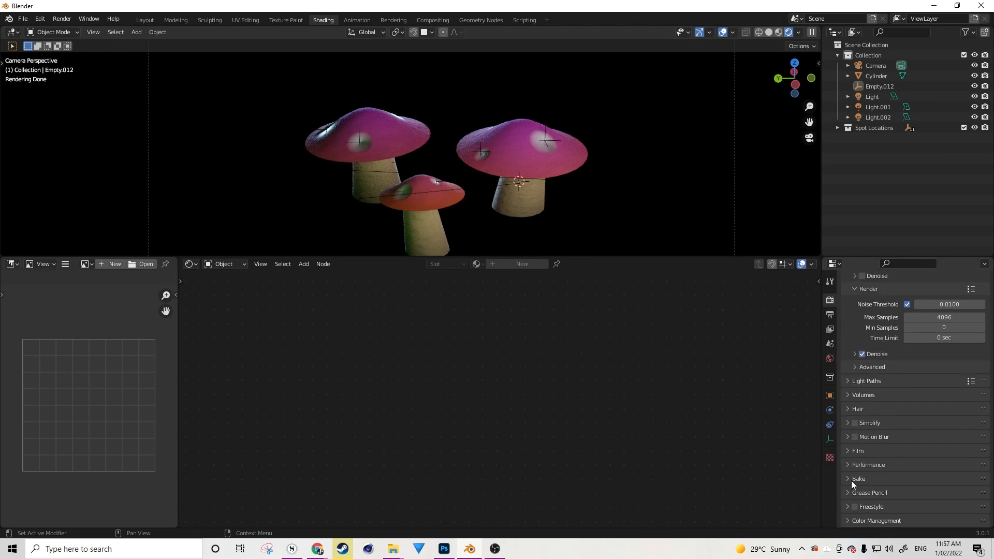
left_click(858, 478)
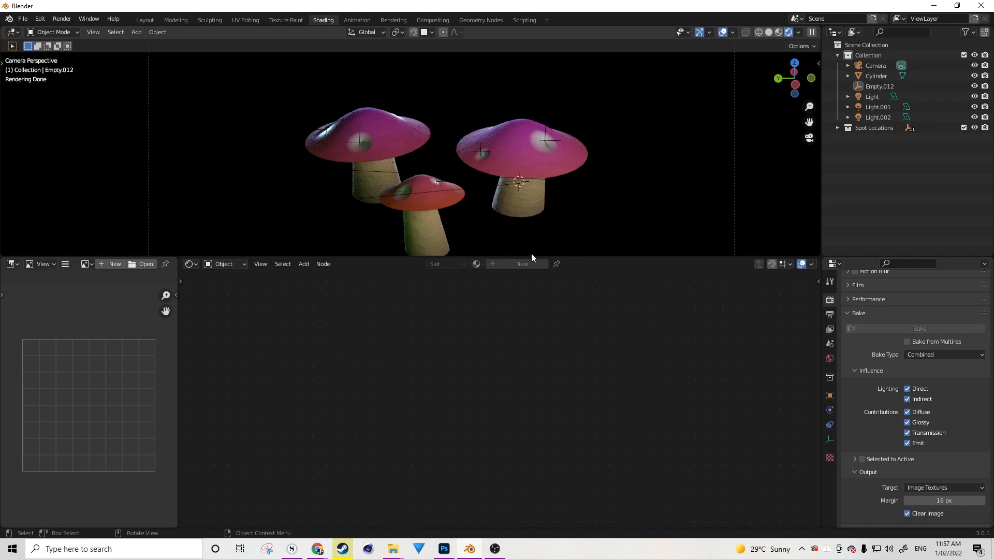
mouse_move(526, 226)
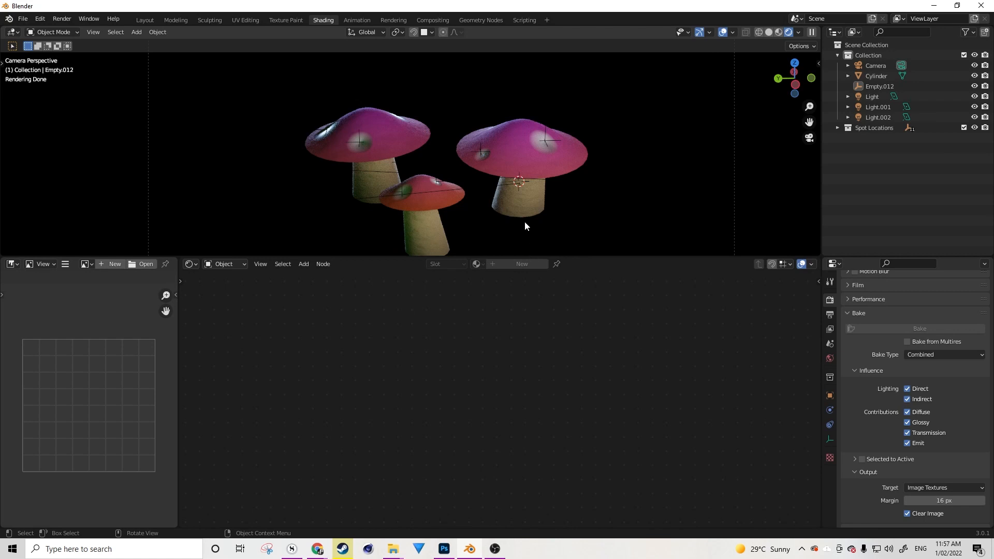
mouse_move(530, 217)
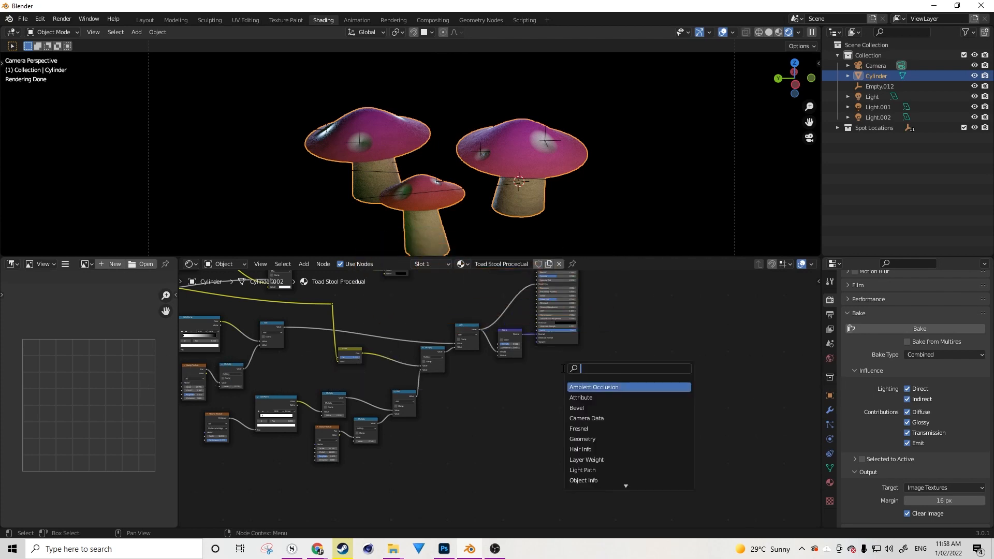
Step: Add an empty Image Texture node to the Cylinder's Toad Stool Procedual material
left_click(593, 387)
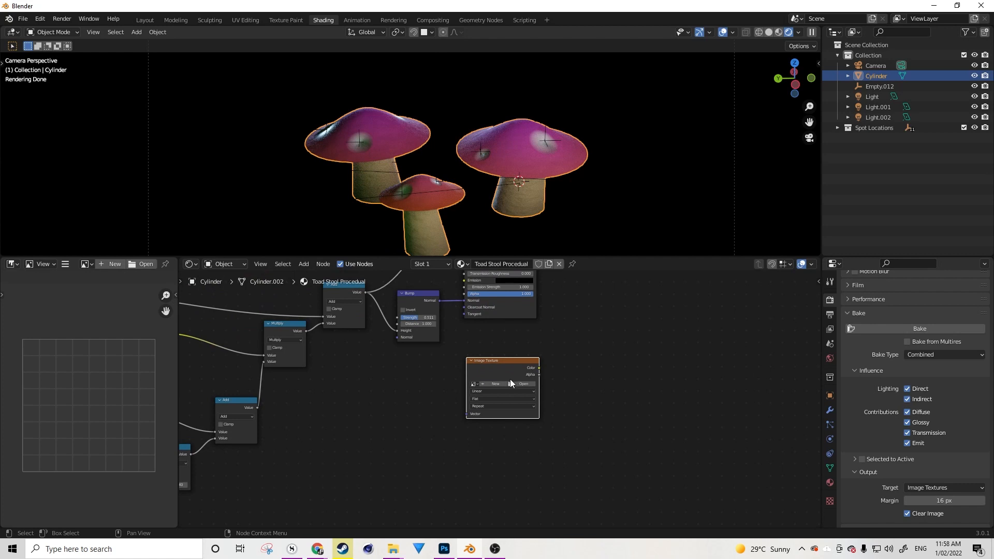
mouse_move(516, 384)
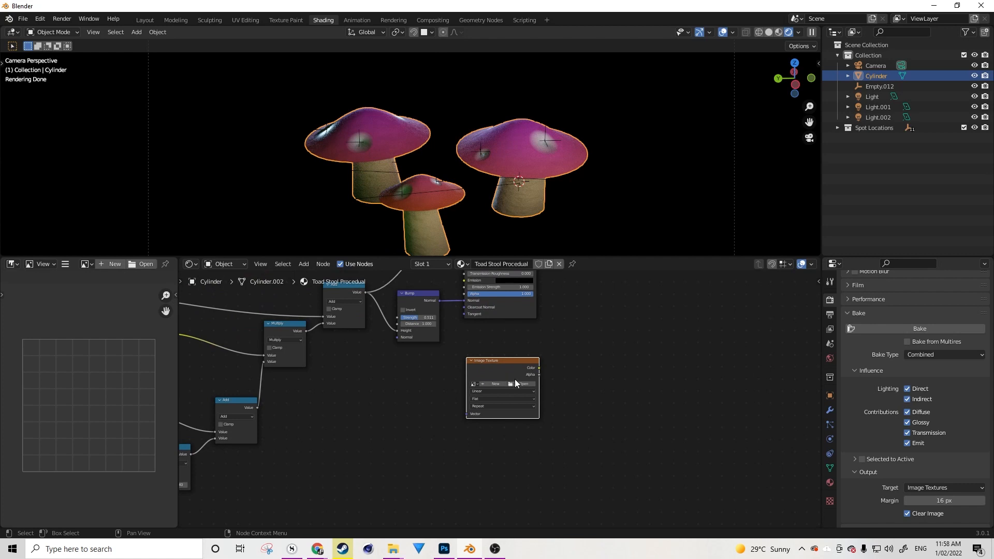
mouse_move(556, 366)
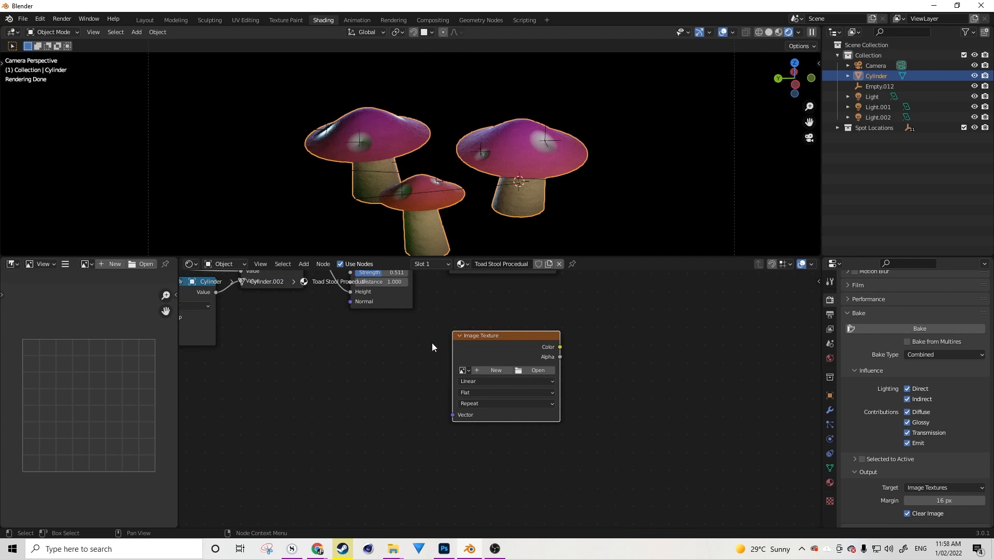
Step: Create a new 2048×2048 image named 'diffuse' in the Image Texture node
left_click(497, 370)
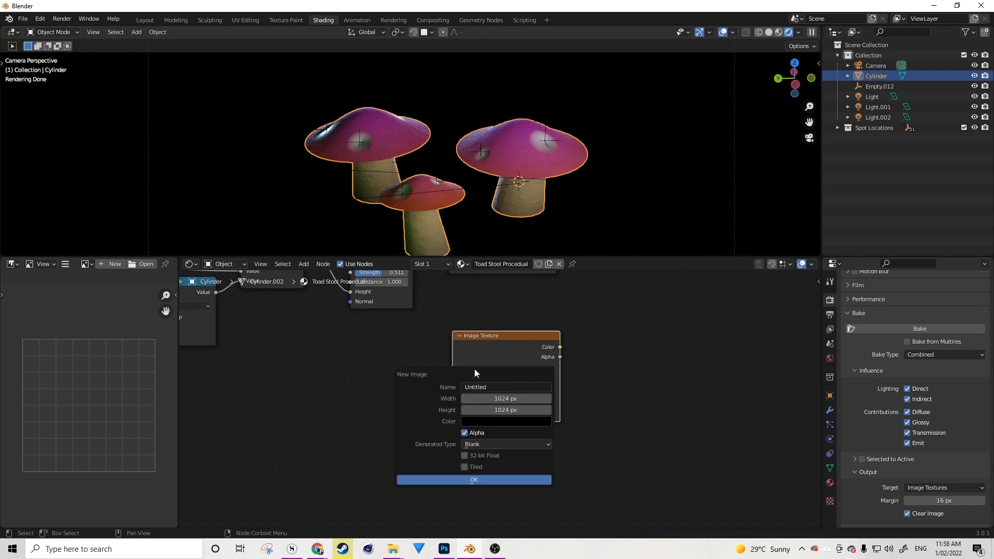
left_click(506, 387)
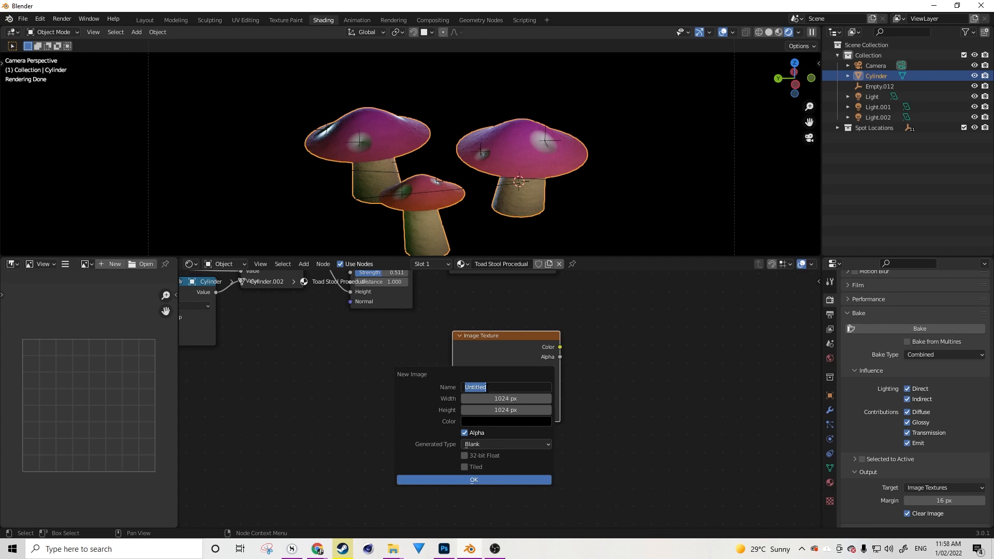
type("diffuse")
left_click(507, 398)
type("2048")
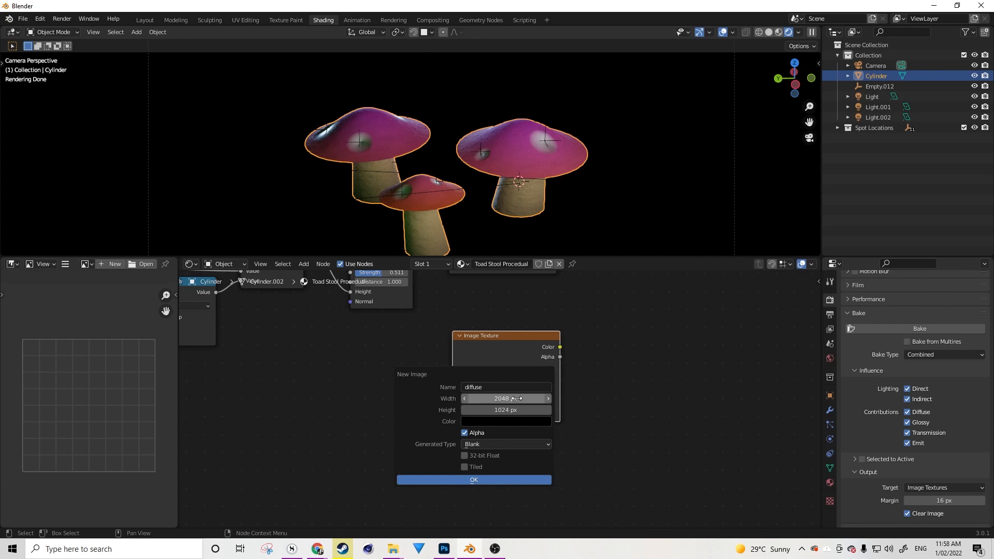
left_click(505, 409)
type("2048")
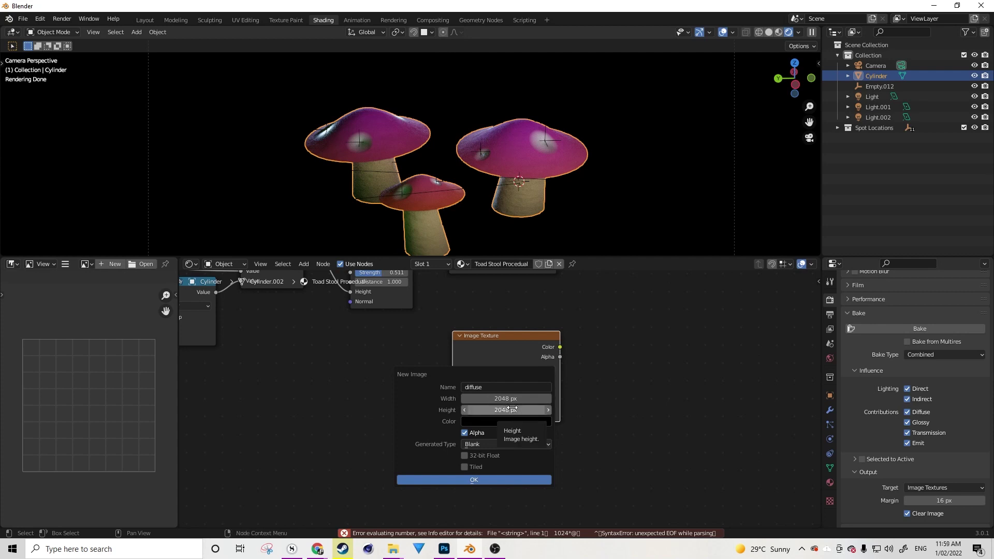
mouse_move(432, 437)
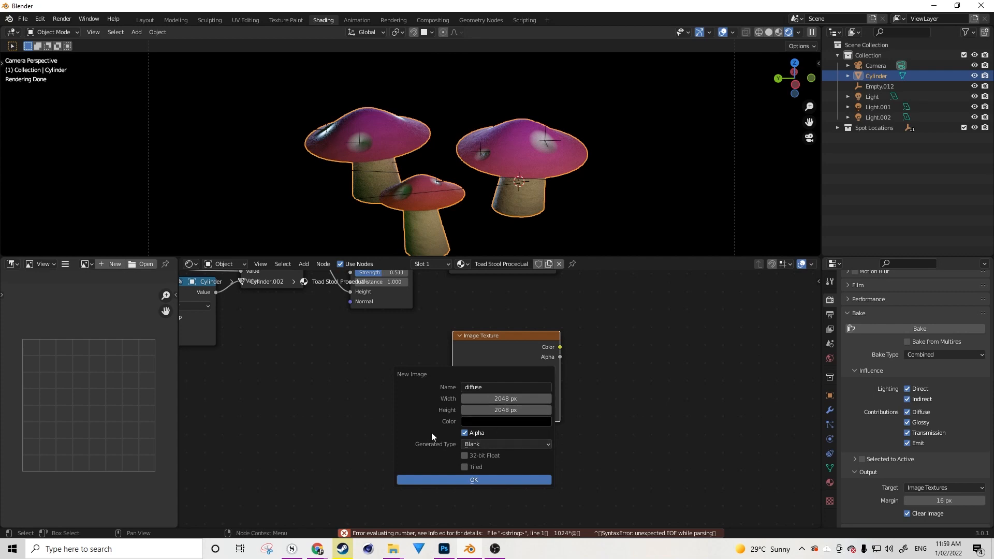
mouse_move(439, 482)
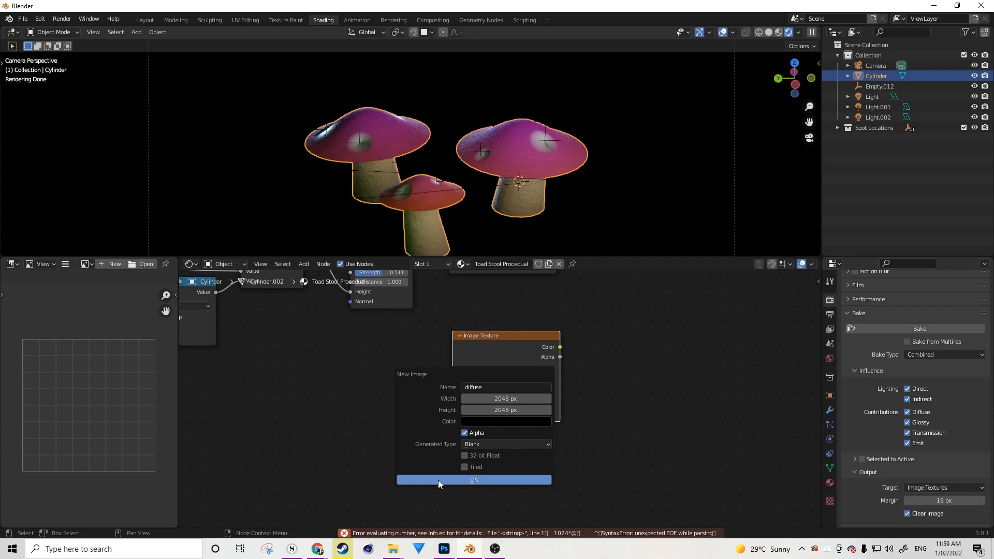
mouse_move(460, 482)
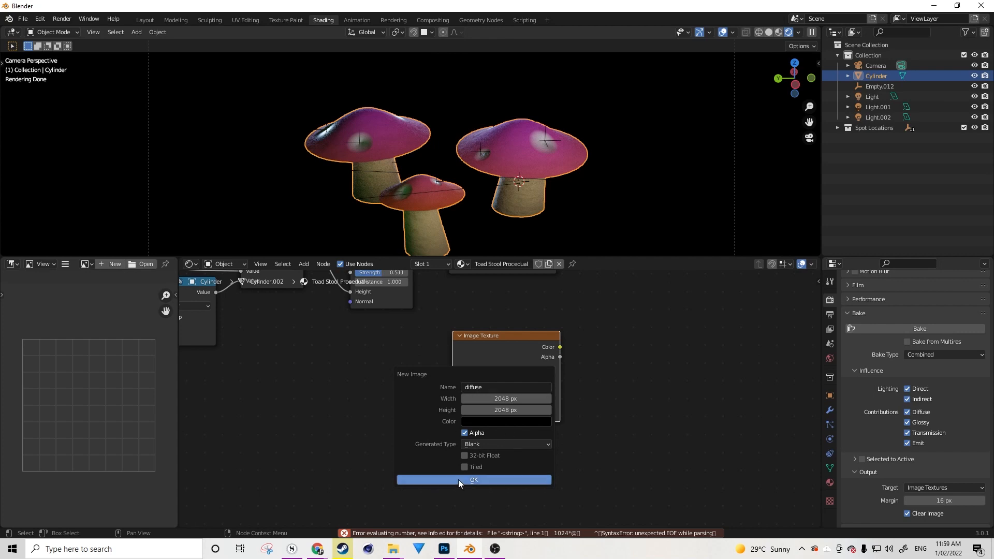
left_click(474, 480)
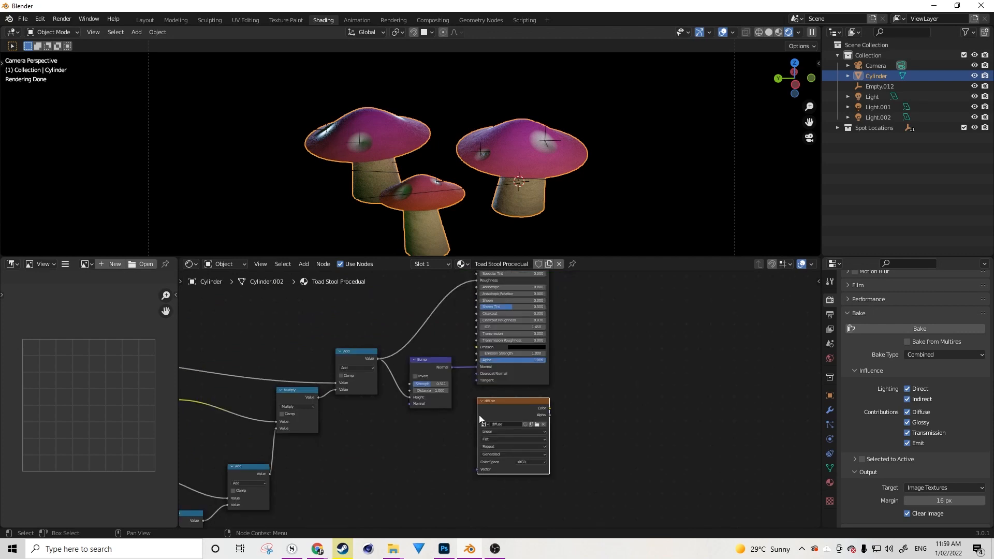
mouse_move(229, 290)
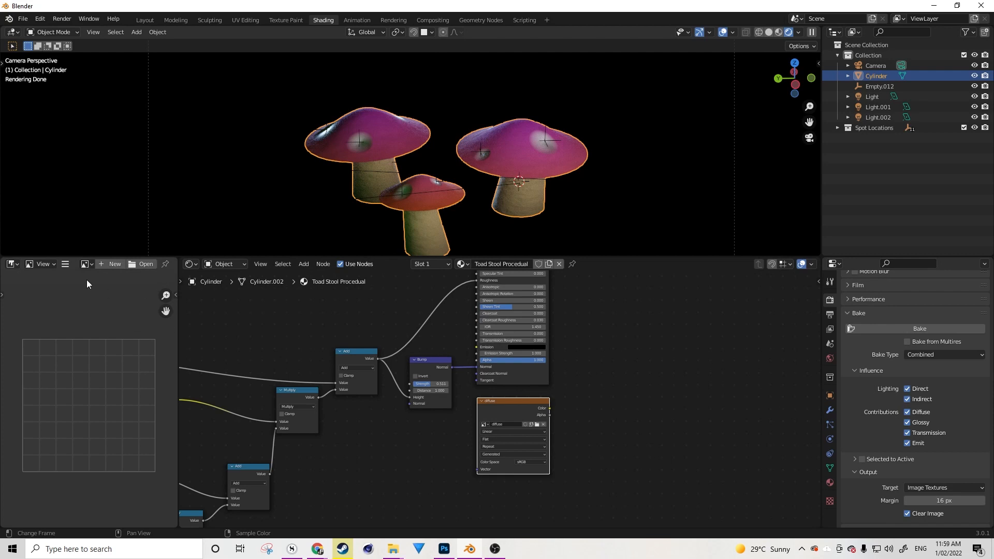
Step: Pick the 'diffuse' image from the Image Editor's browse dropdown
left_click(84, 264)
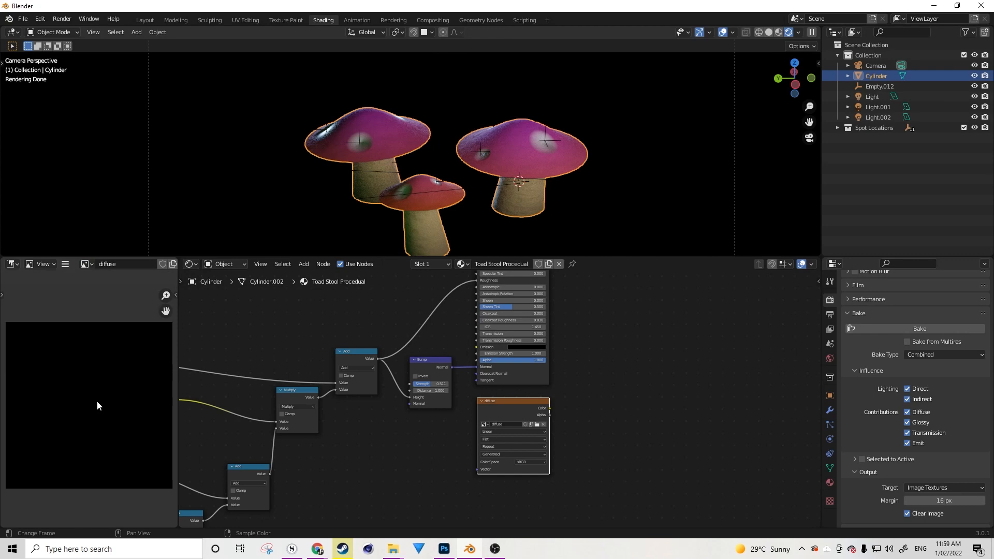
mouse_move(109, 397)
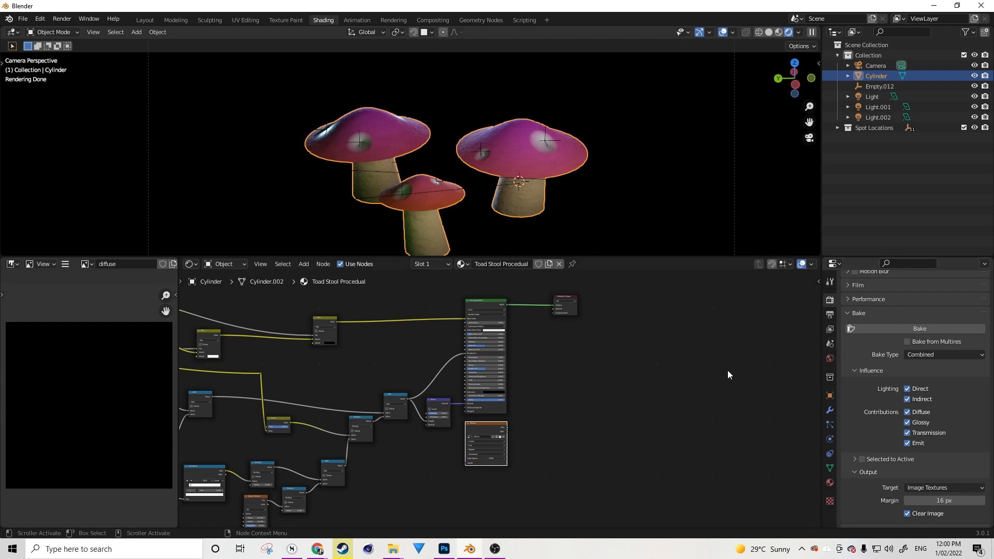
mouse_move(620, 462)
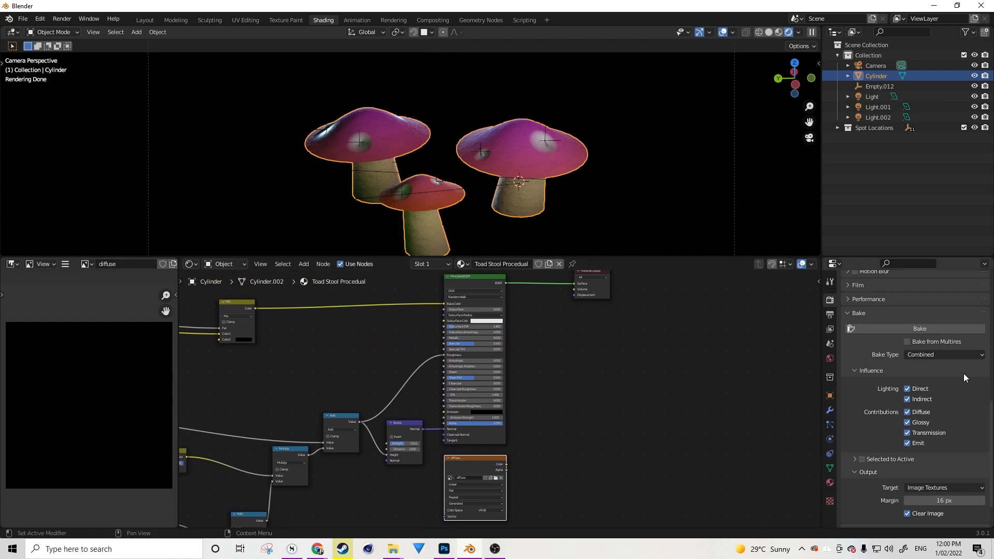
mouse_move(890, 359)
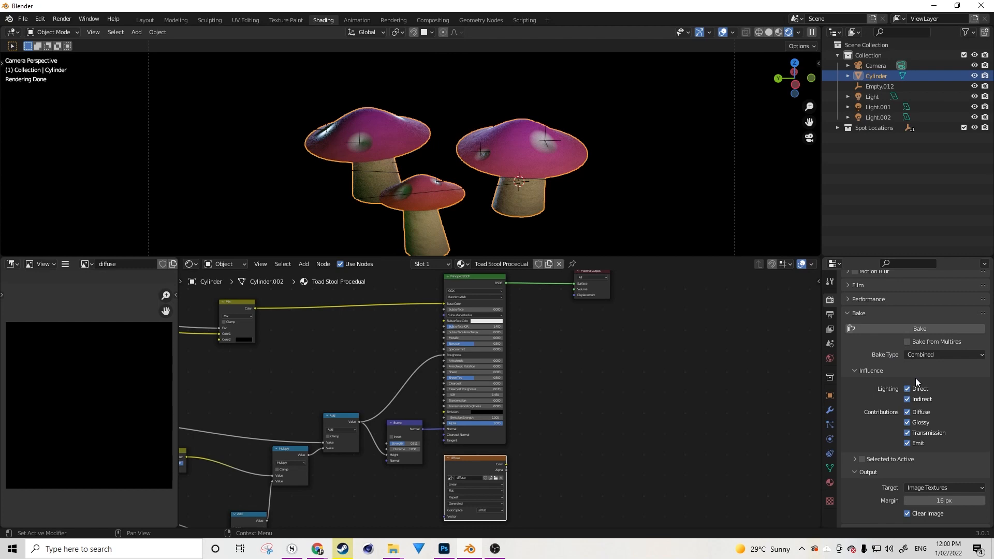
mouse_move(908, 382)
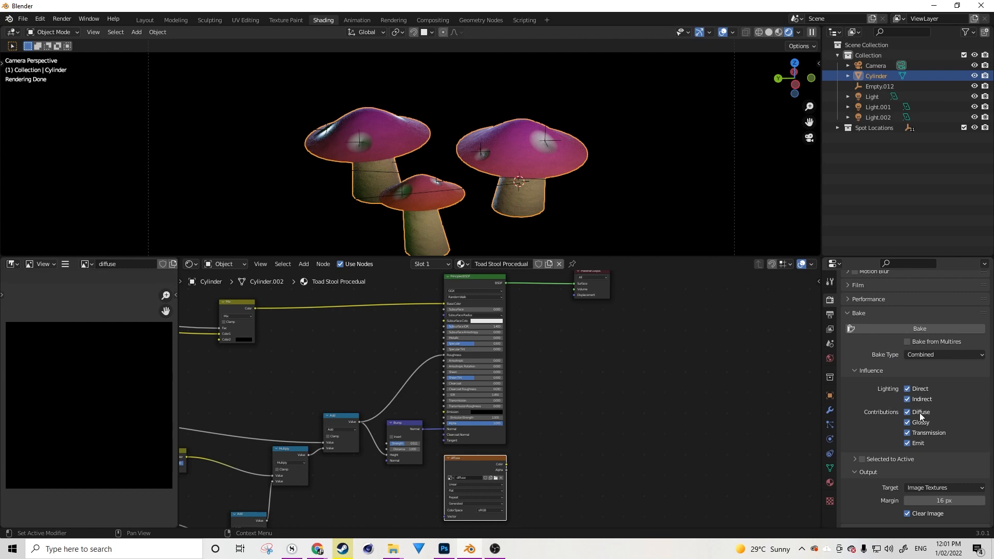
mouse_move(918, 364)
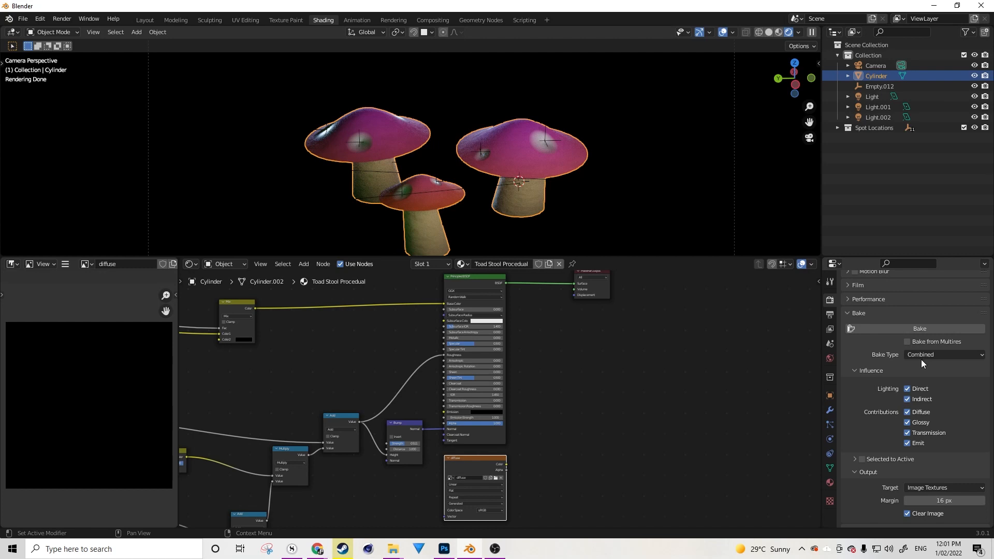
mouse_move(910, 357)
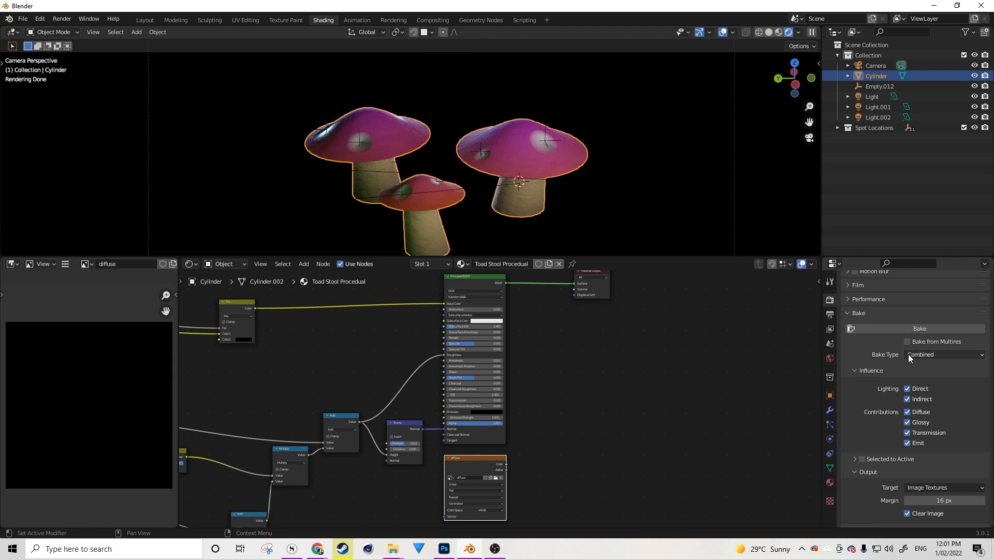
Step: Set Bake Type to Diffuse with Direct and Indirect off, keeping only Color
left_click(944, 355)
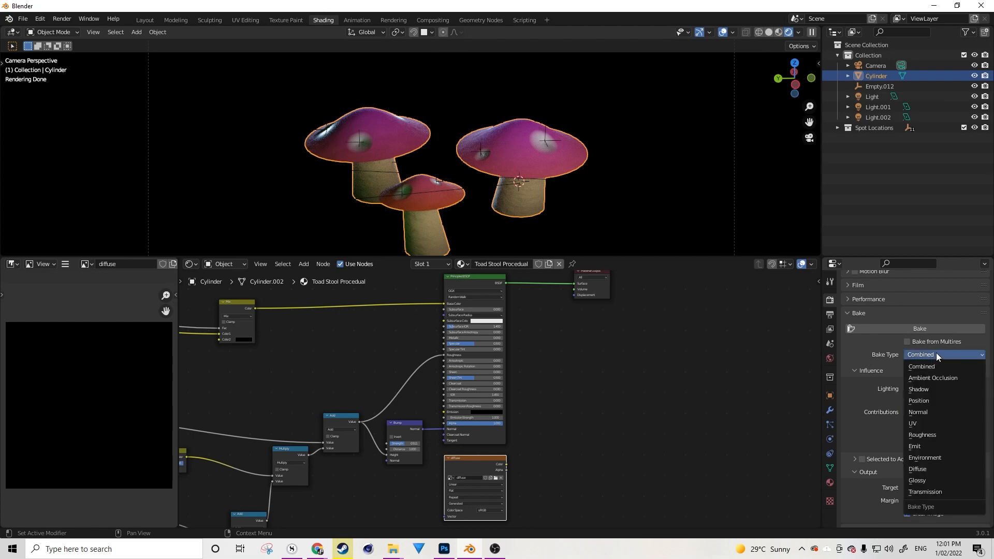
mouse_move(954, 396)
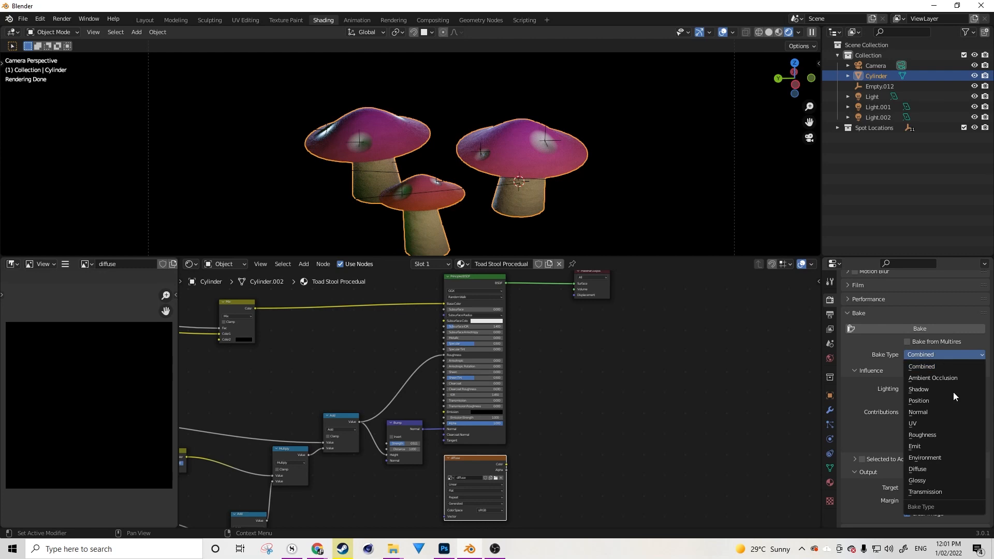
left_click(917, 469)
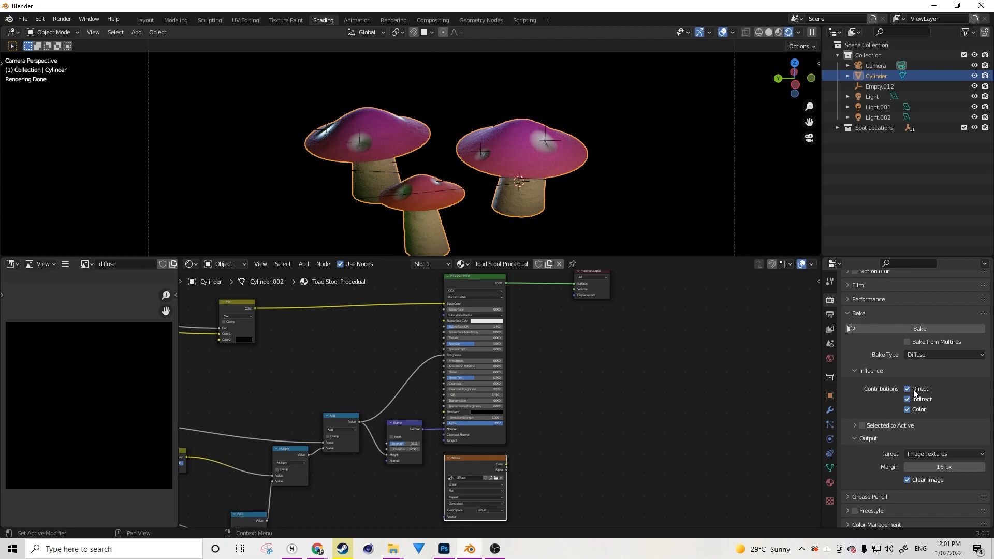
left_click(907, 389)
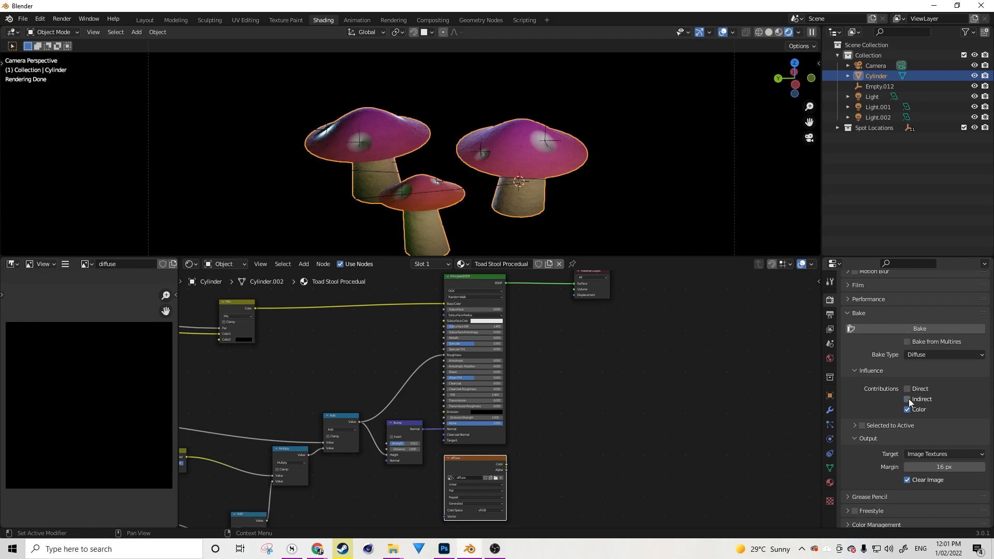
left_click(908, 399)
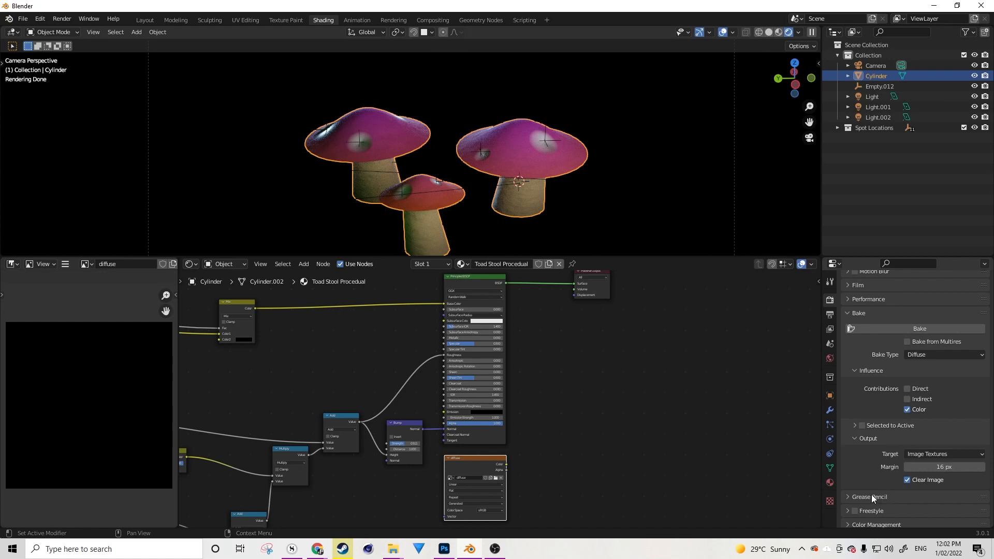
mouse_move(869, 497)
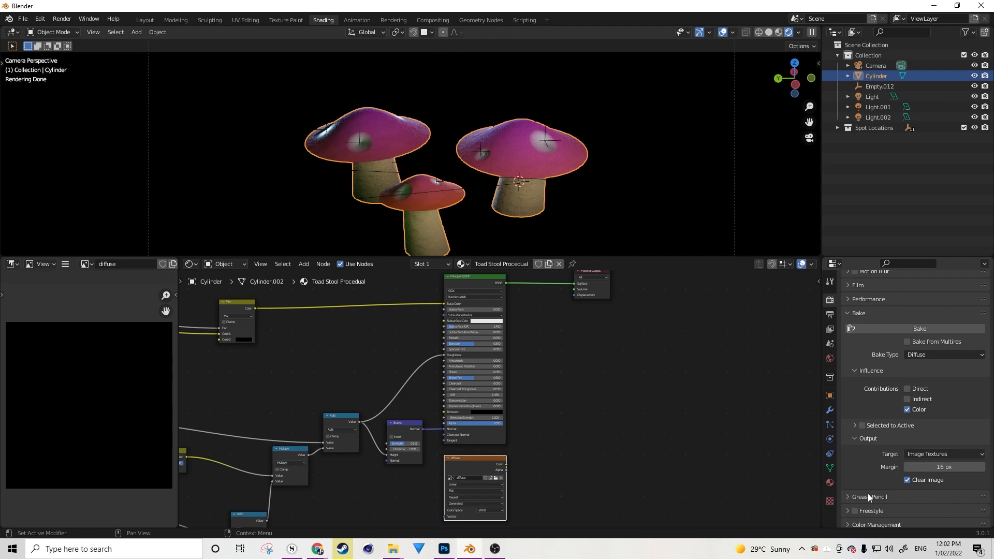
mouse_move(885, 475)
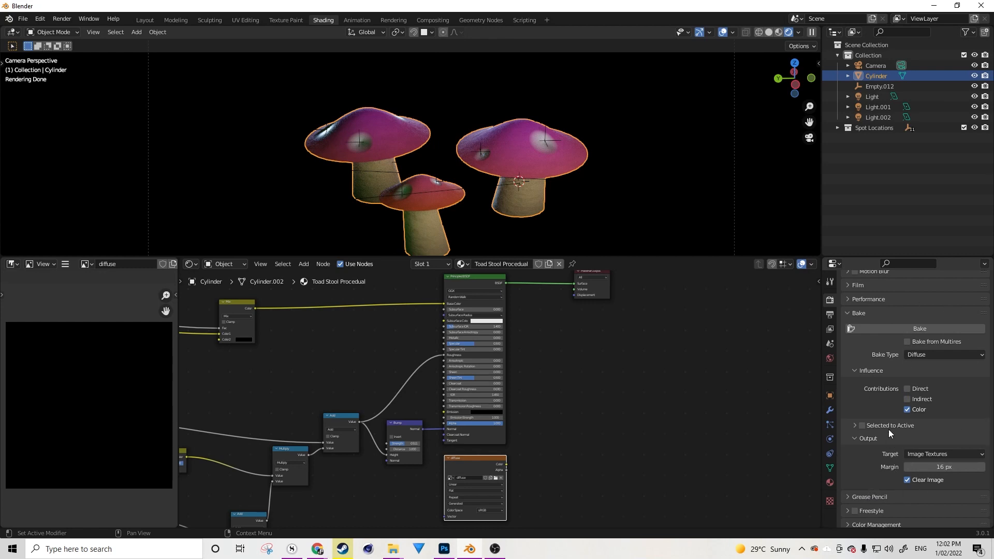
mouse_move(888, 436)
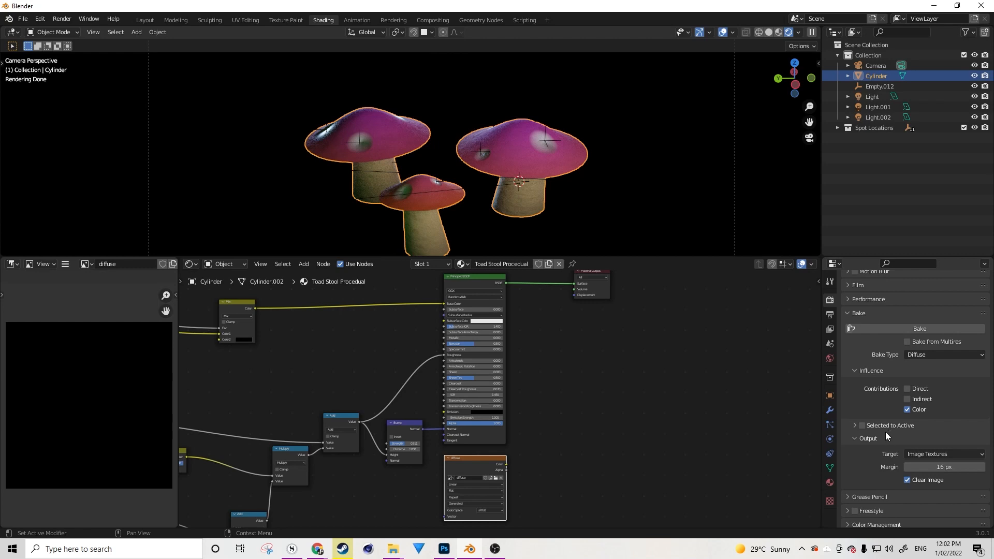
mouse_move(897, 425)
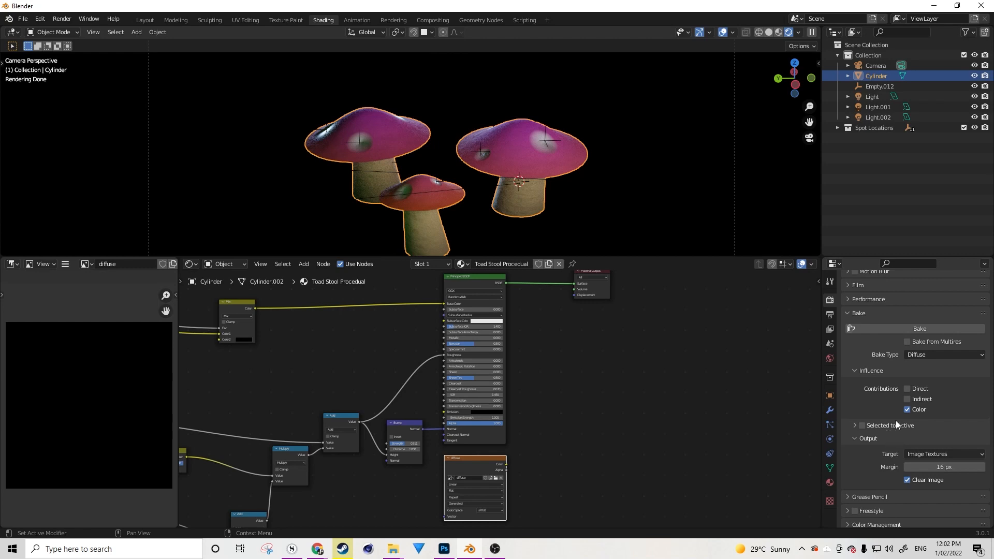
left_click(855, 425)
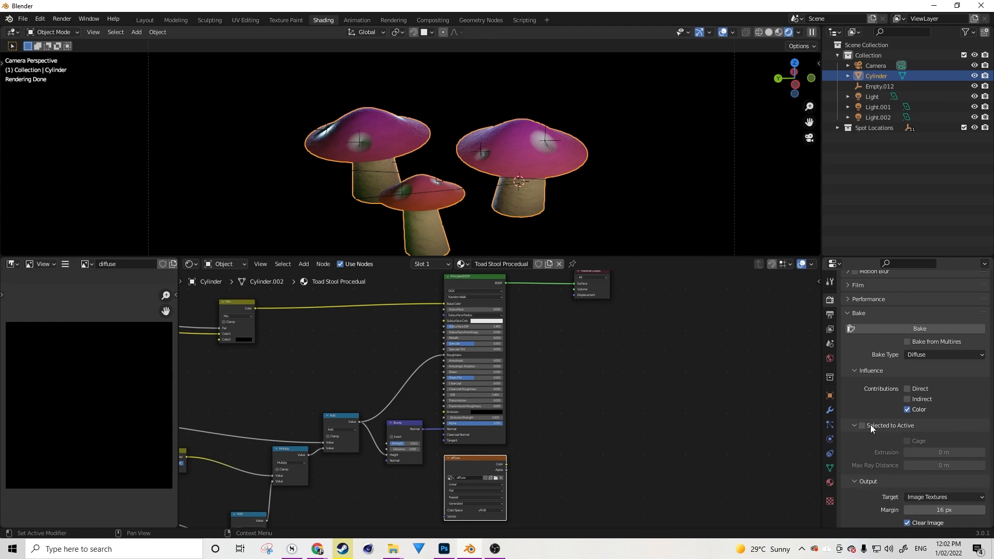
left_click(854, 425)
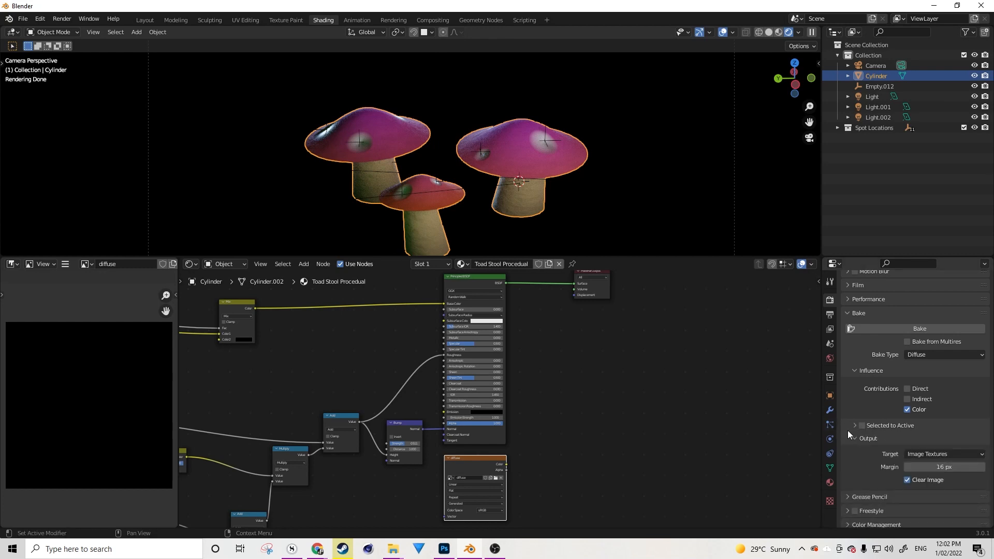
mouse_move(859, 549)
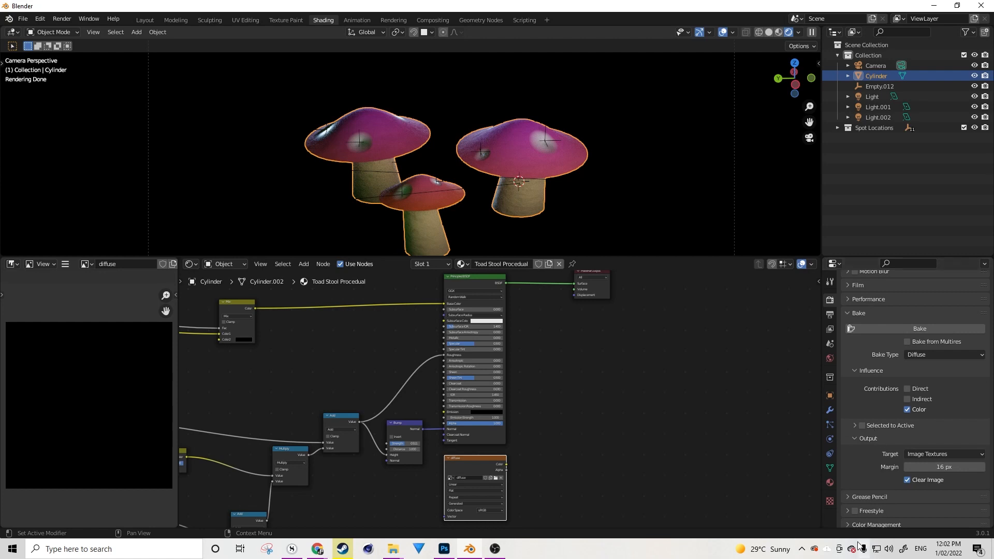
mouse_move(901, 467)
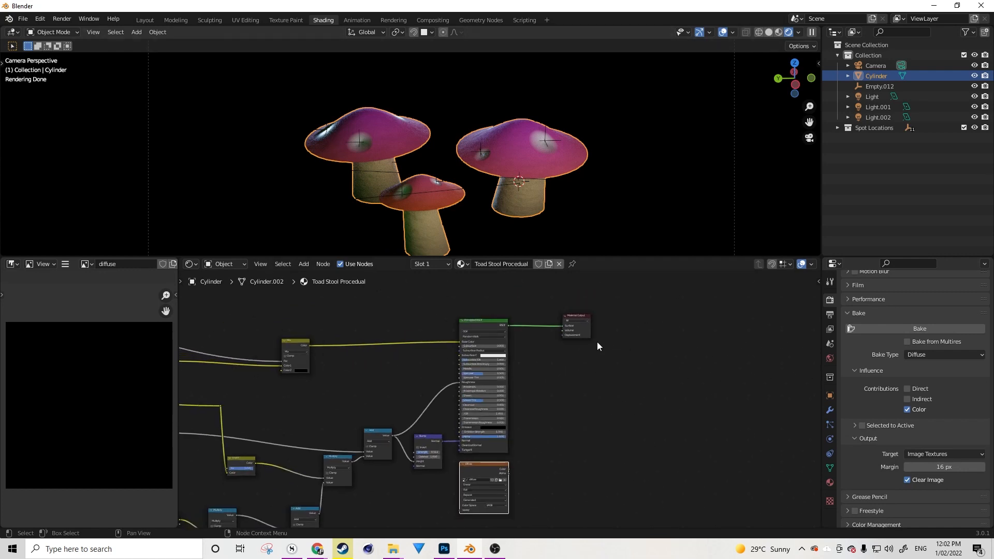
mouse_move(594, 368)
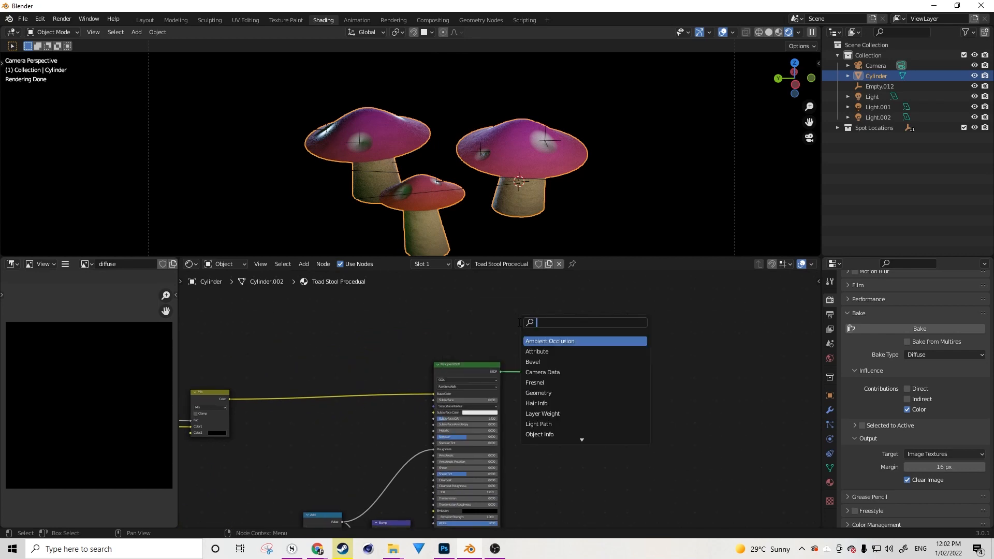
Step: Add a Diffuse BSDF feeding the material output and label it 'Bake'
left_click(550, 341)
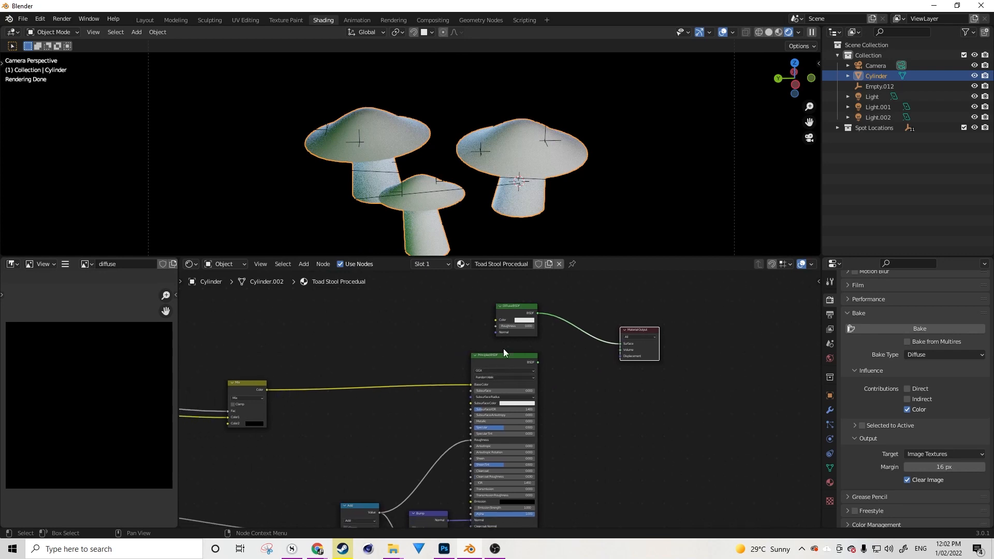
left_click(516, 307)
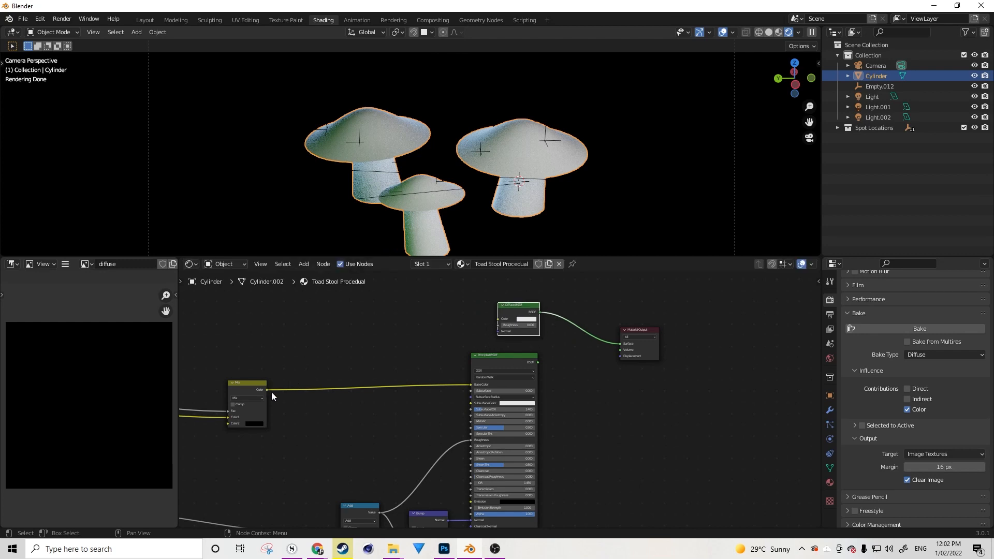
mouse_move(717, 381)
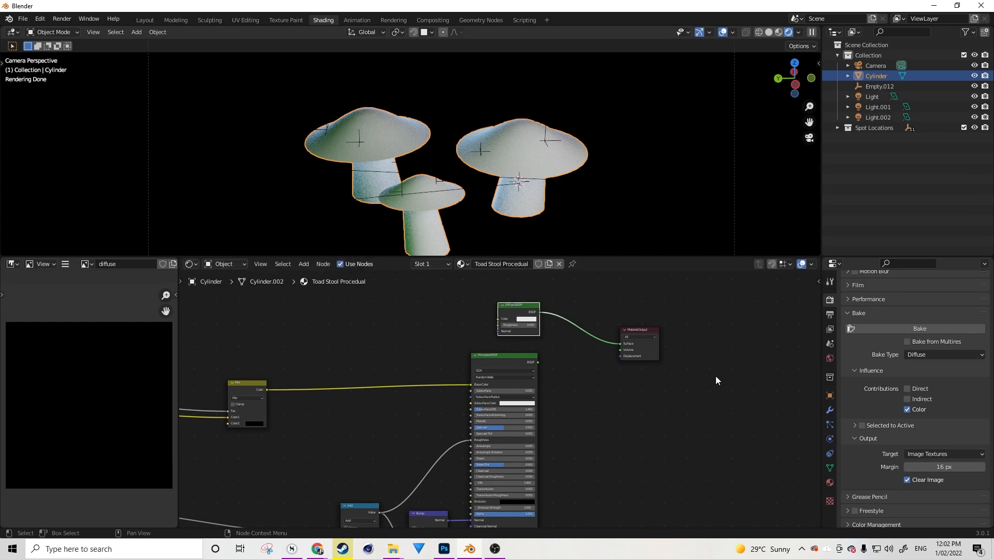
mouse_move(636, 379)
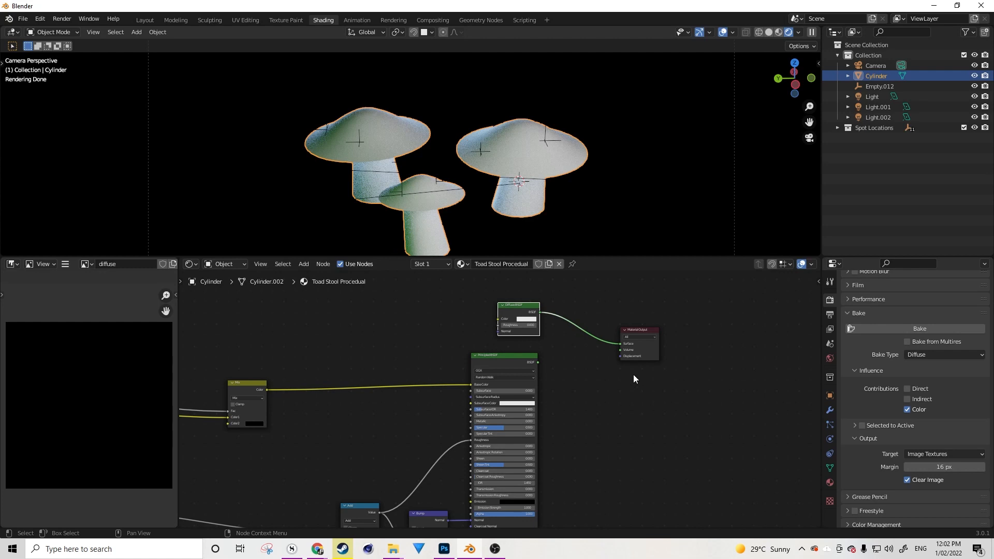
left_click_drag(638, 336, 624, 314)
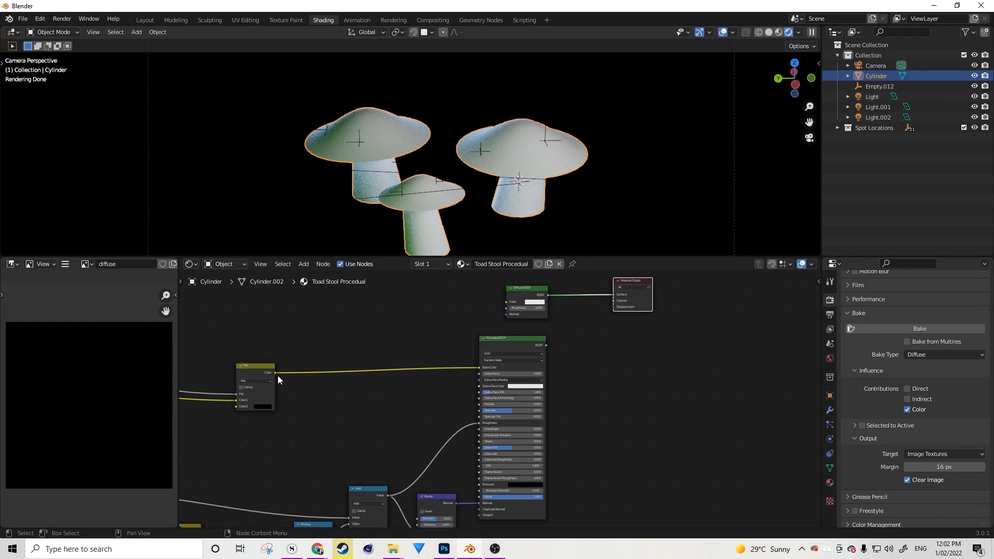
mouse_move(496, 360)
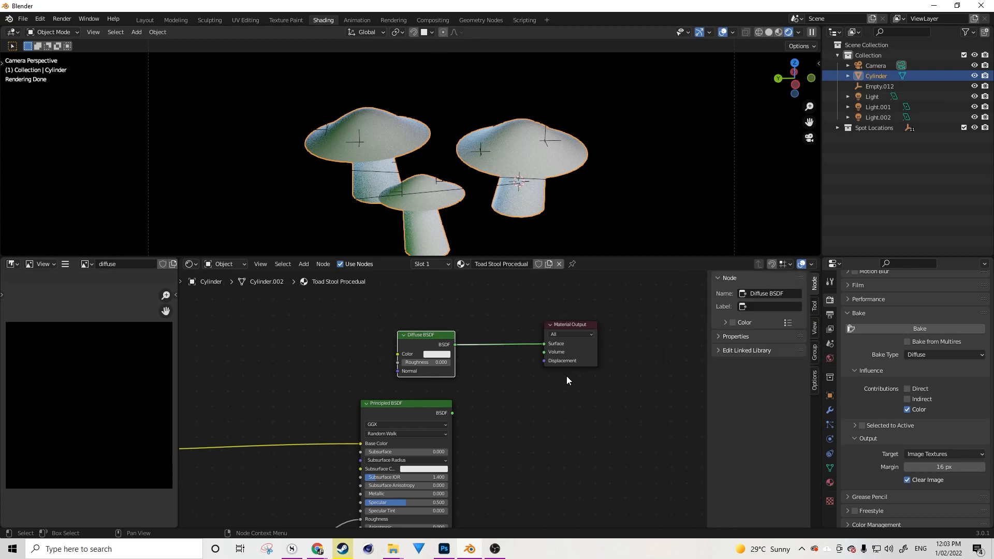
left_click(775, 307)
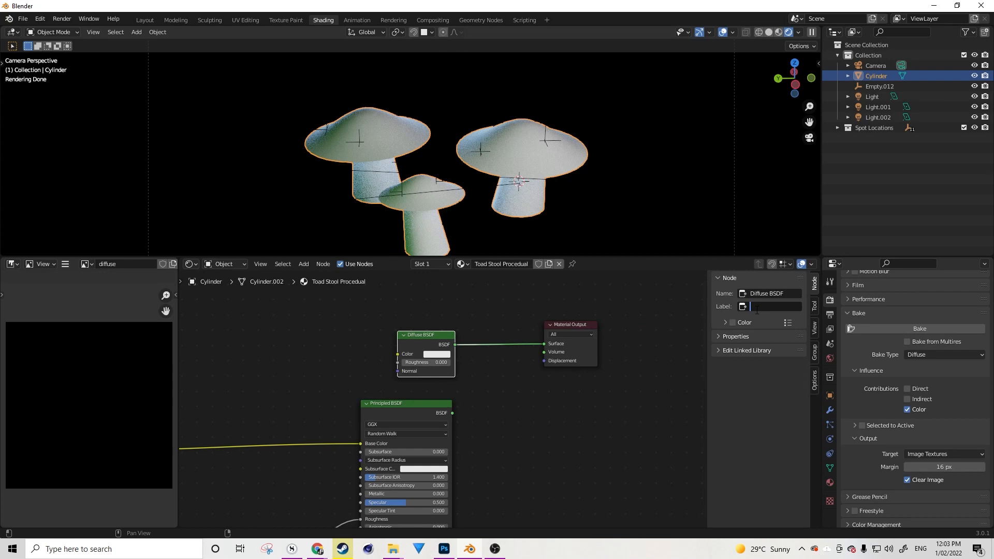
type("Bake")
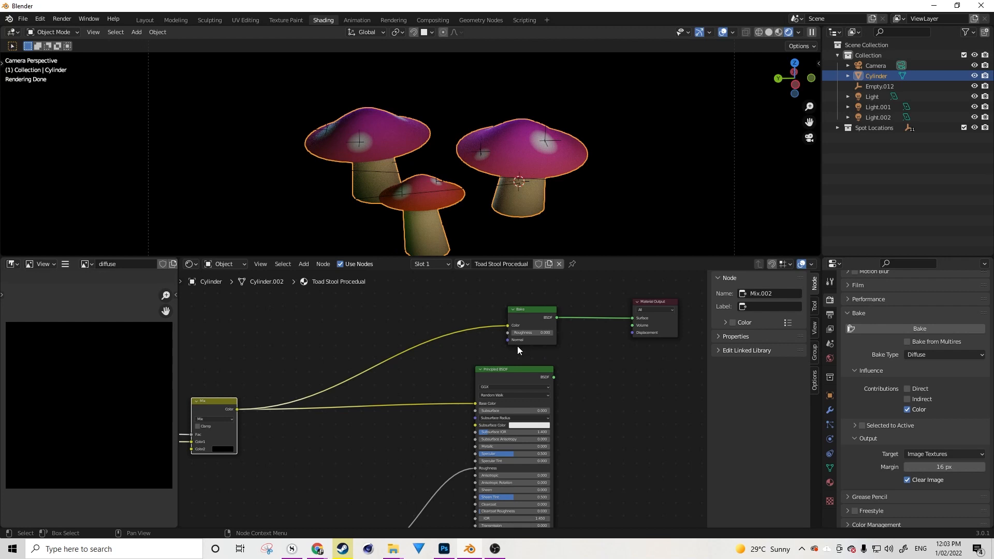
mouse_move(466, 173)
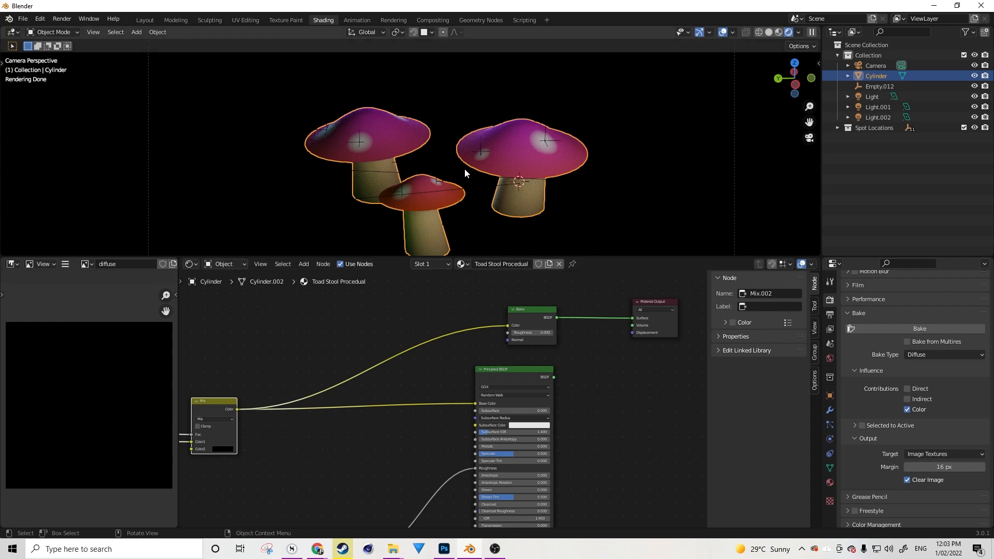
mouse_move(504, 154)
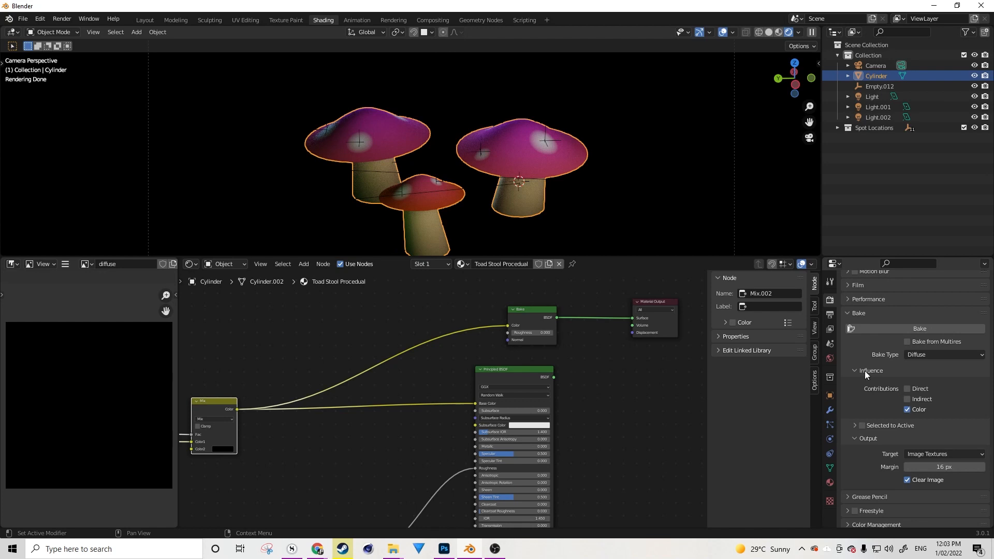
mouse_move(905, 437)
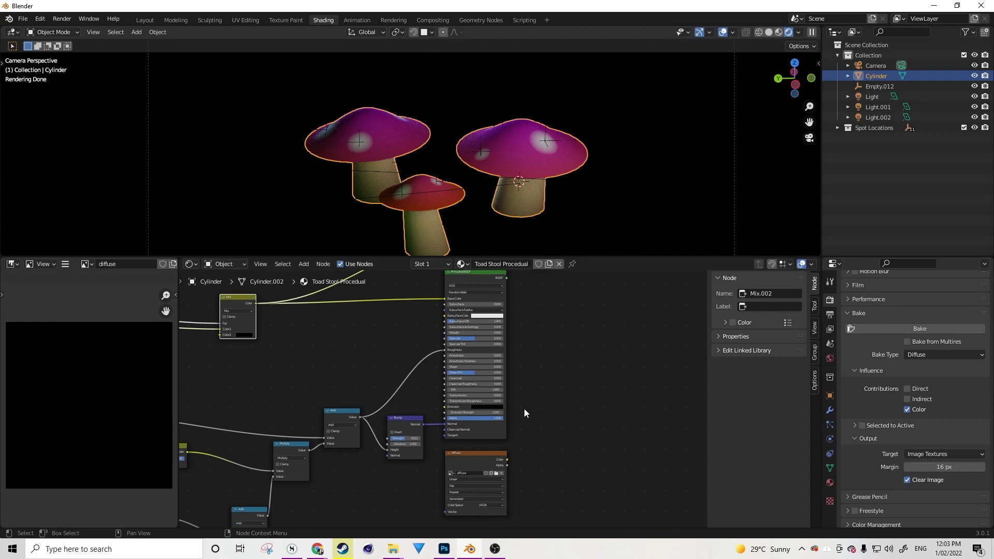
Step: Start the Diffuse bake into the 'diffuse' image texture
left_click(920, 329)
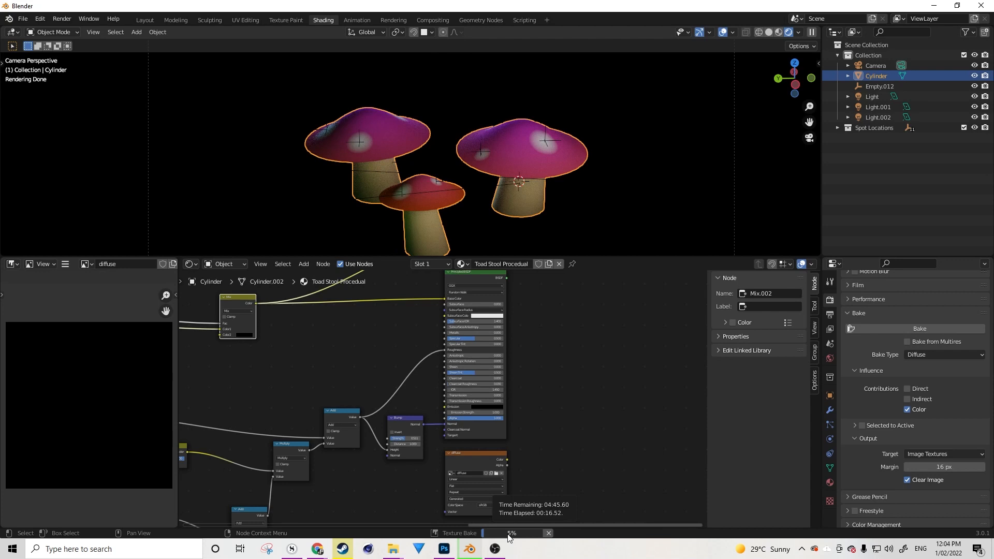
mouse_move(588, 457)
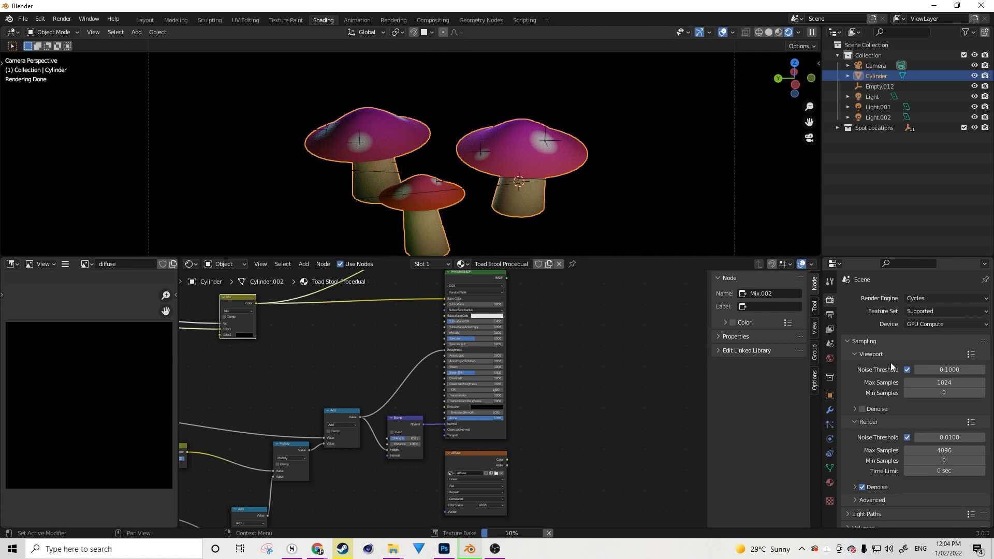
mouse_move(917, 347)
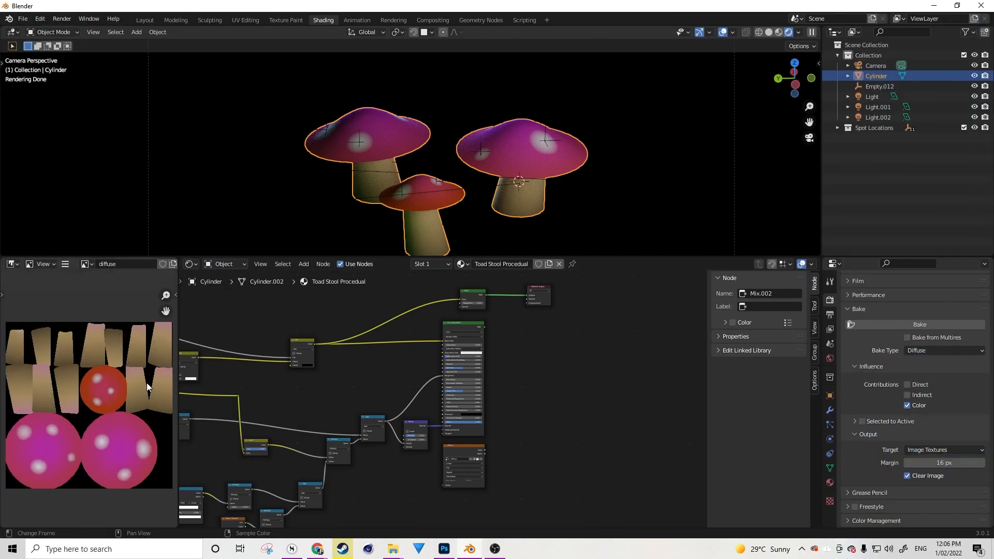
mouse_move(146, 380)
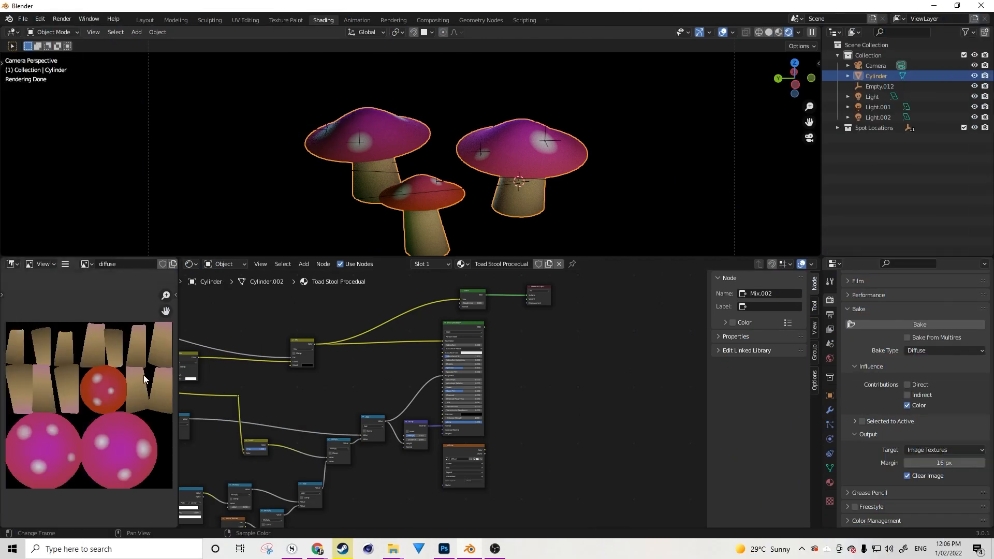
mouse_move(176, 363)
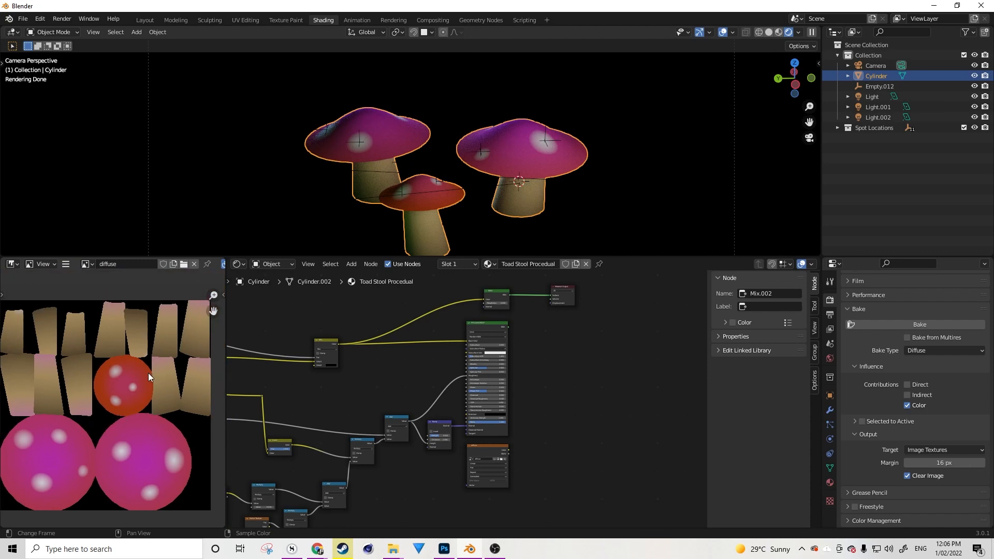
mouse_move(151, 390)
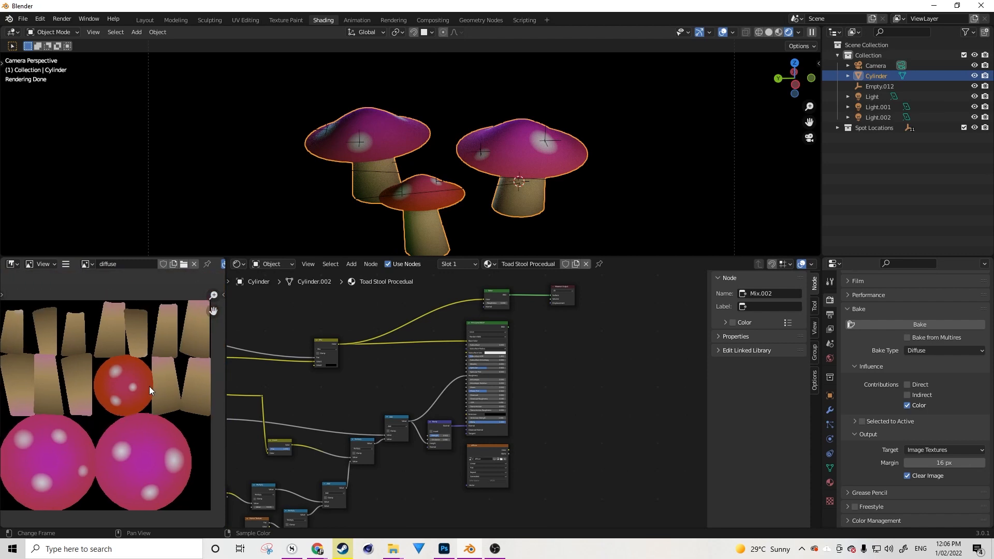
mouse_move(165, 390)
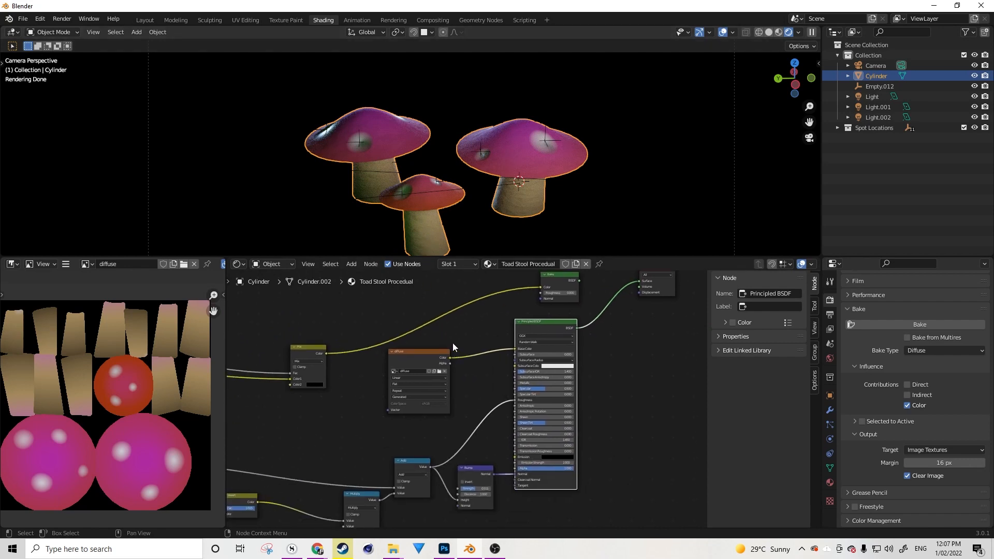
mouse_move(446, 327)
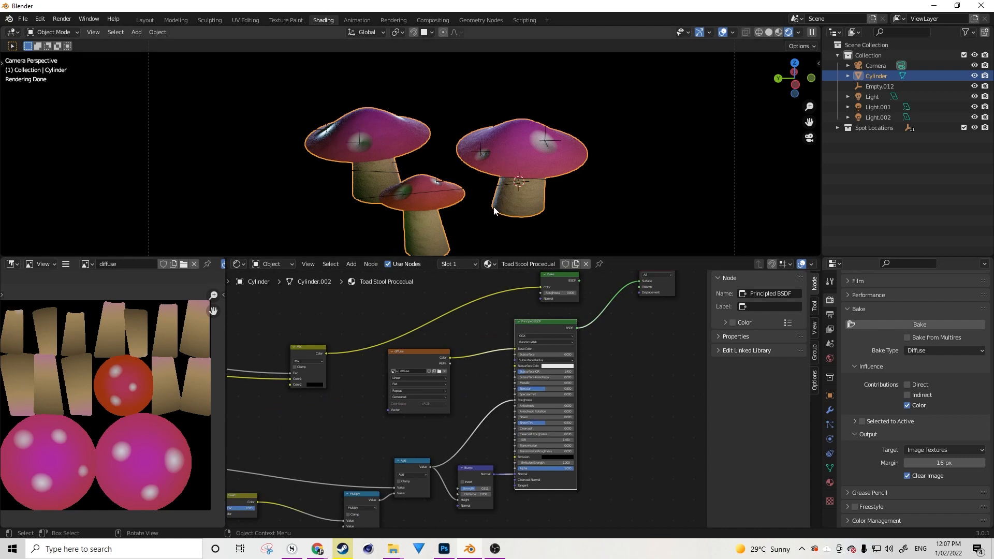
mouse_move(538, 195)
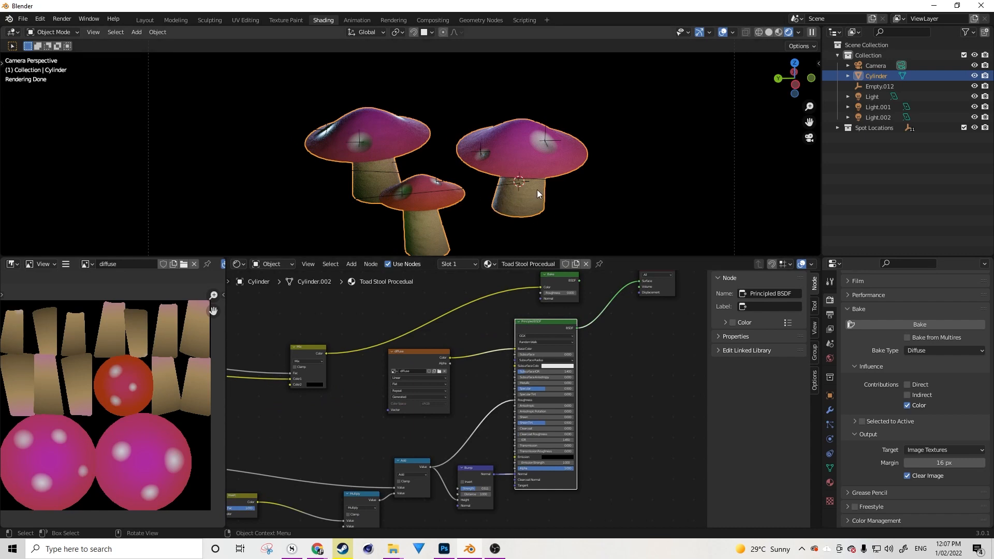
mouse_move(525, 221)
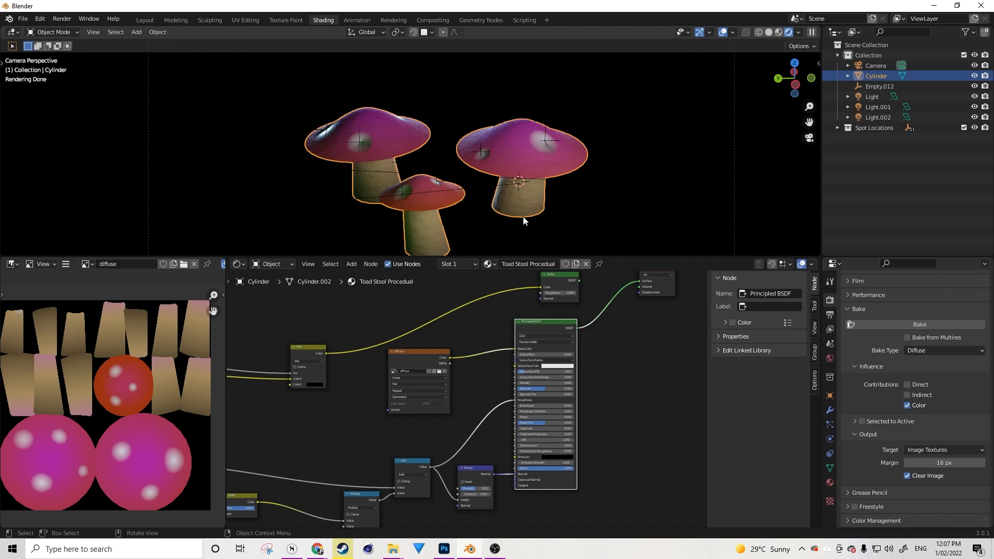
mouse_move(533, 192)
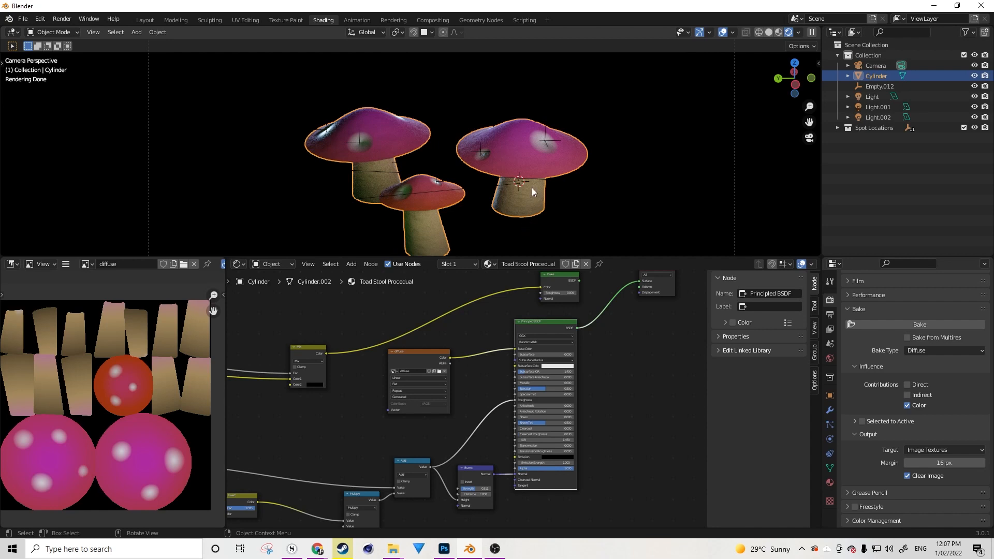
mouse_move(523, 203)
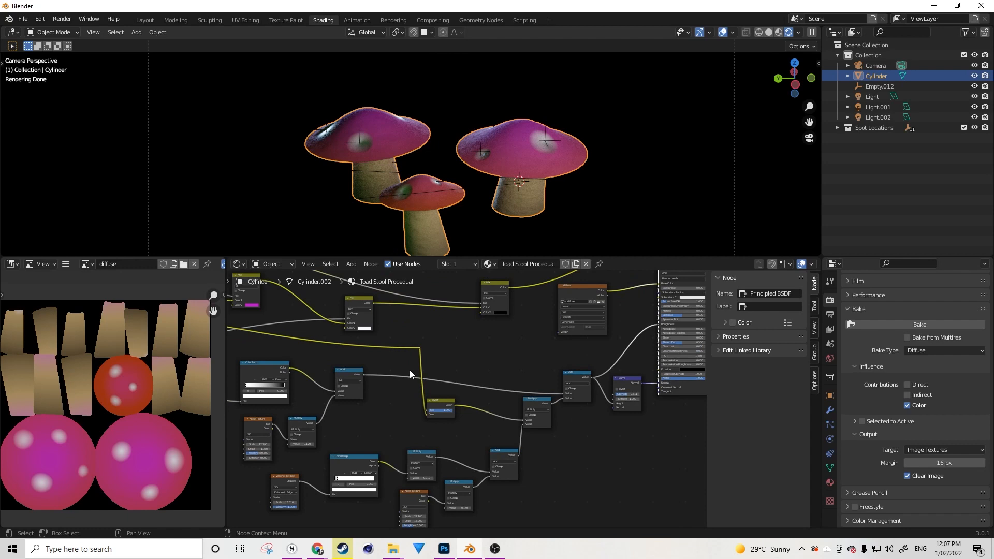
mouse_move(433, 362)
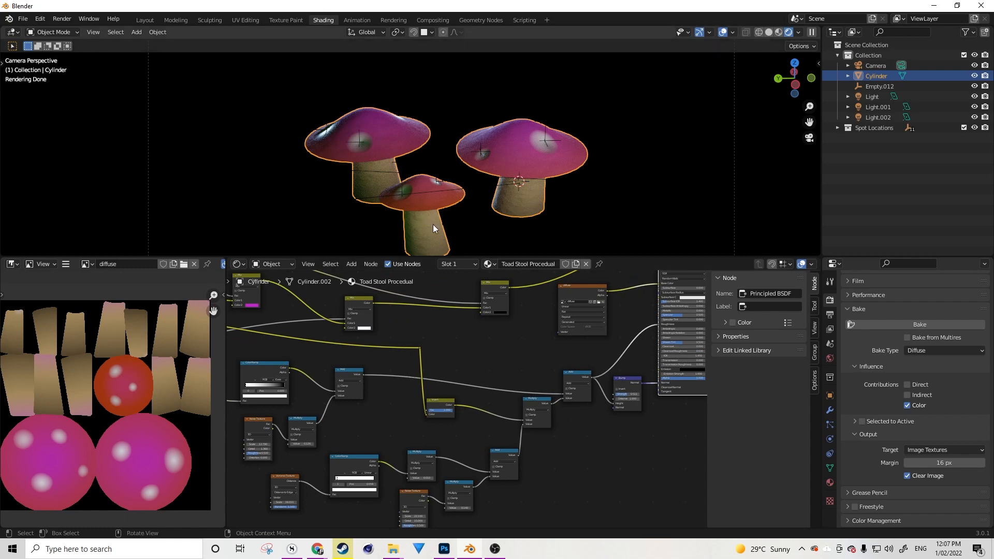
mouse_move(404, 247)
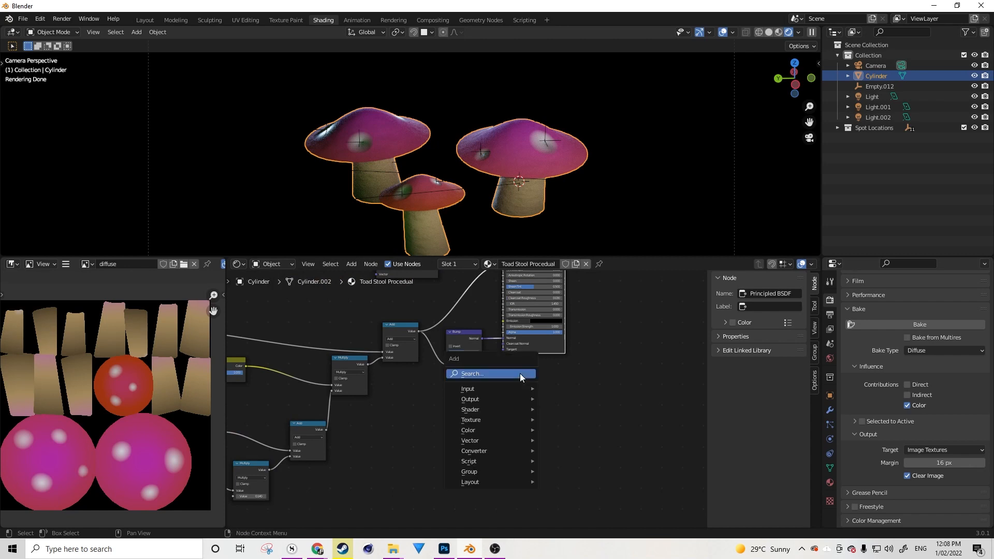
Step: Create a new 2048 px 'roughness' image in the texture node and view it in the Image Editor
left_click(471, 374)
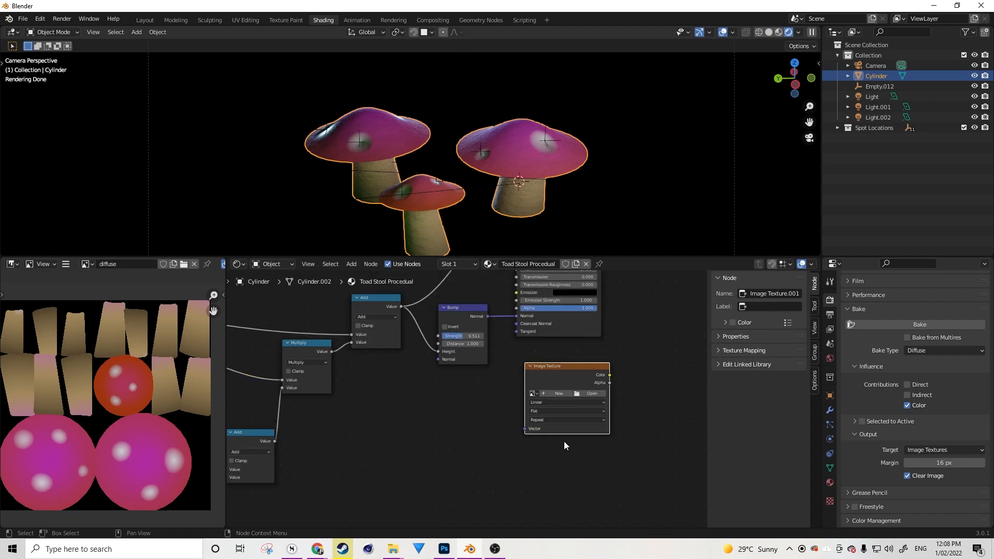
left_click(558, 394)
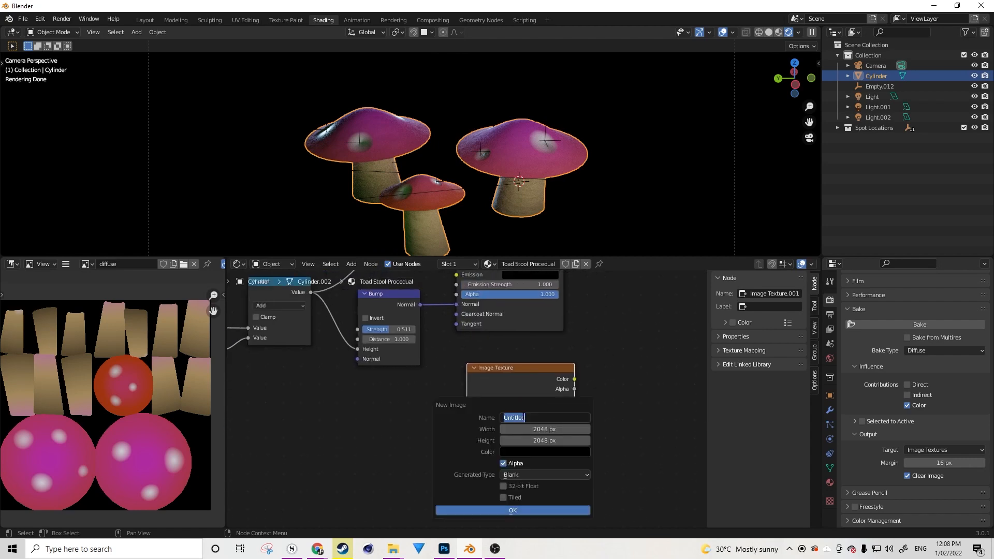
type("roughness")
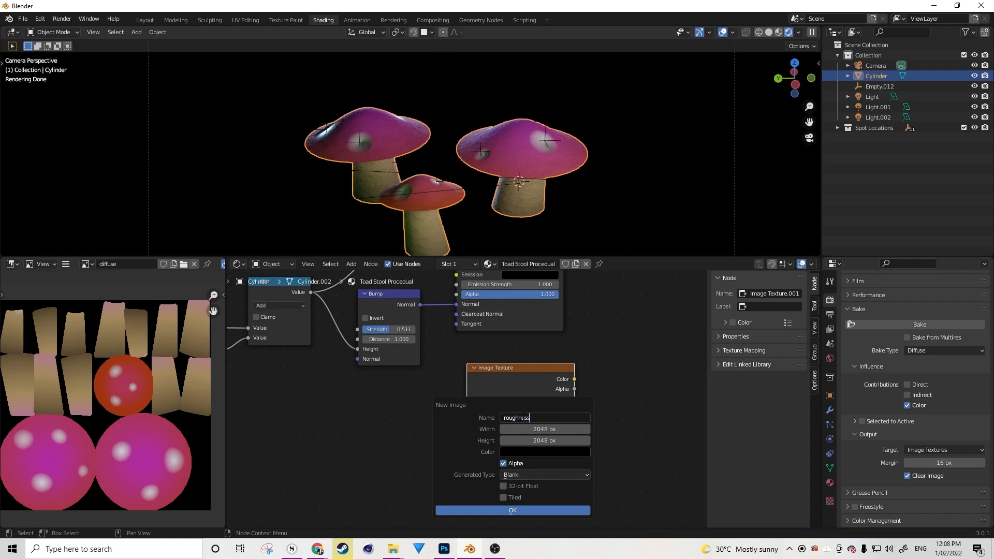
mouse_move(545, 428)
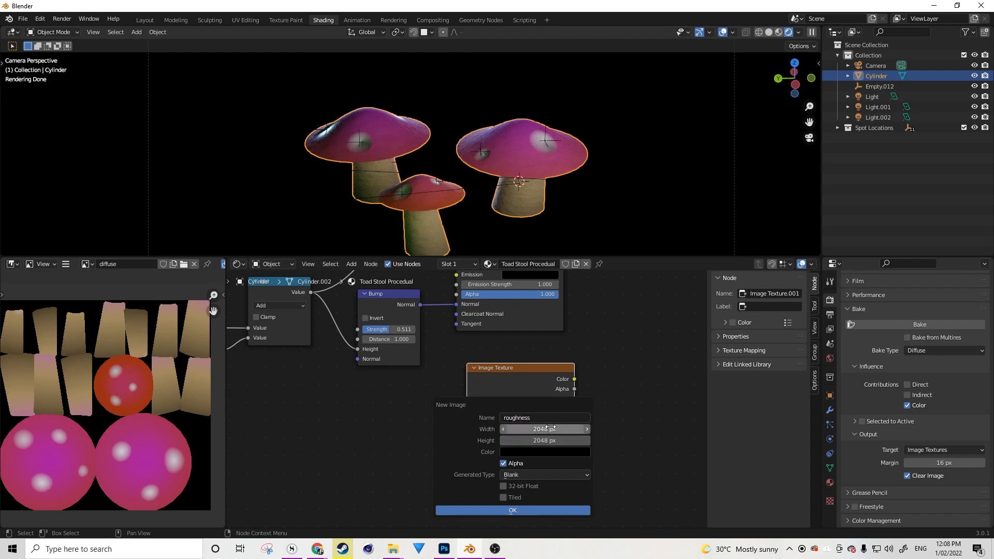
left_click(512, 510)
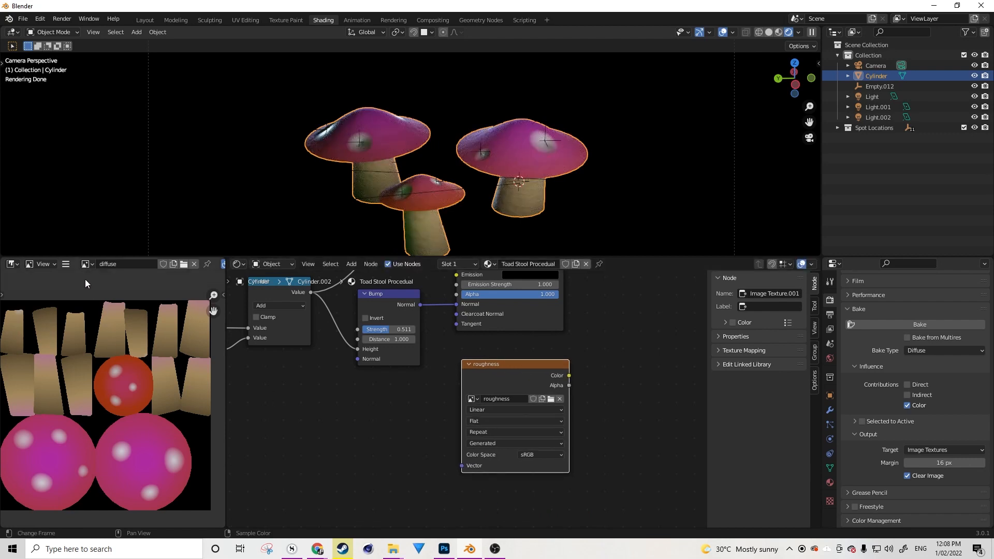
left_click(85, 264)
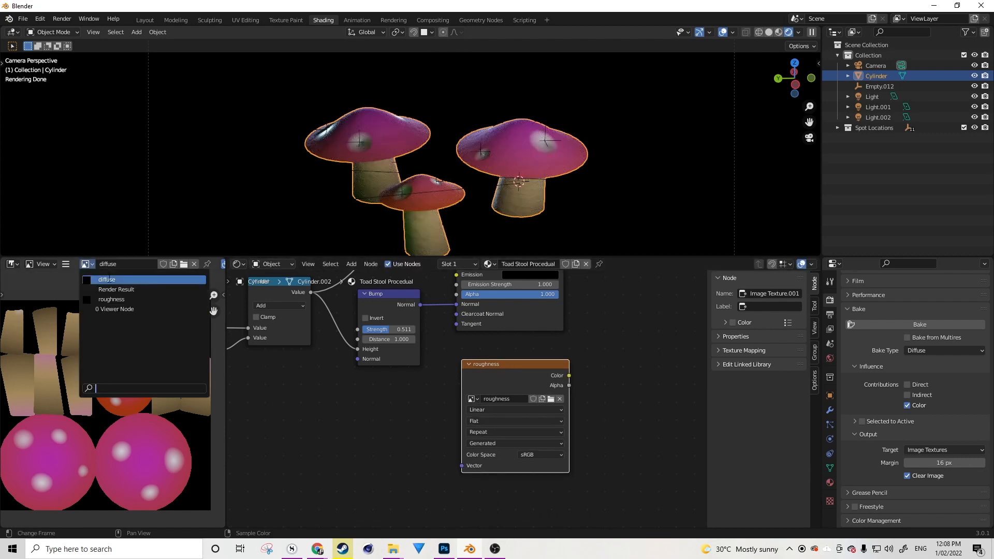
mouse_move(111, 299)
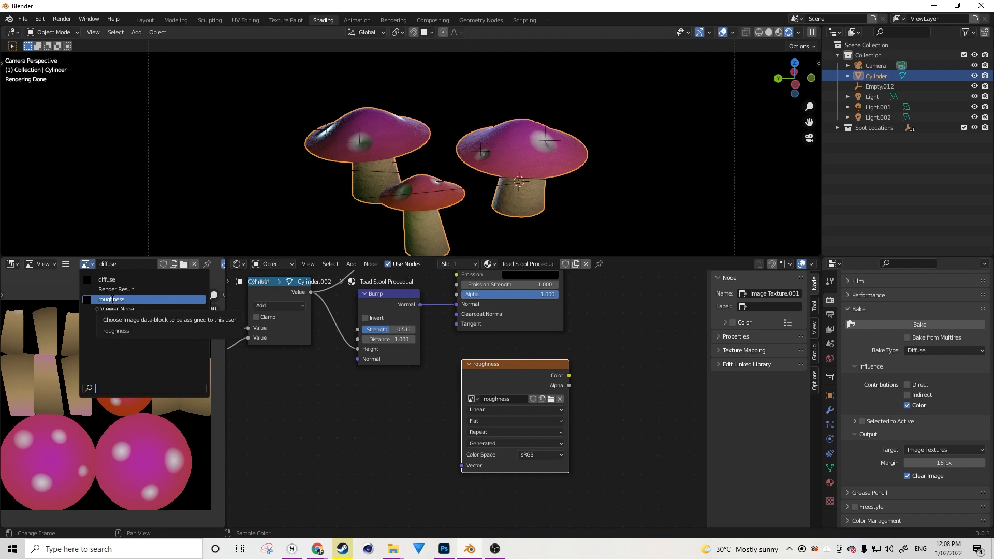
left_click(111, 299)
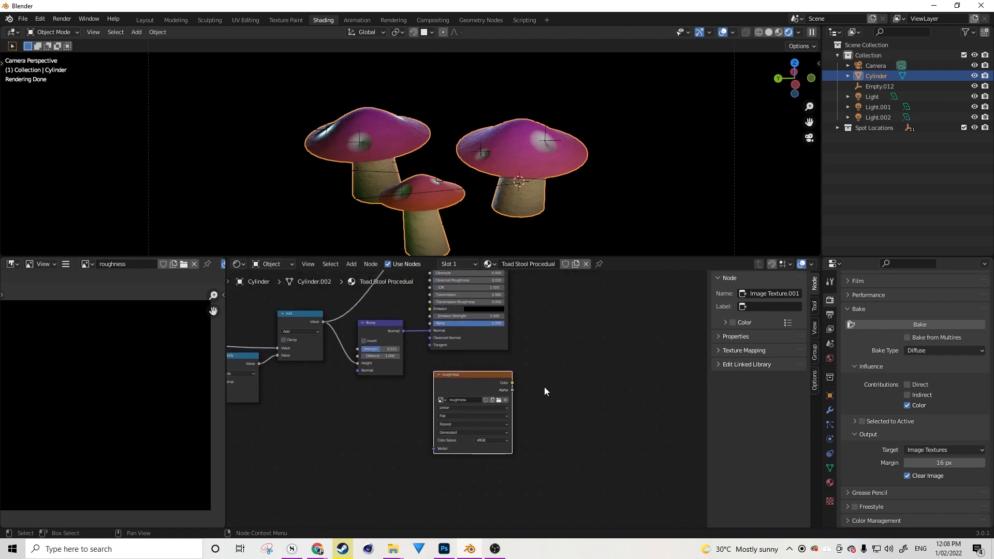
mouse_move(489, 404)
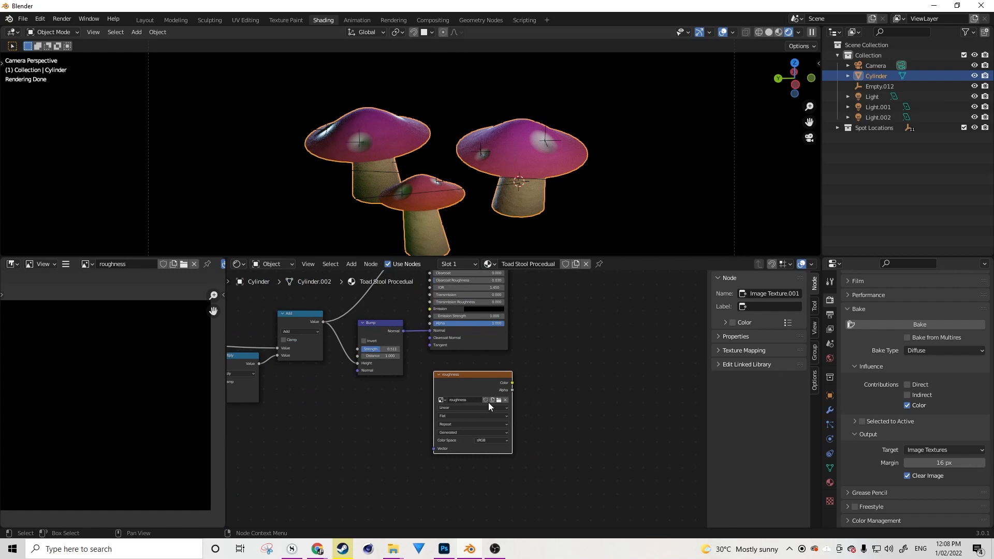
mouse_move(493, 388)
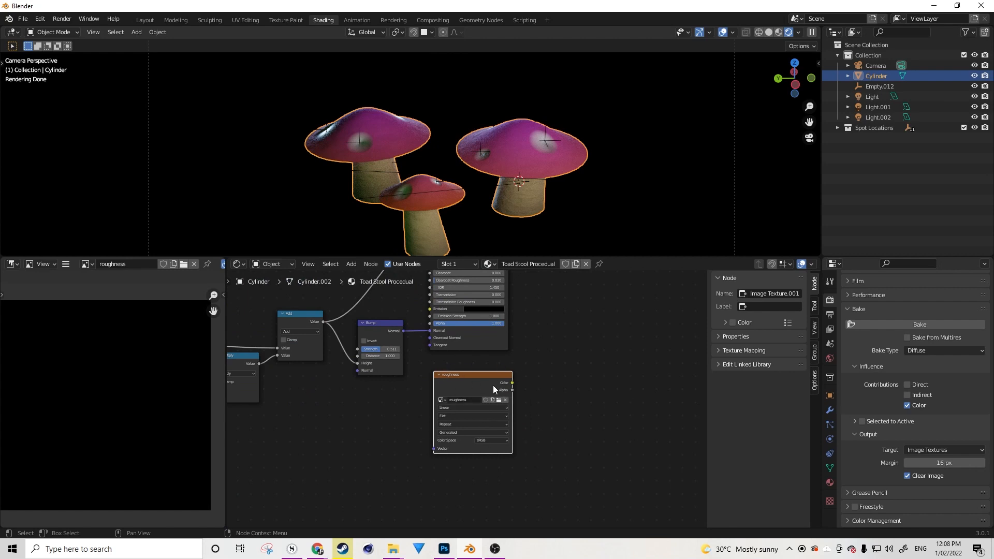
mouse_move(458, 384)
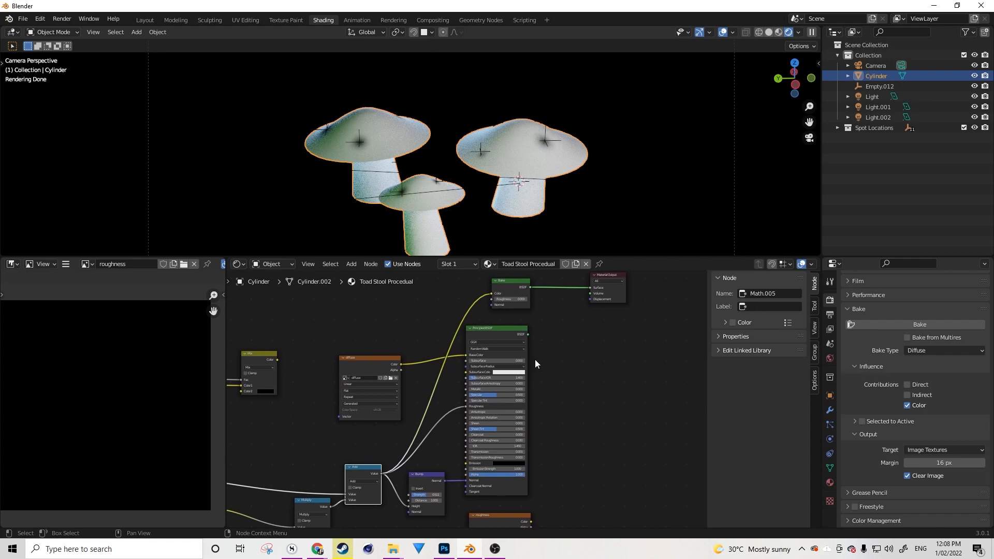
mouse_move(505, 348)
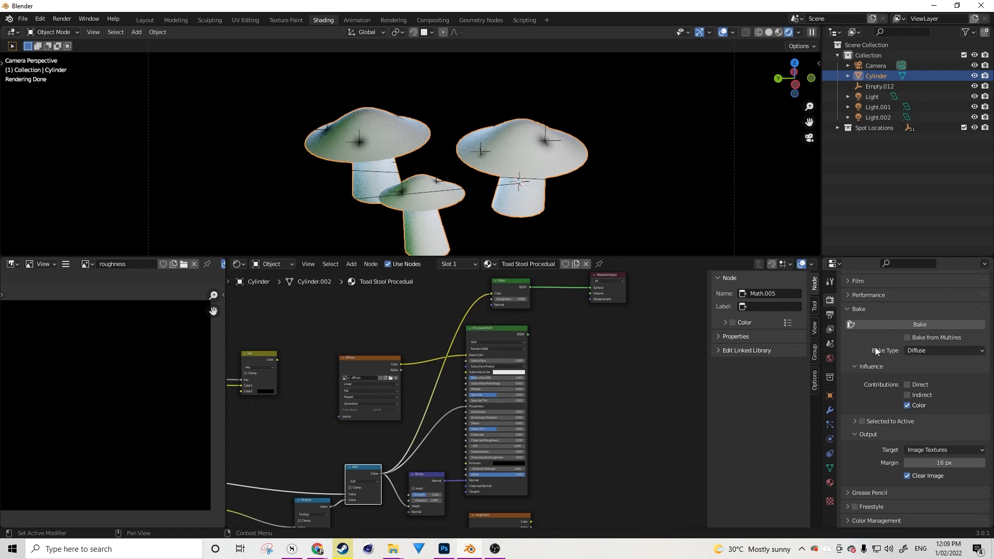
mouse_move(921, 361)
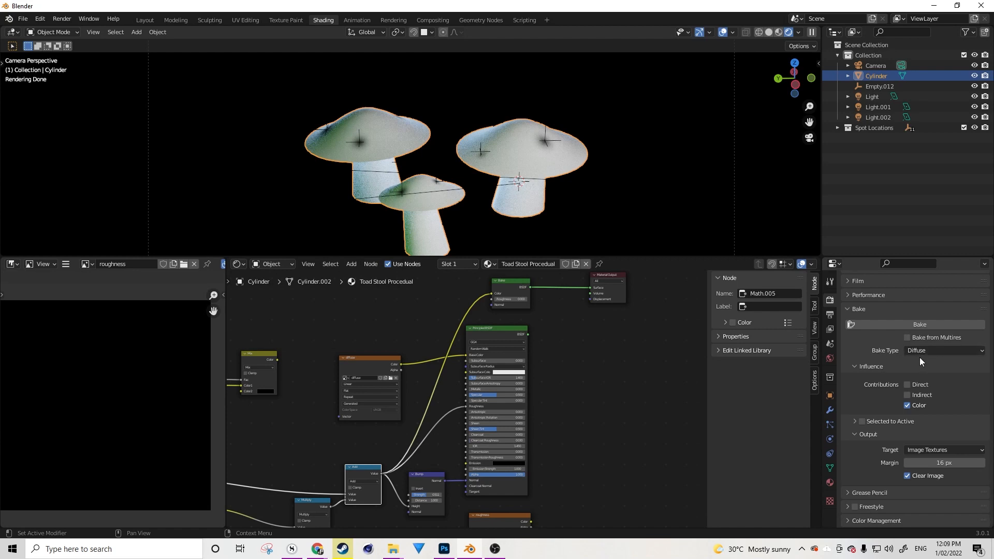
Step: Select the roughness Image Texture node and start the bake into it
left_click(944, 351)
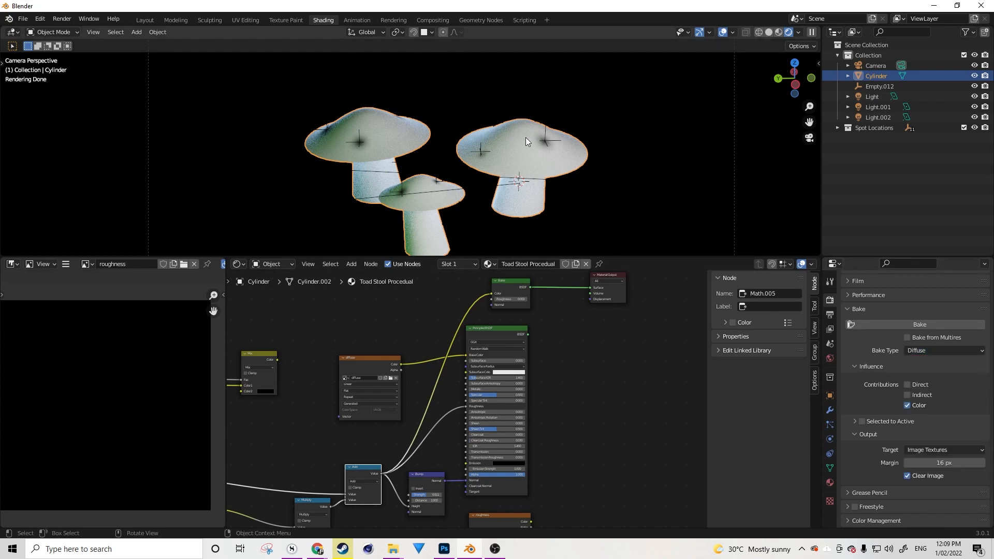
mouse_move(403, 168)
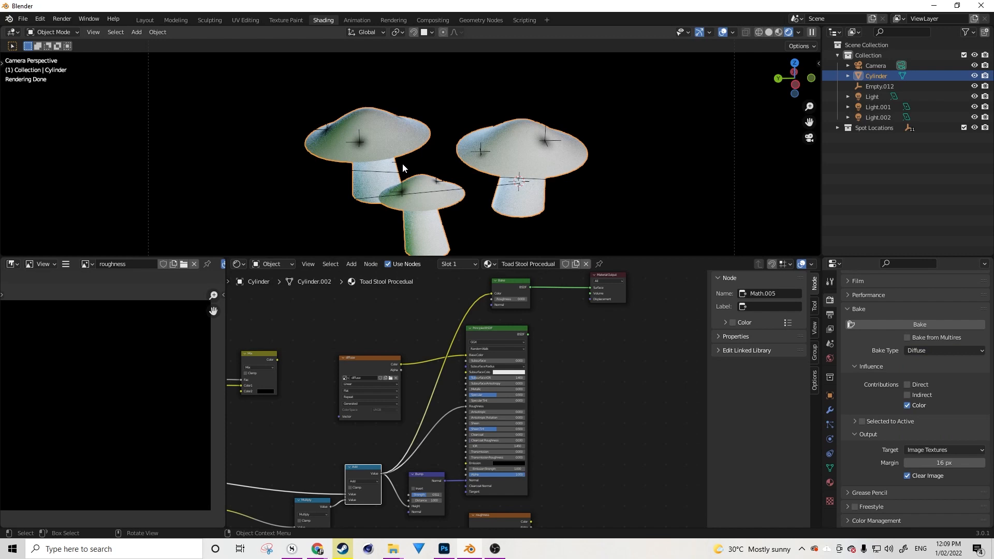
mouse_move(531, 151)
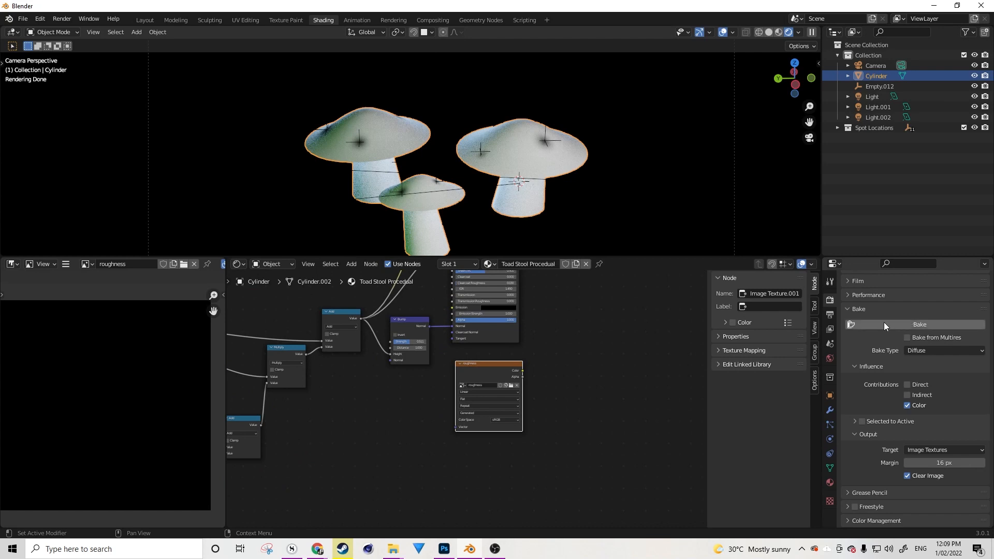
left_click(920, 325)
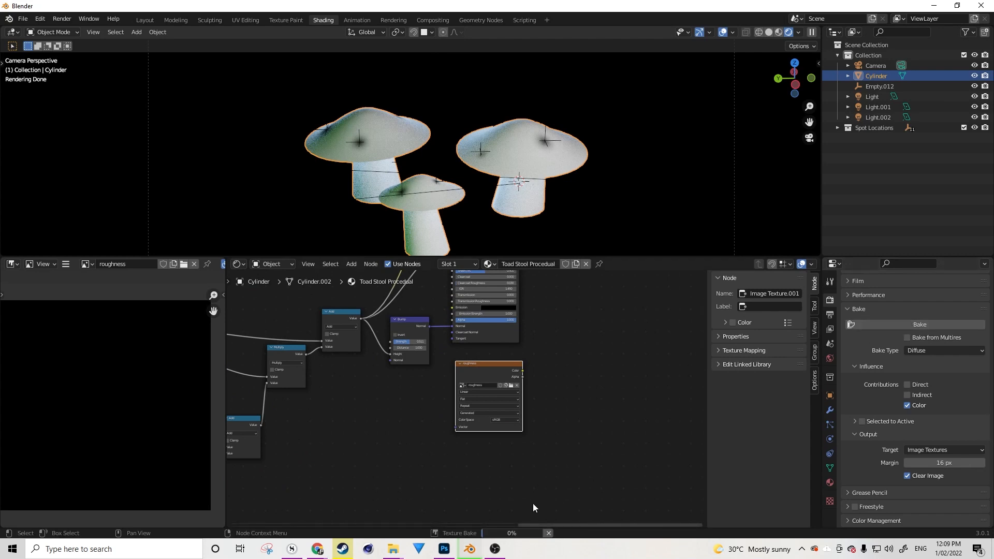
mouse_move(533, 503)
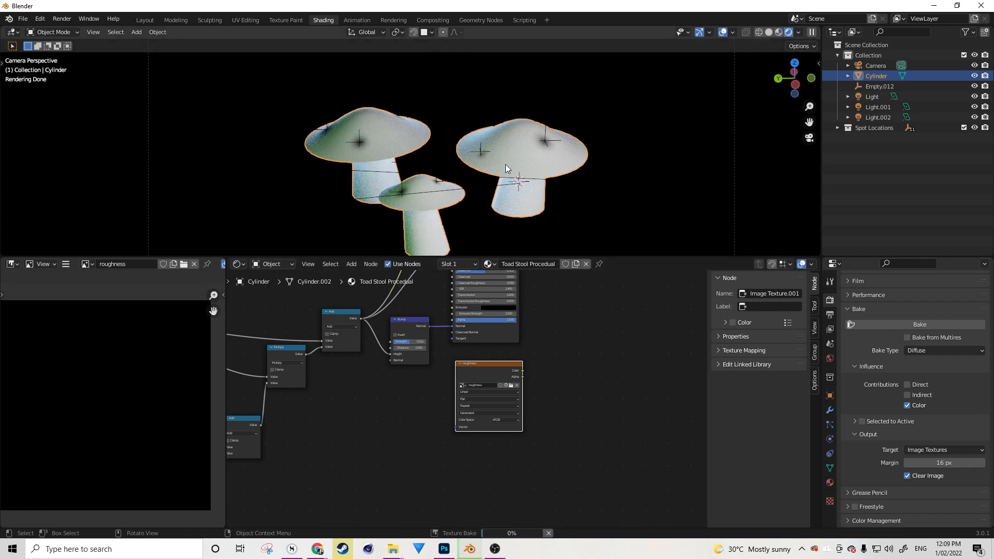
mouse_move(499, 176)
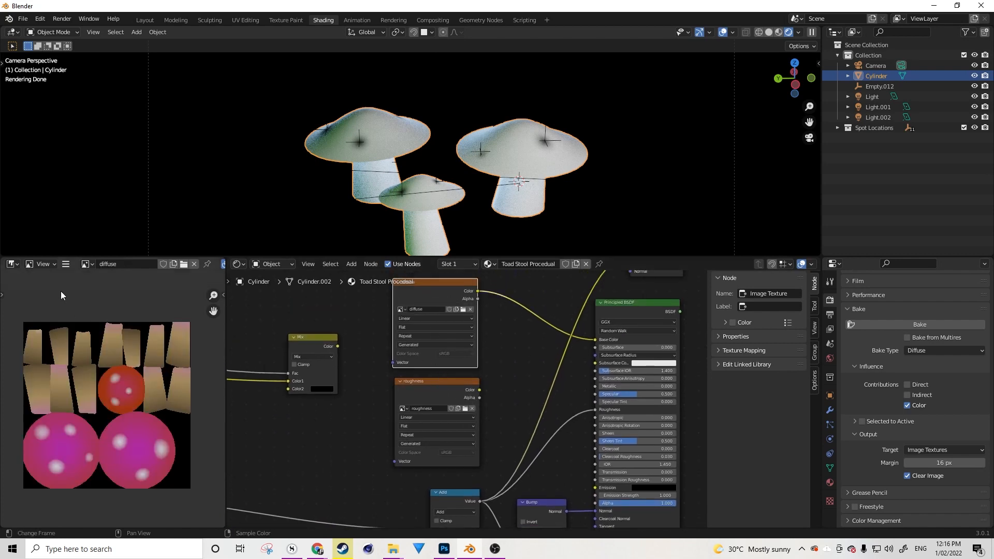
mouse_move(66, 264)
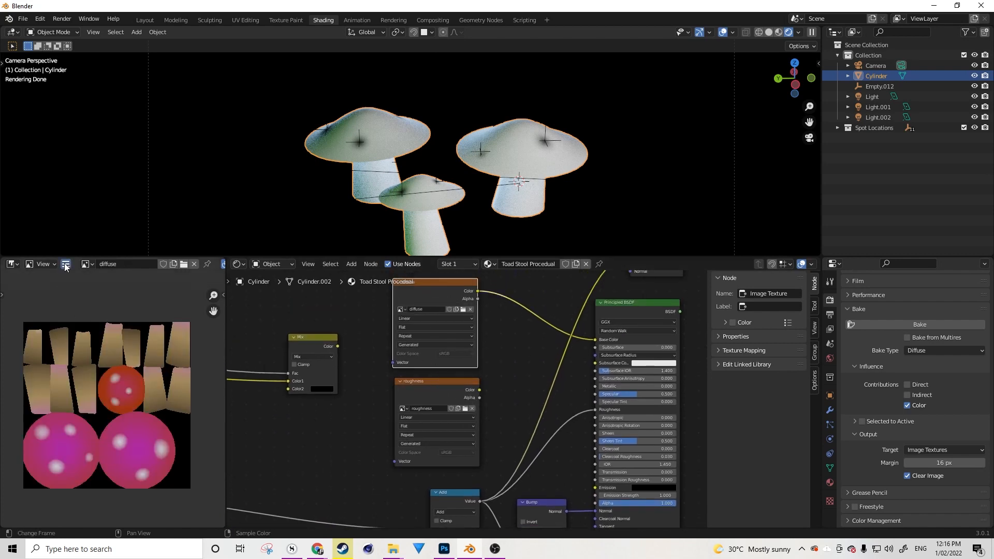
Step: Pack the baked diffuse image via the Image menu, then browse the image list
left_click(66, 265)
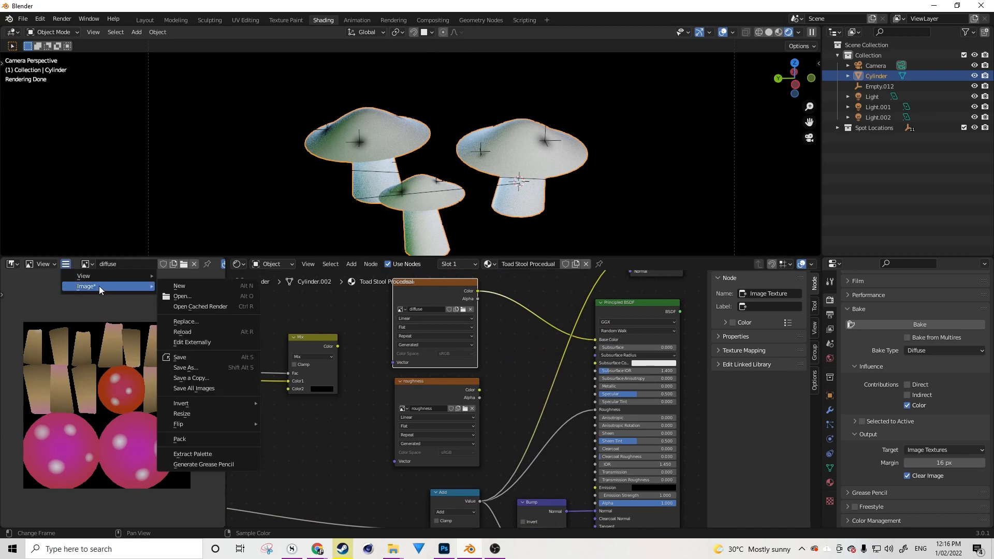
mouse_move(186, 357)
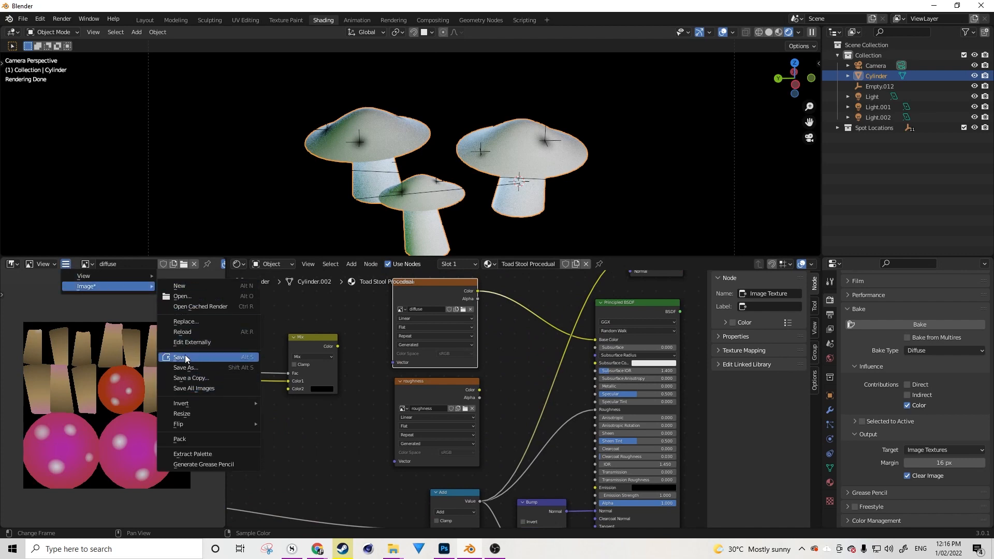
mouse_move(189, 439)
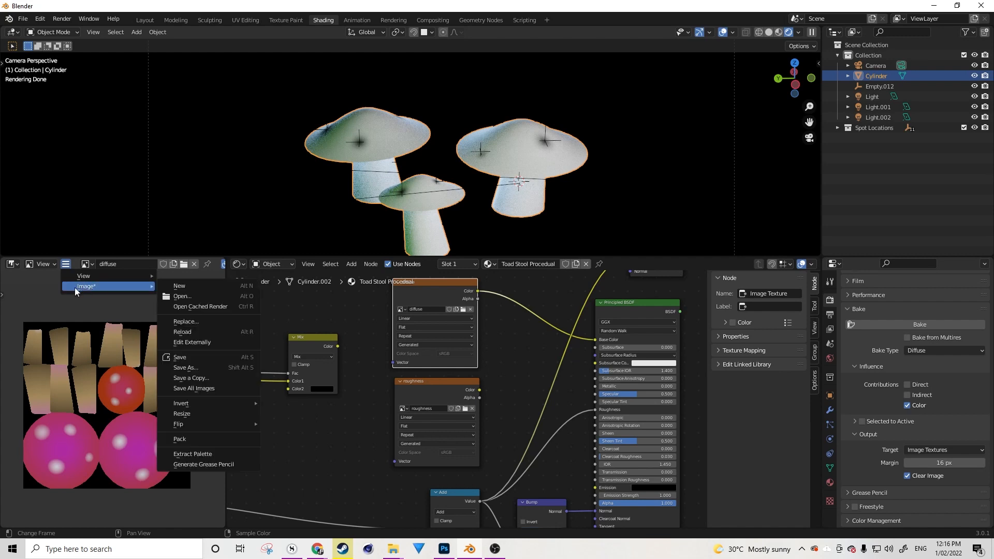
mouse_move(88, 290)
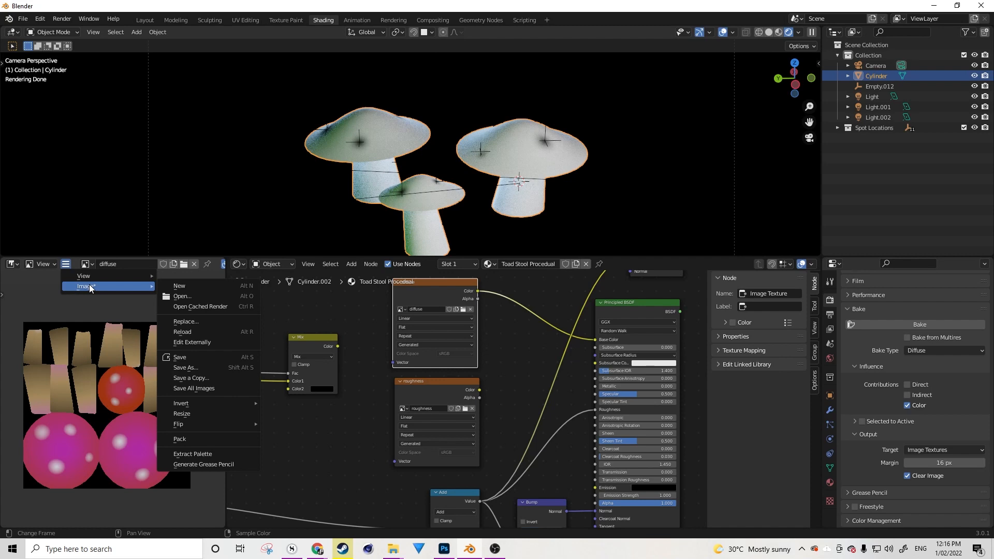
mouse_move(95, 286)
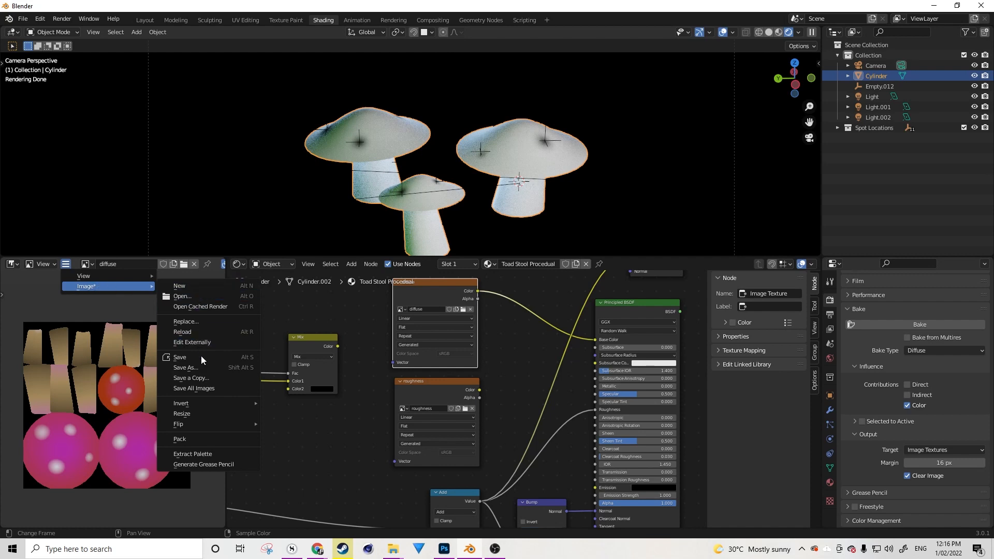
mouse_move(193, 439)
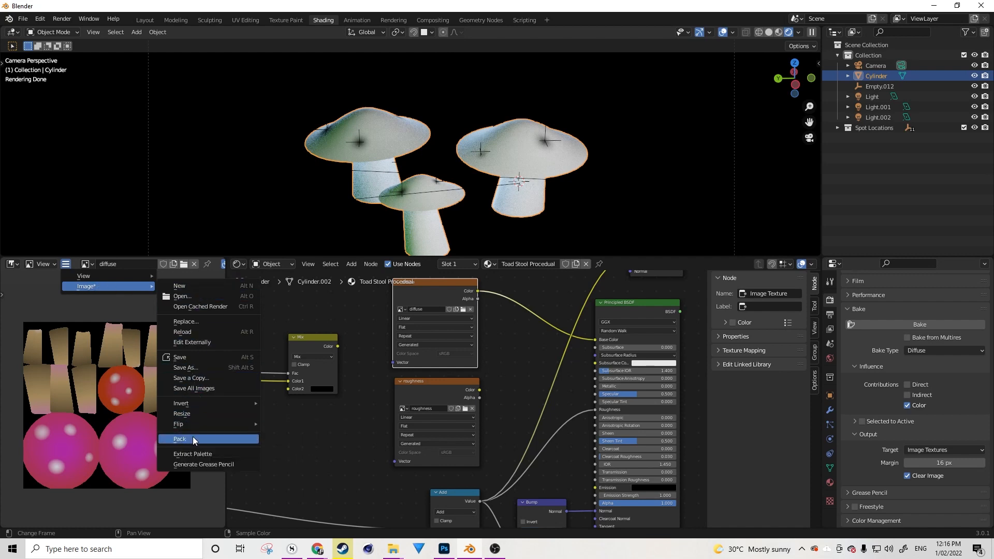
left_click(180, 438)
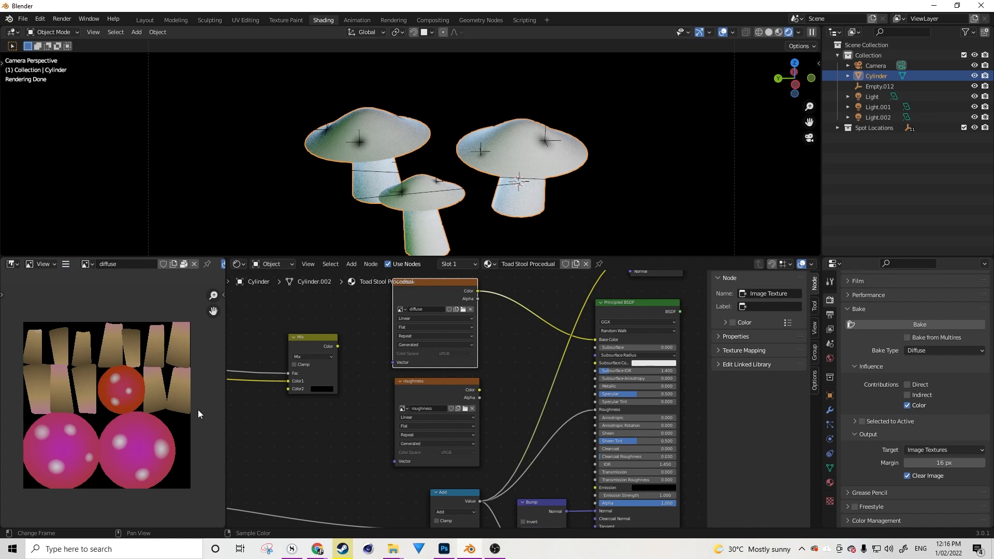
mouse_move(204, 404)
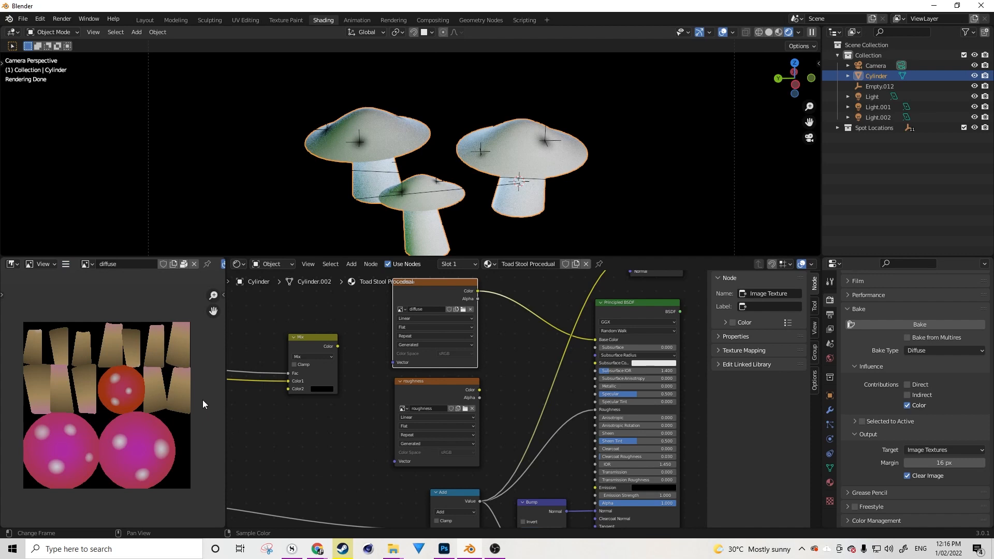
mouse_move(198, 408)
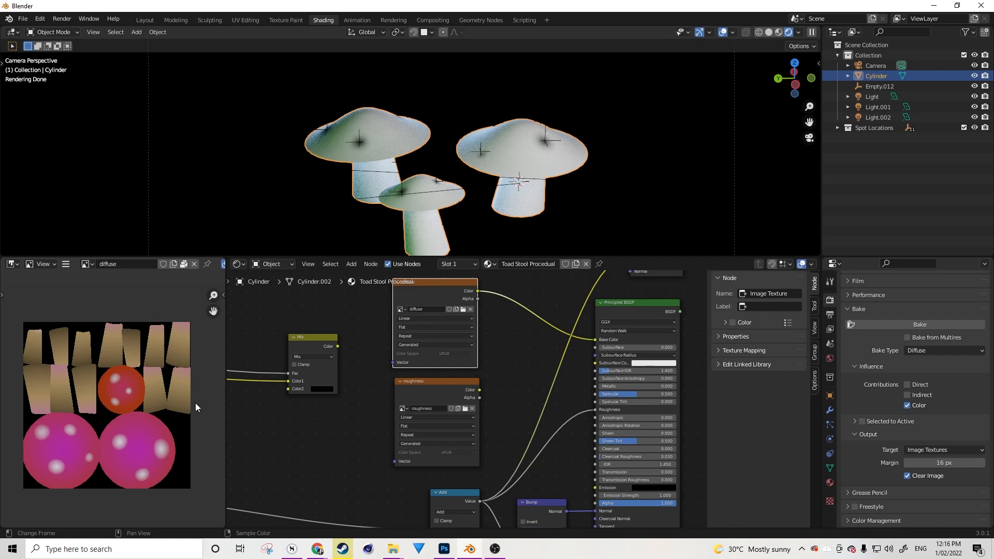
mouse_move(186, 392)
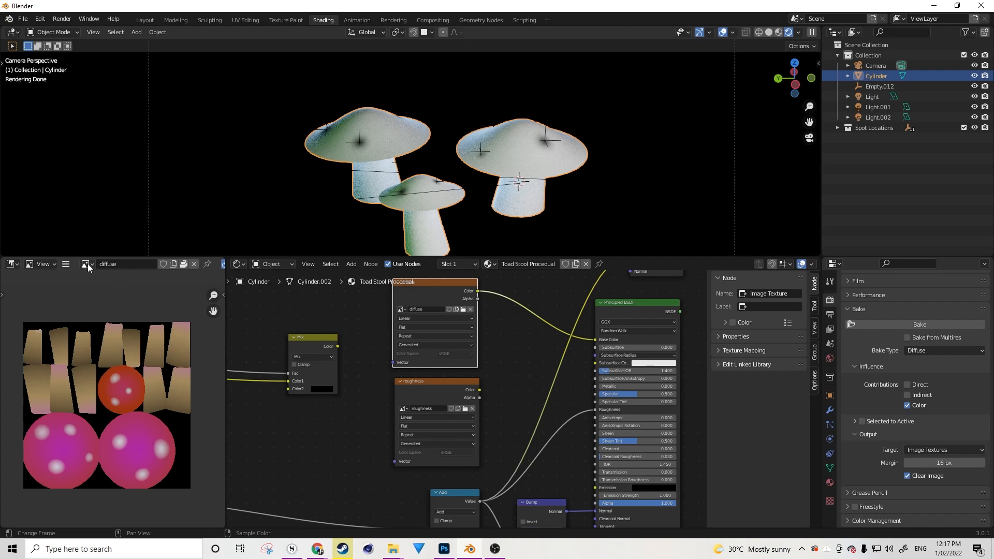
left_click(66, 264)
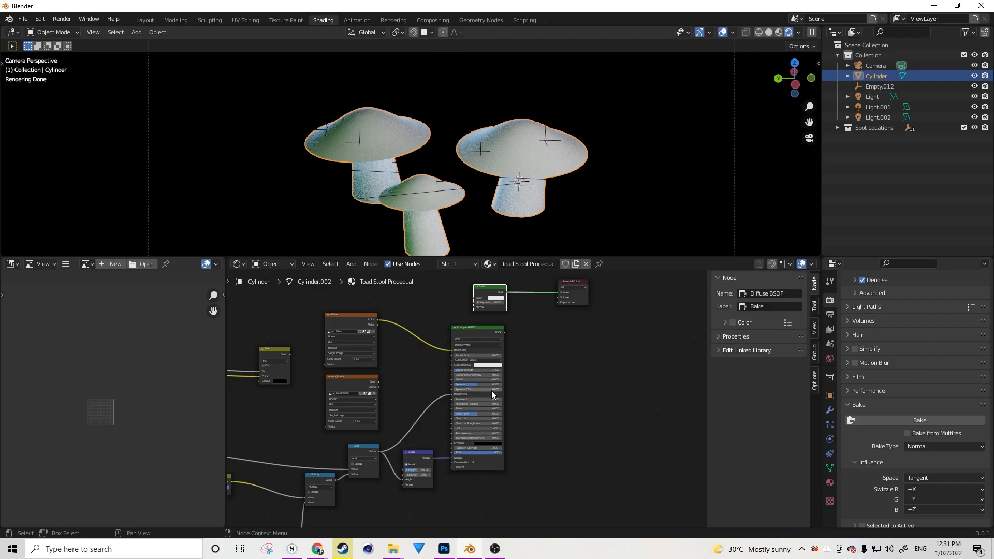
mouse_move(511, 447)
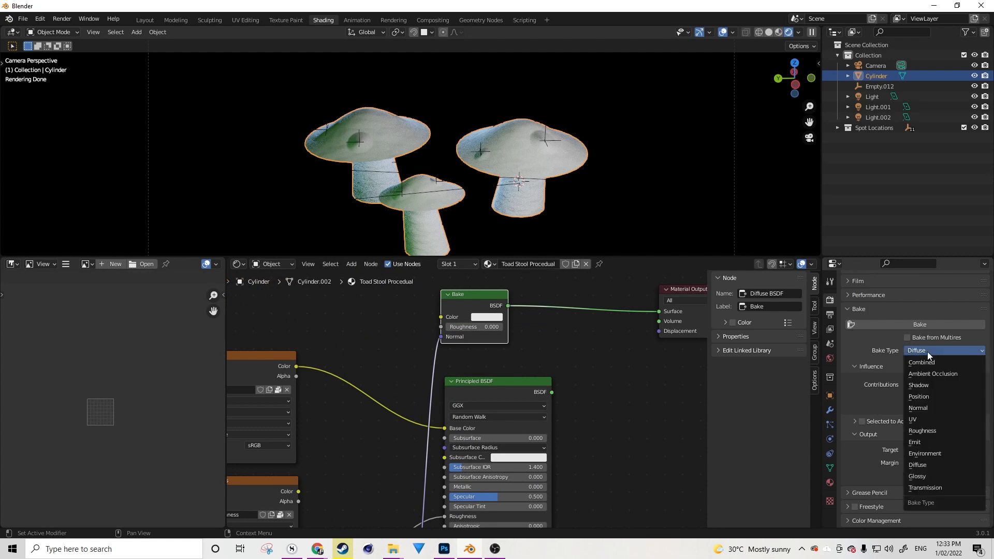
Step: Change the Bake Type to Normal
left_click(919, 408)
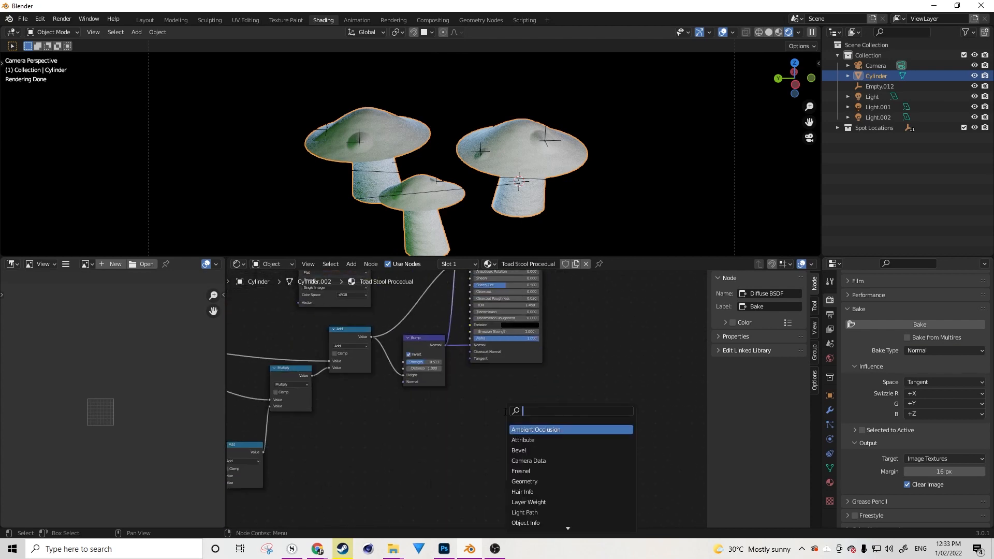
Step: Add an Image Texture with a new 2048 px 'Normal' image, bake into it, and display it
left_click(536, 429)
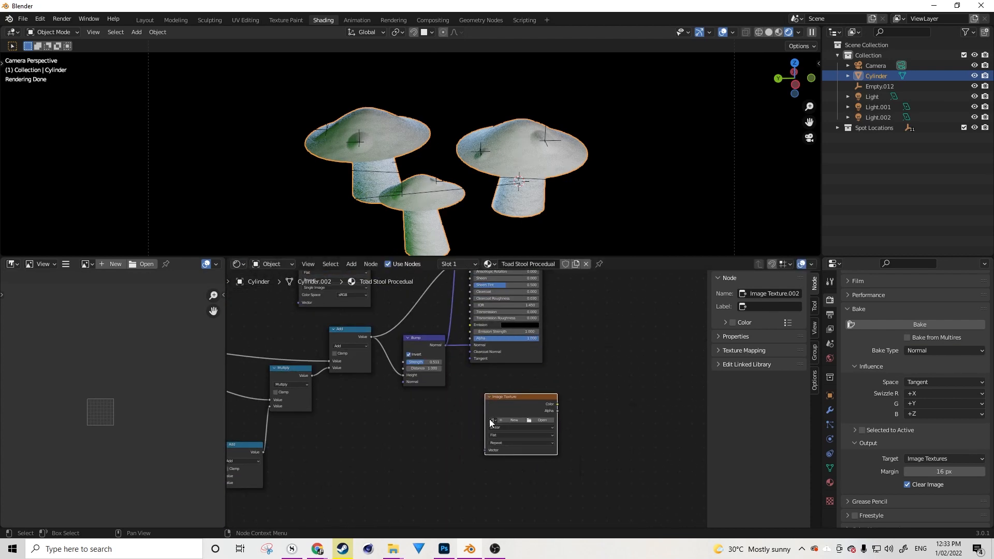
left_click(514, 419)
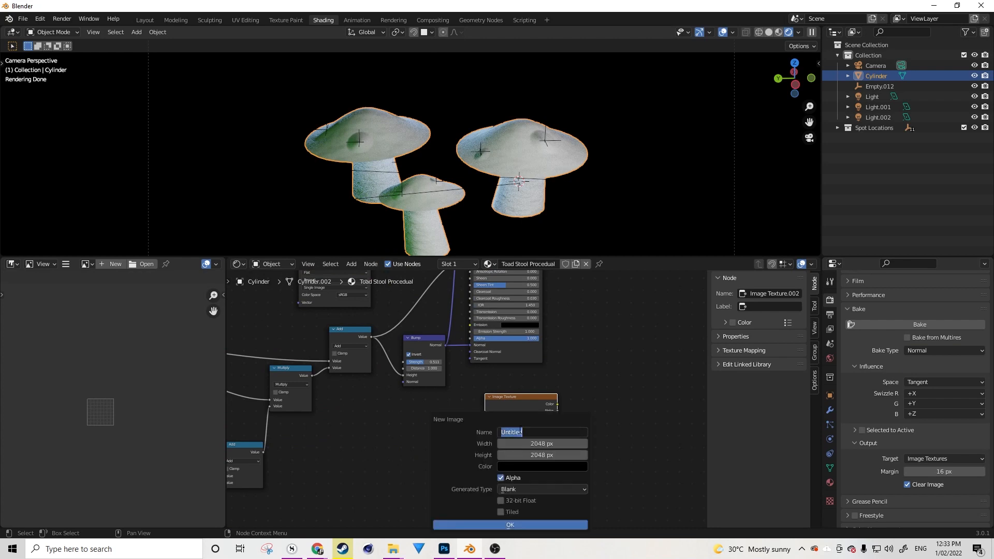
type("Normal")
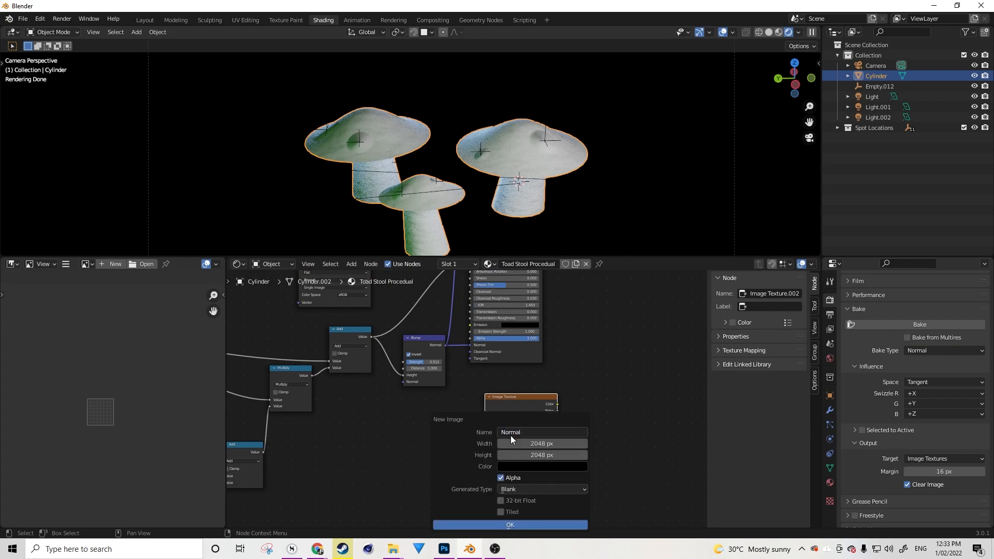
left_click(510, 525)
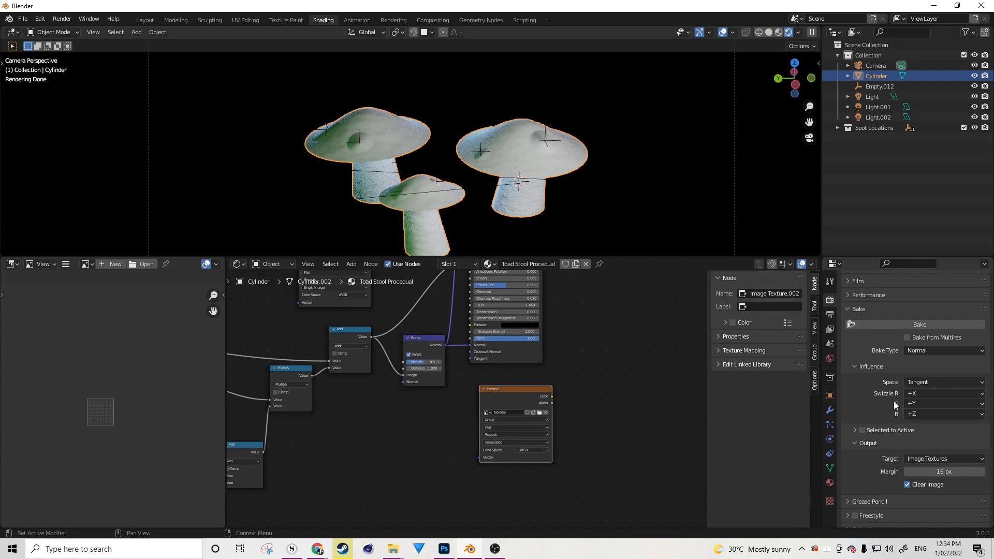
mouse_move(912, 324)
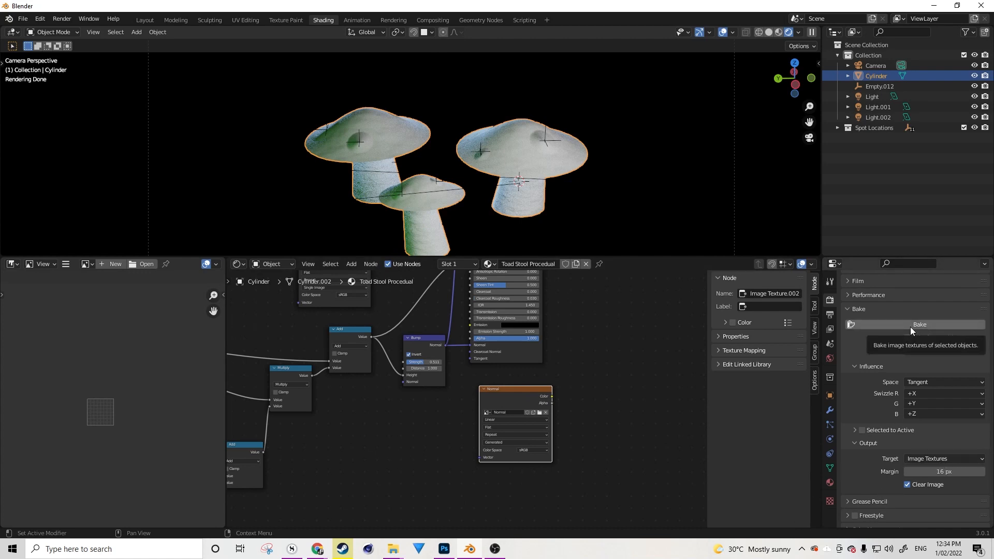
left_click(919, 325)
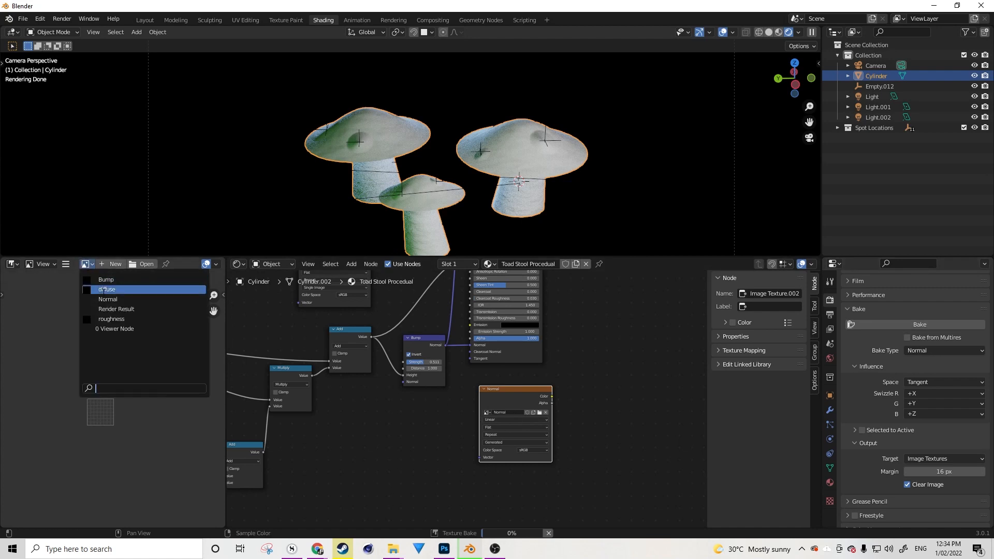
left_click(108, 299)
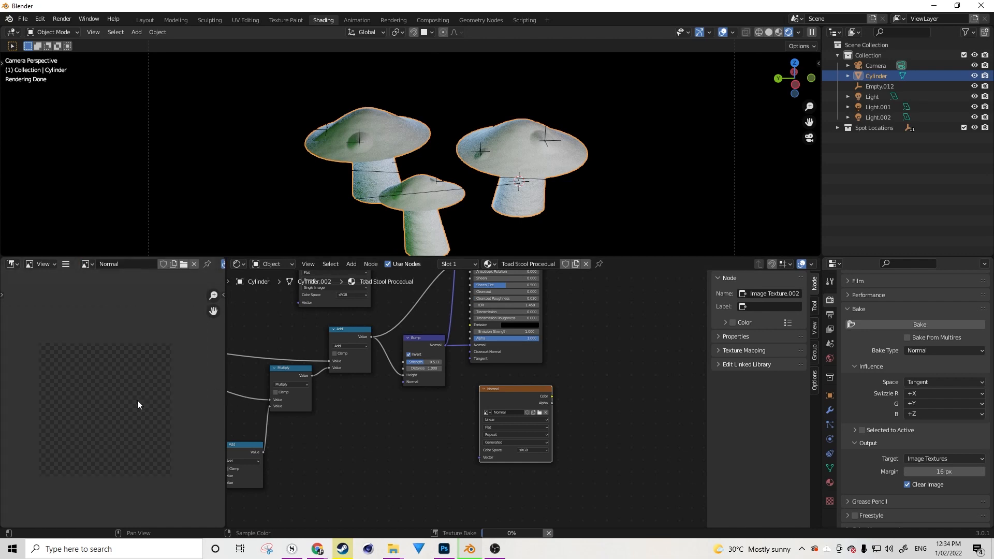
mouse_move(115, 398)
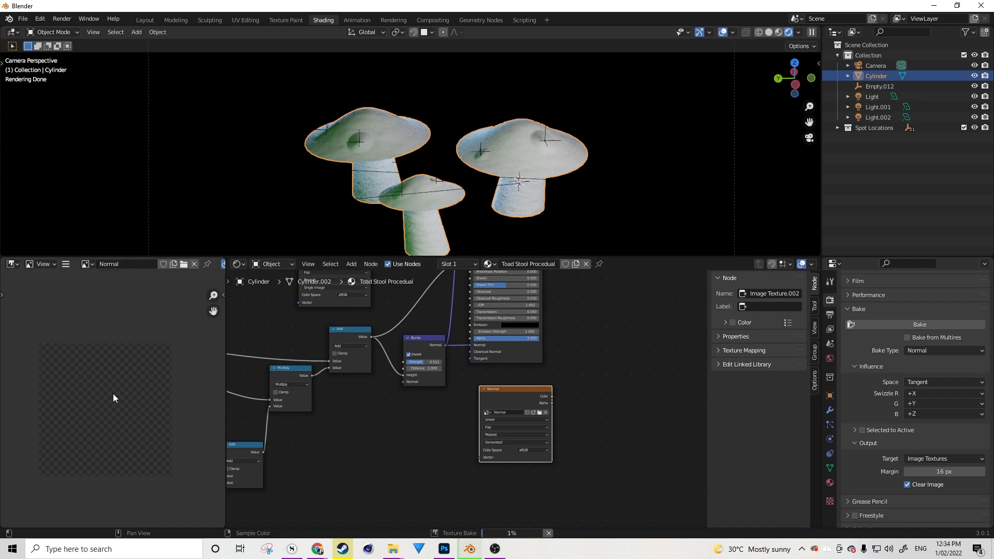
mouse_move(125, 413)
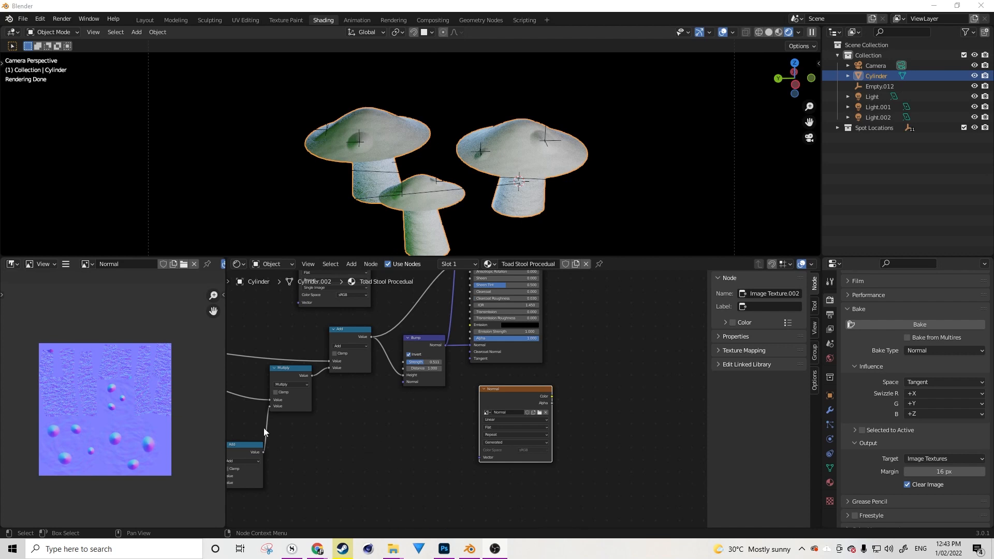
mouse_move(58, 399)
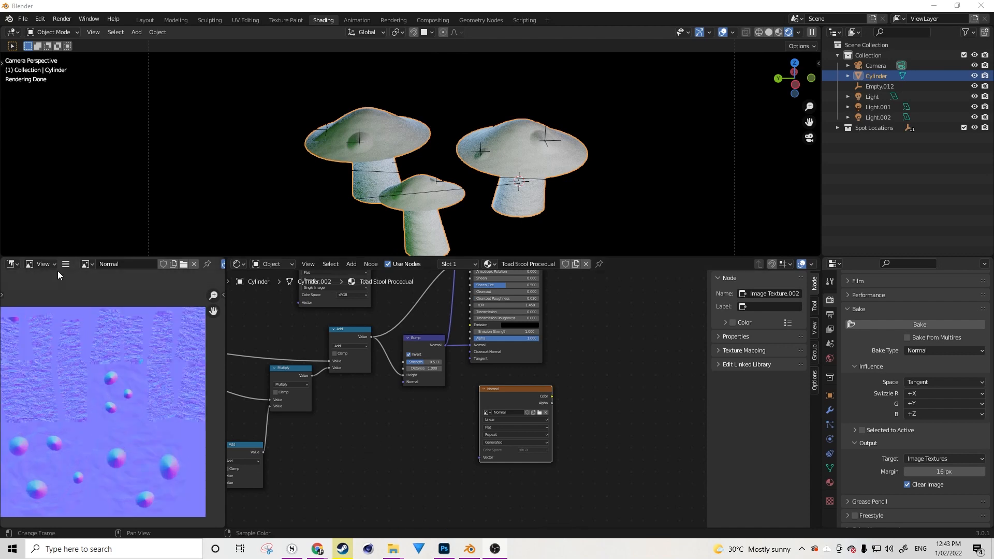
Step: Pack the finished Normal bake image into the blend file from the Image menu
left_click(65, 264)
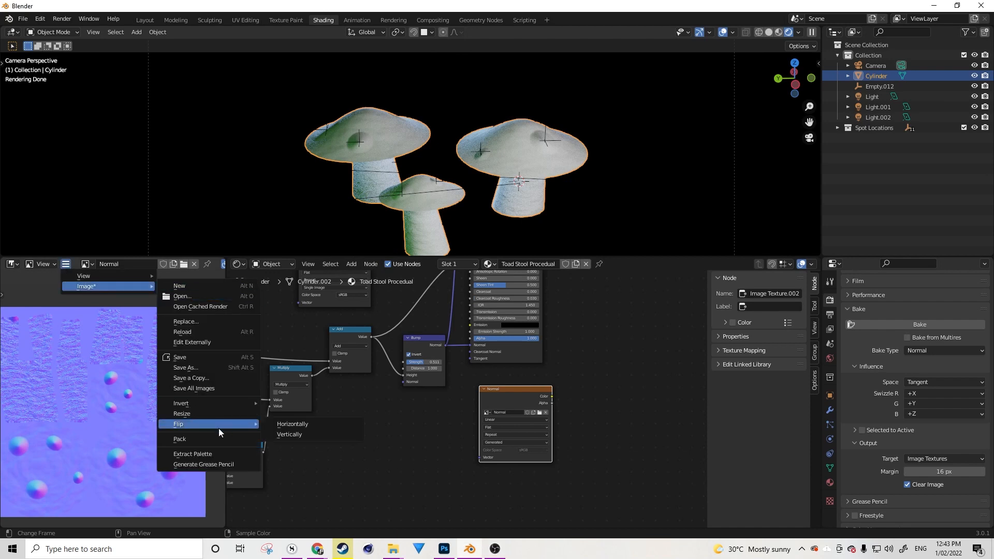
mouse_move(194, 439)
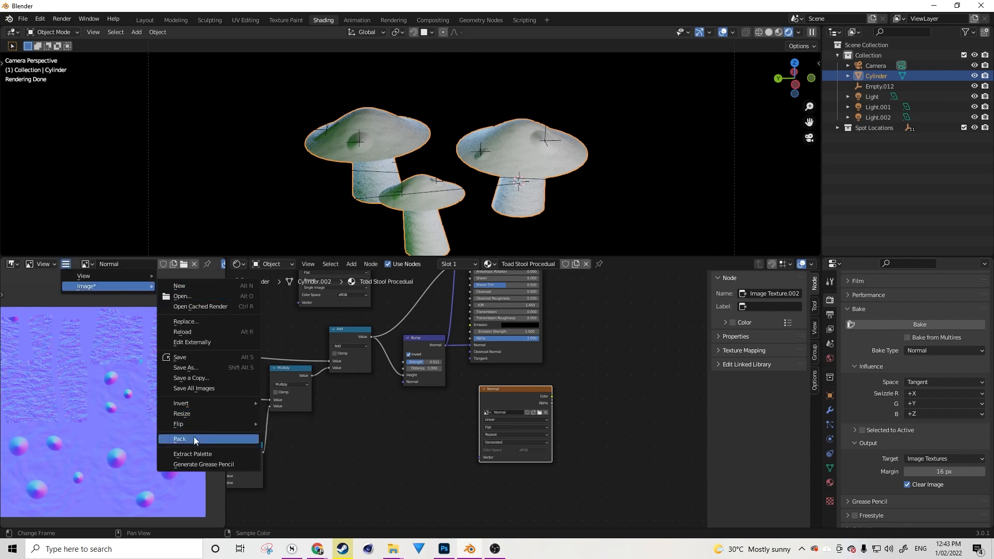
mouse_move(194, 439)
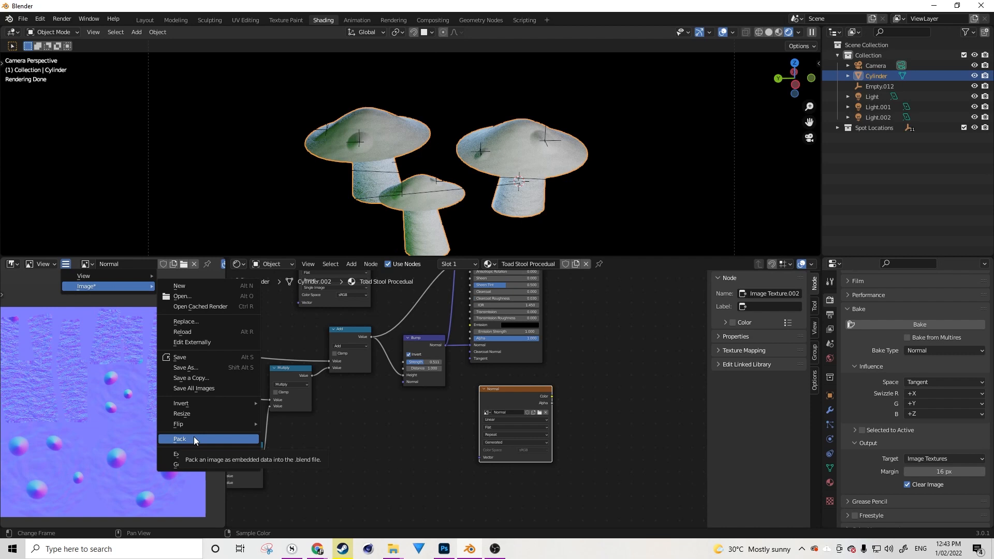
left_click(179, 439)
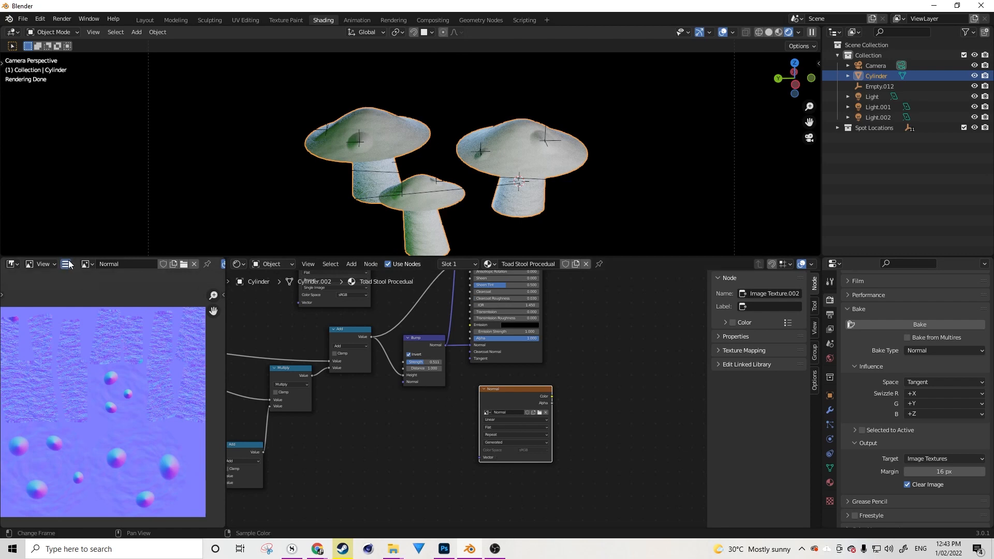
left_click(68, 264)
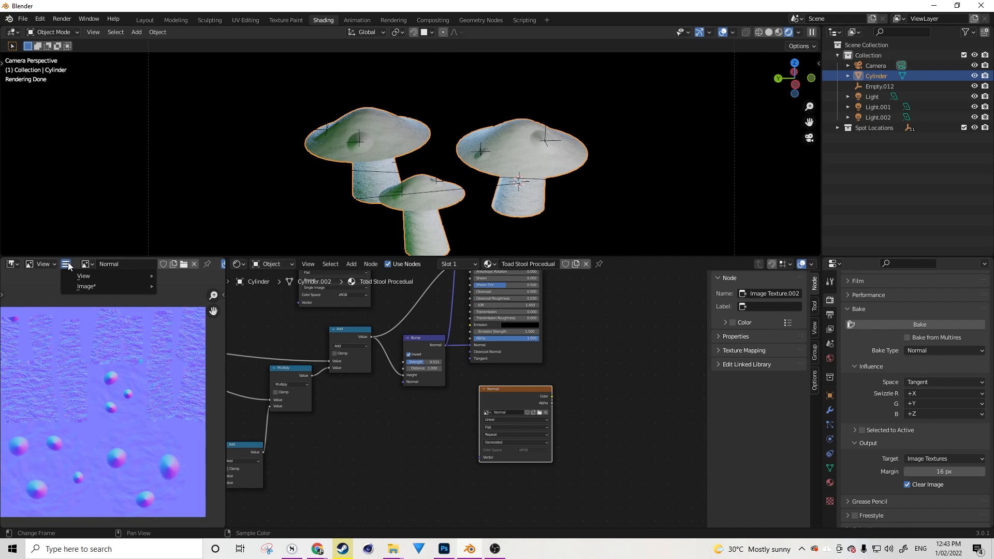
mouse_move(72, 267)
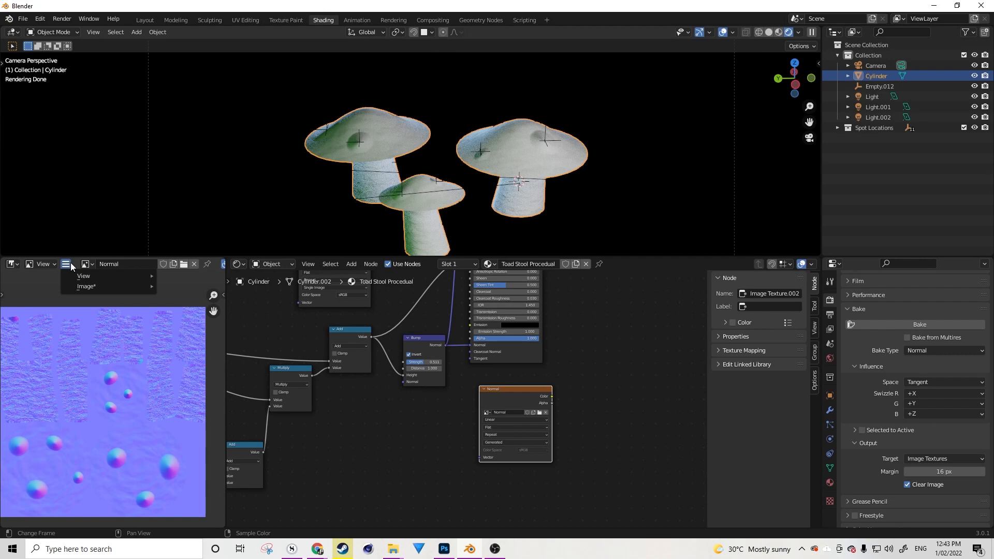
left_click(87, 286)
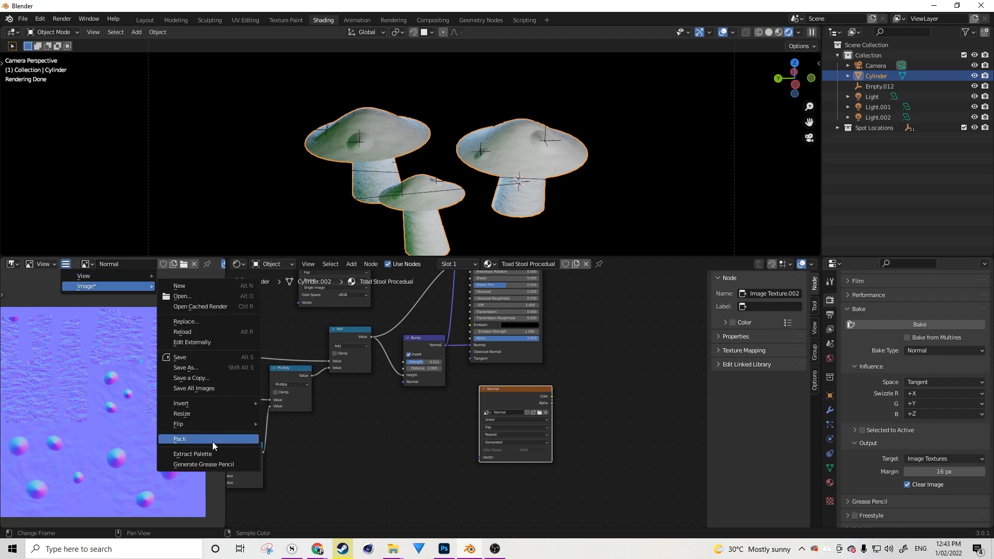
left_click(179, 439)
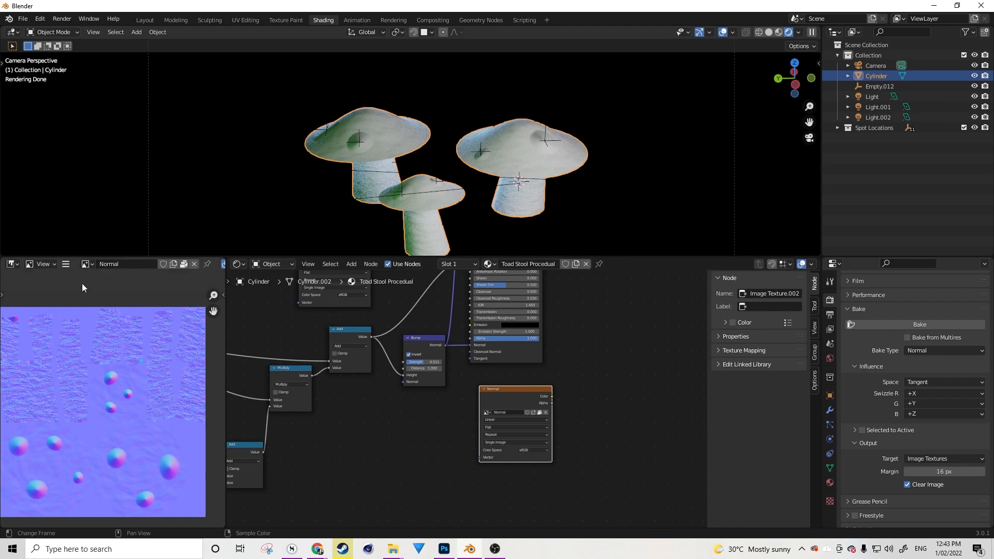
left_click(66, 265)
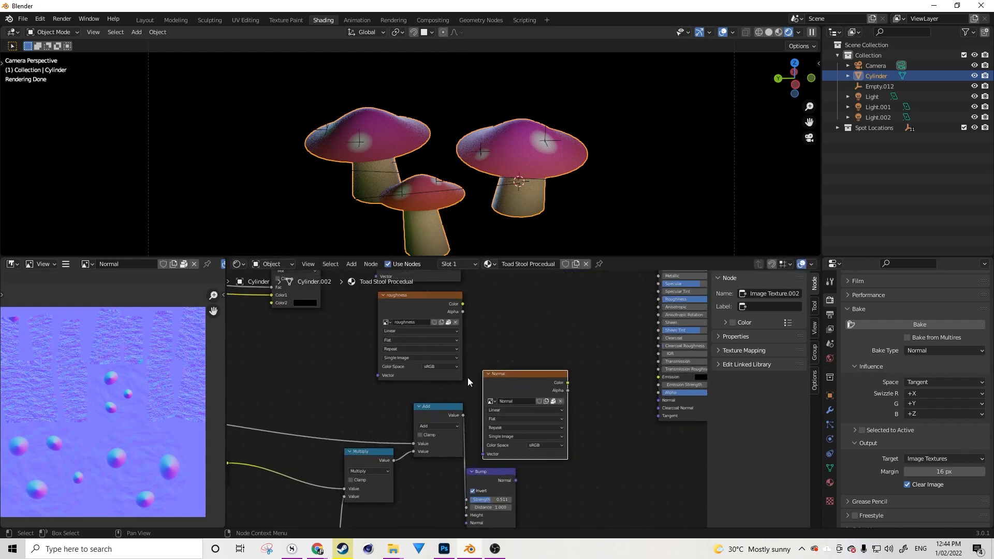
Step: Search 'norm' in the Add menu and add a Normal Map node
left_click(442, 416)
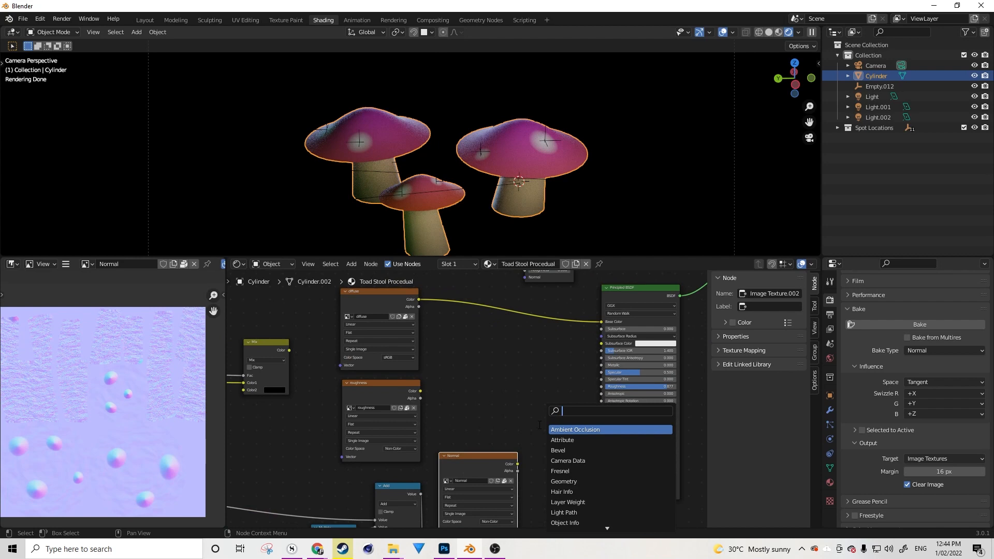
type("norm")
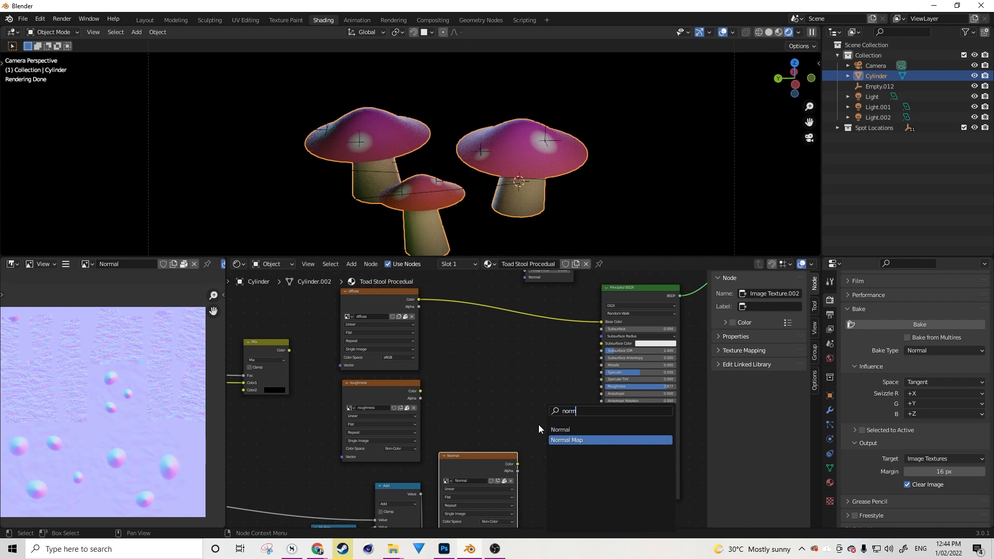
left_click(566, 440)
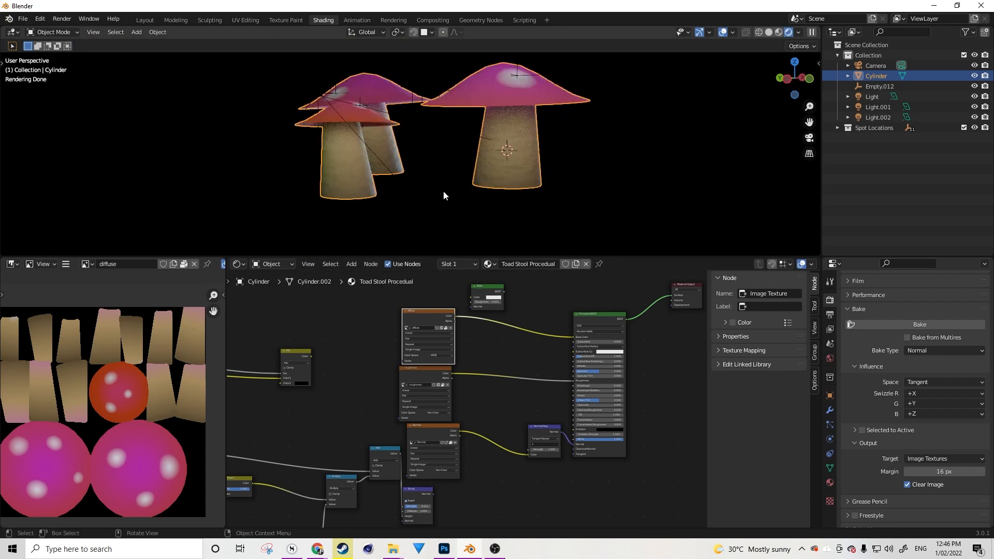
mouse_move(454, 198)
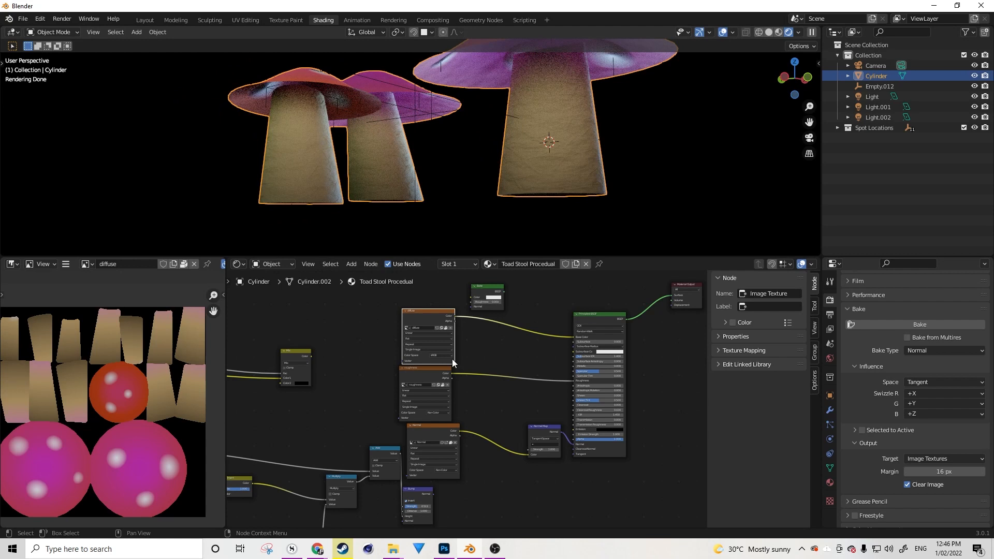
mouse_move(426, 355)
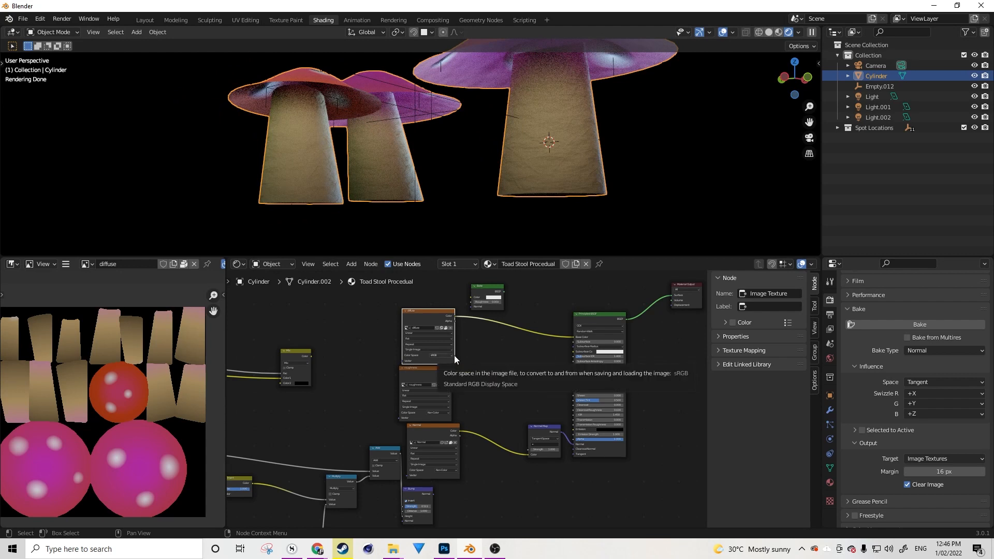